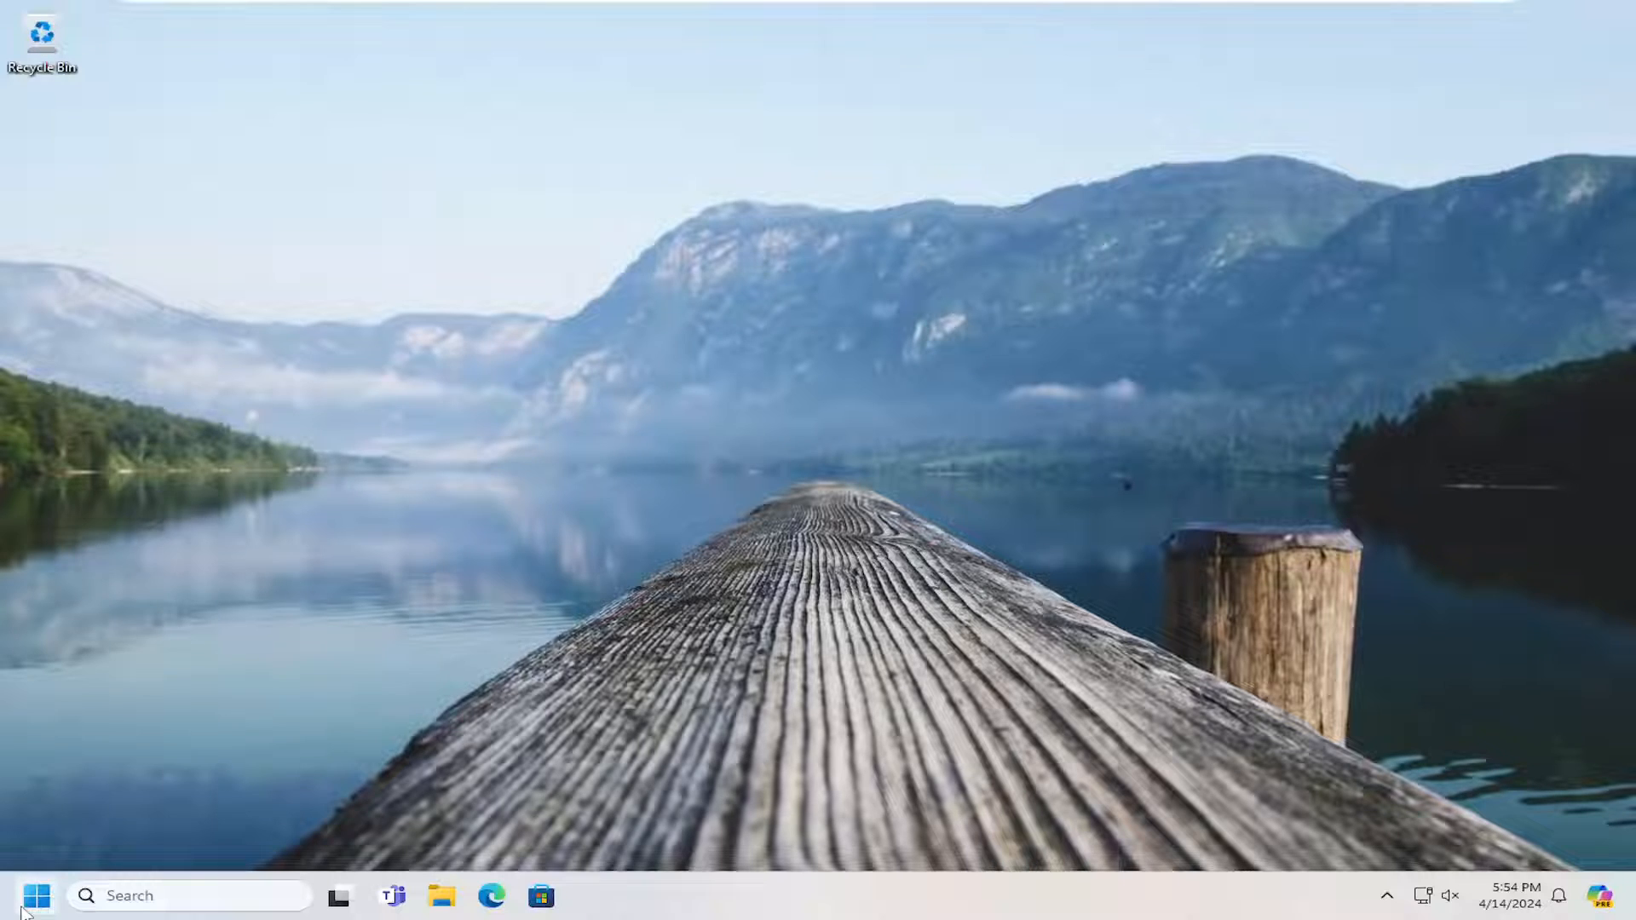
- Search the Start menu for 'control panel'
click(36, 896)
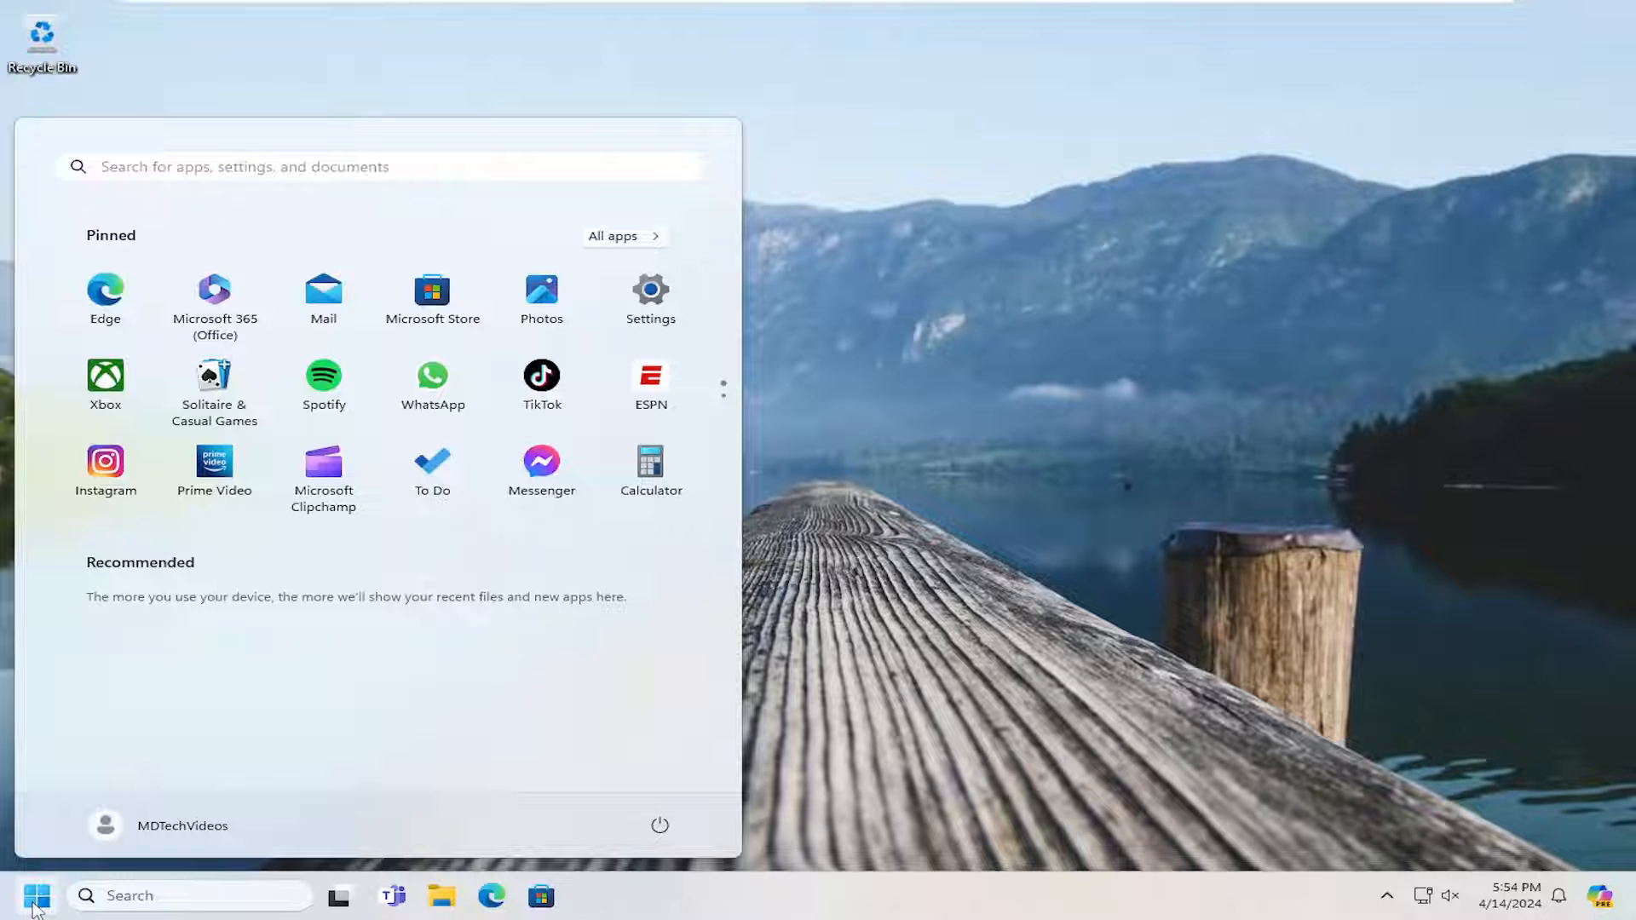
text(control panel)
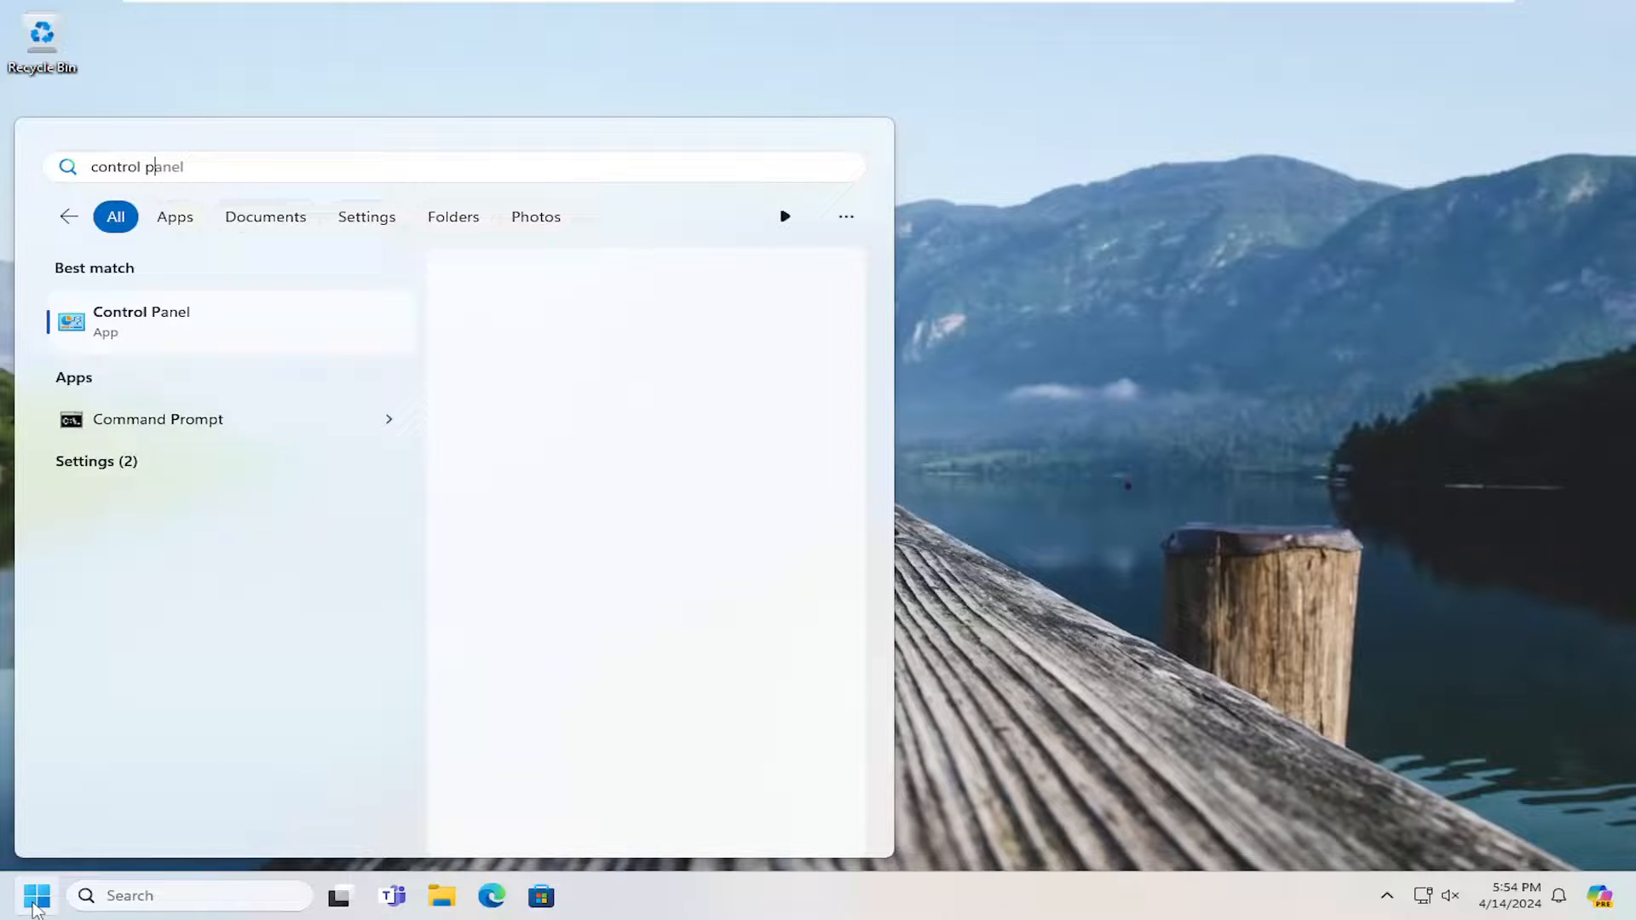
- Launch Control Panel and go to the Windows Defender Firewall page
click(141, 320)
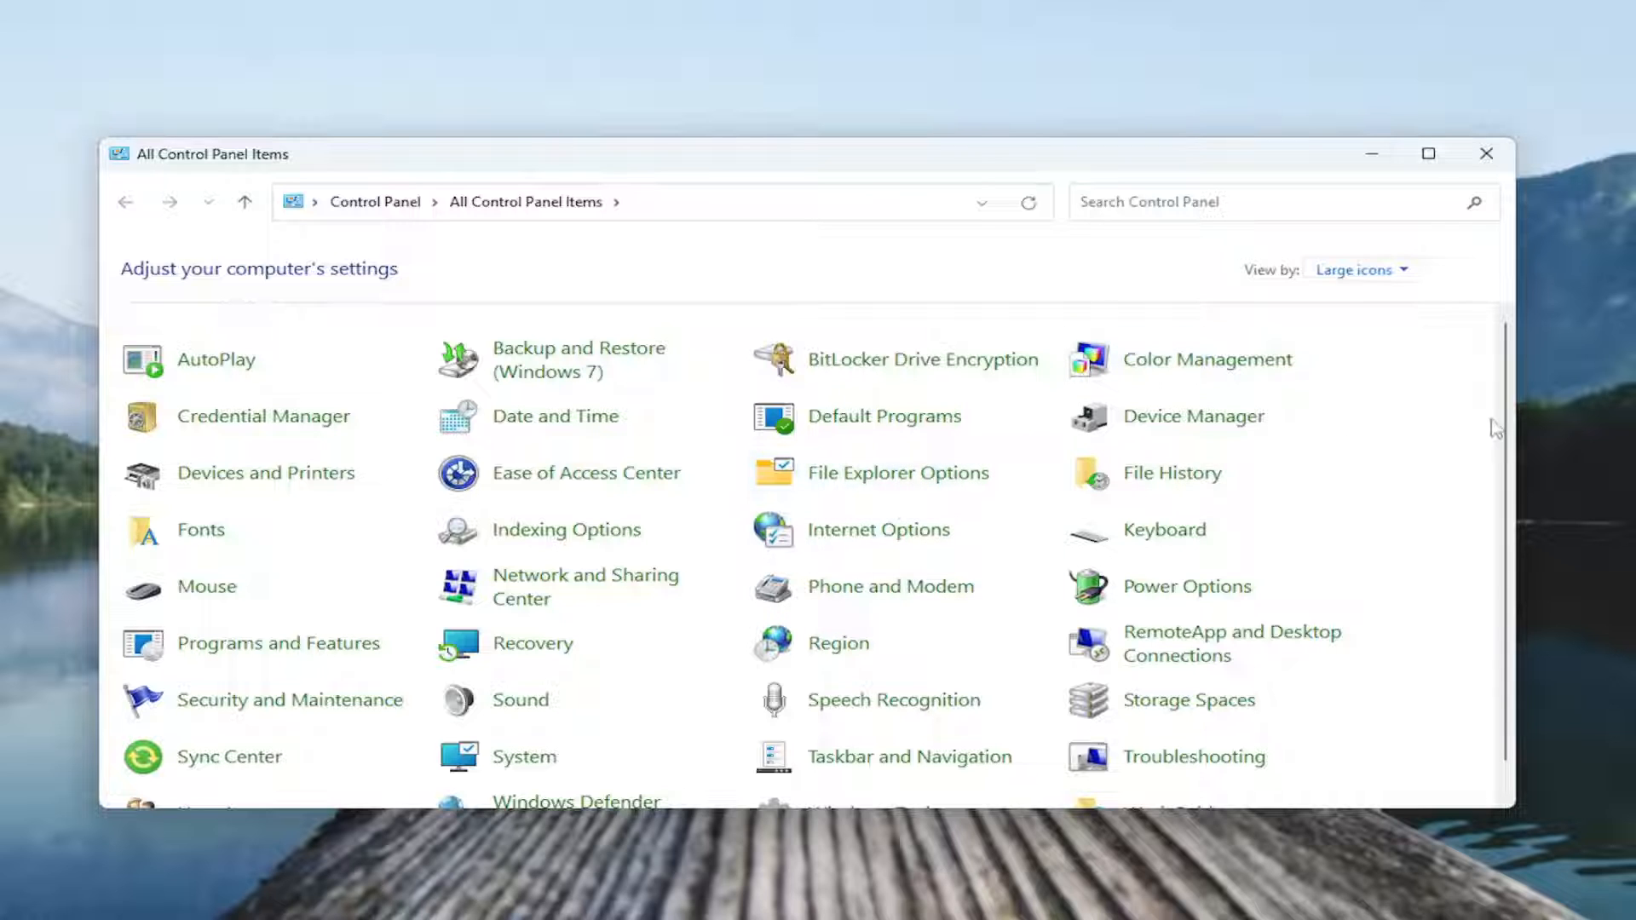
mouse_move(887, 659)
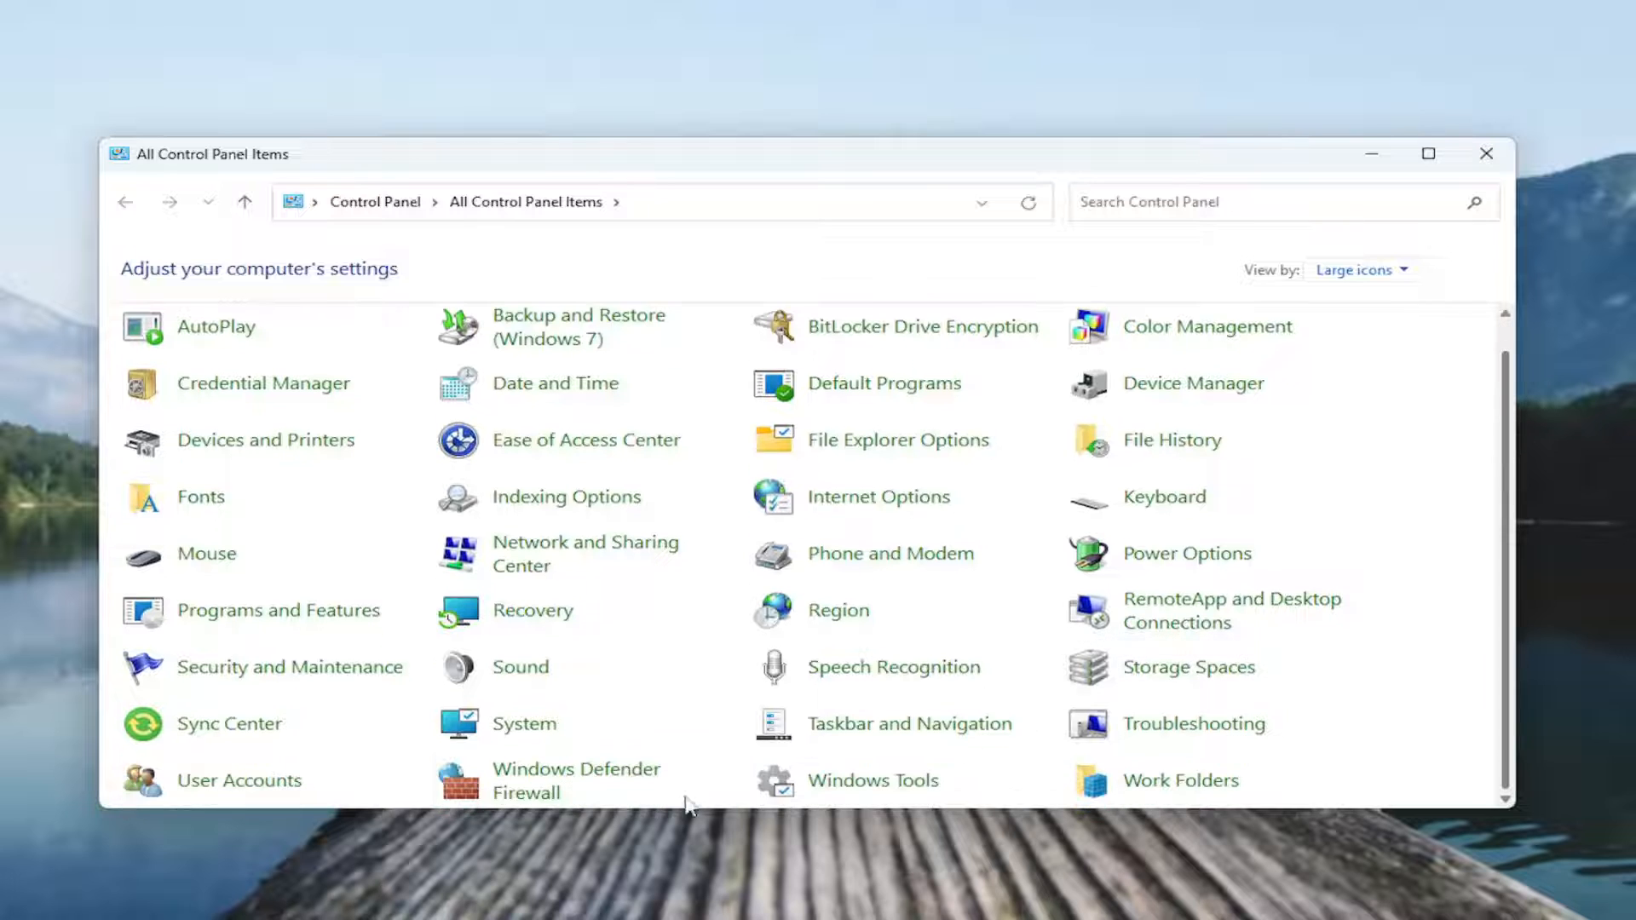
mouse_move(576, 780)
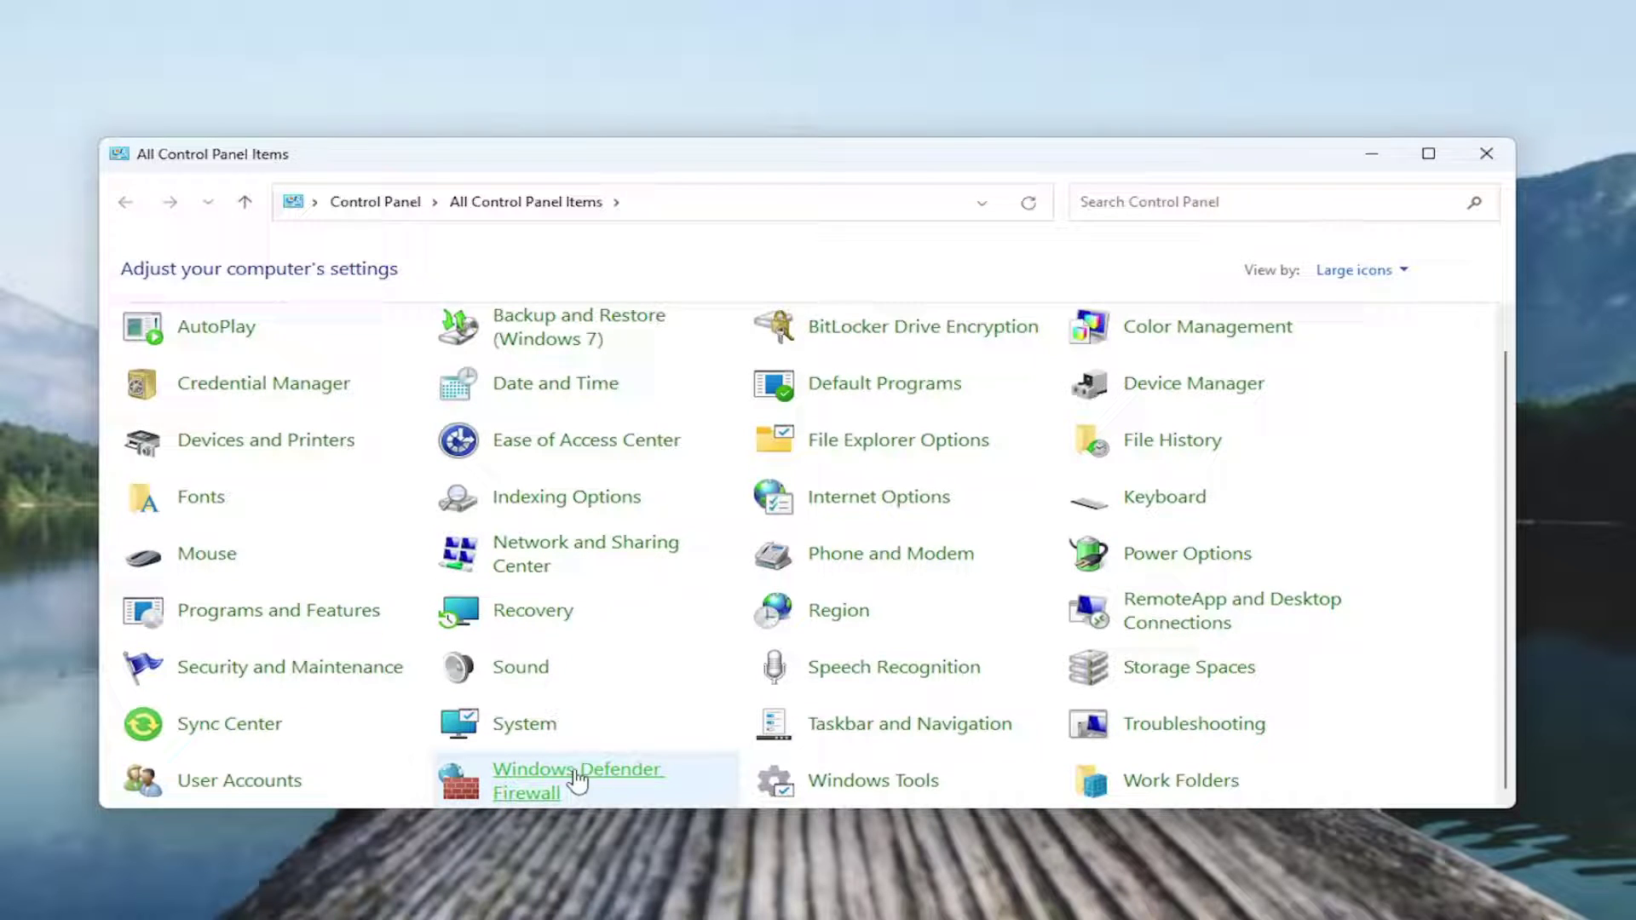
click(577, 781)
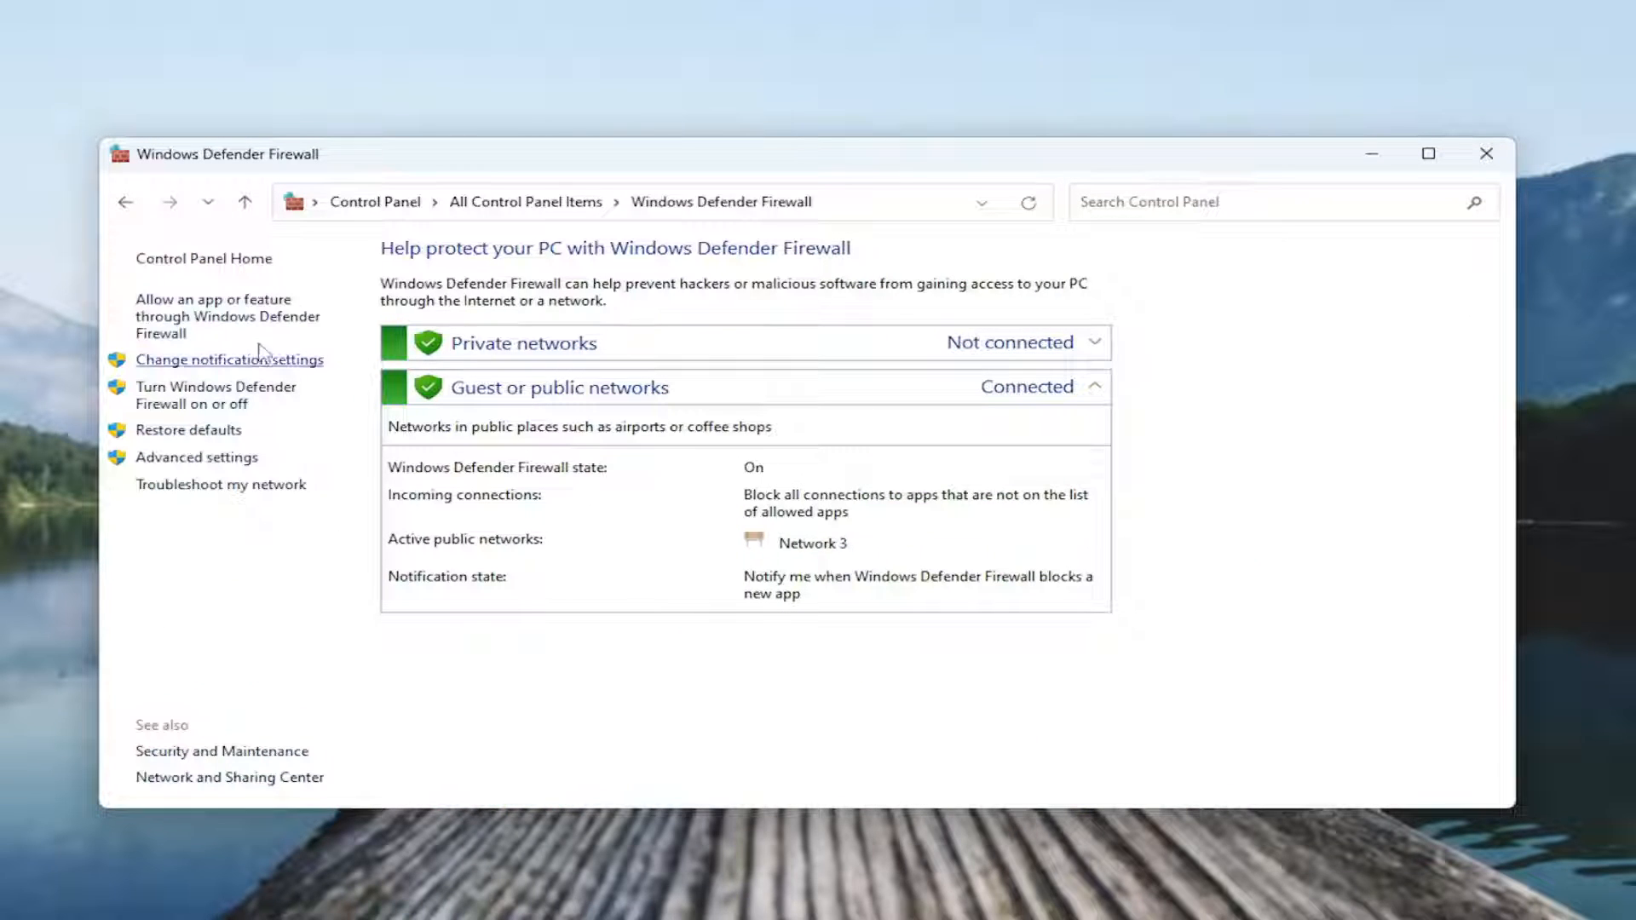
mouse_move(227, 316)
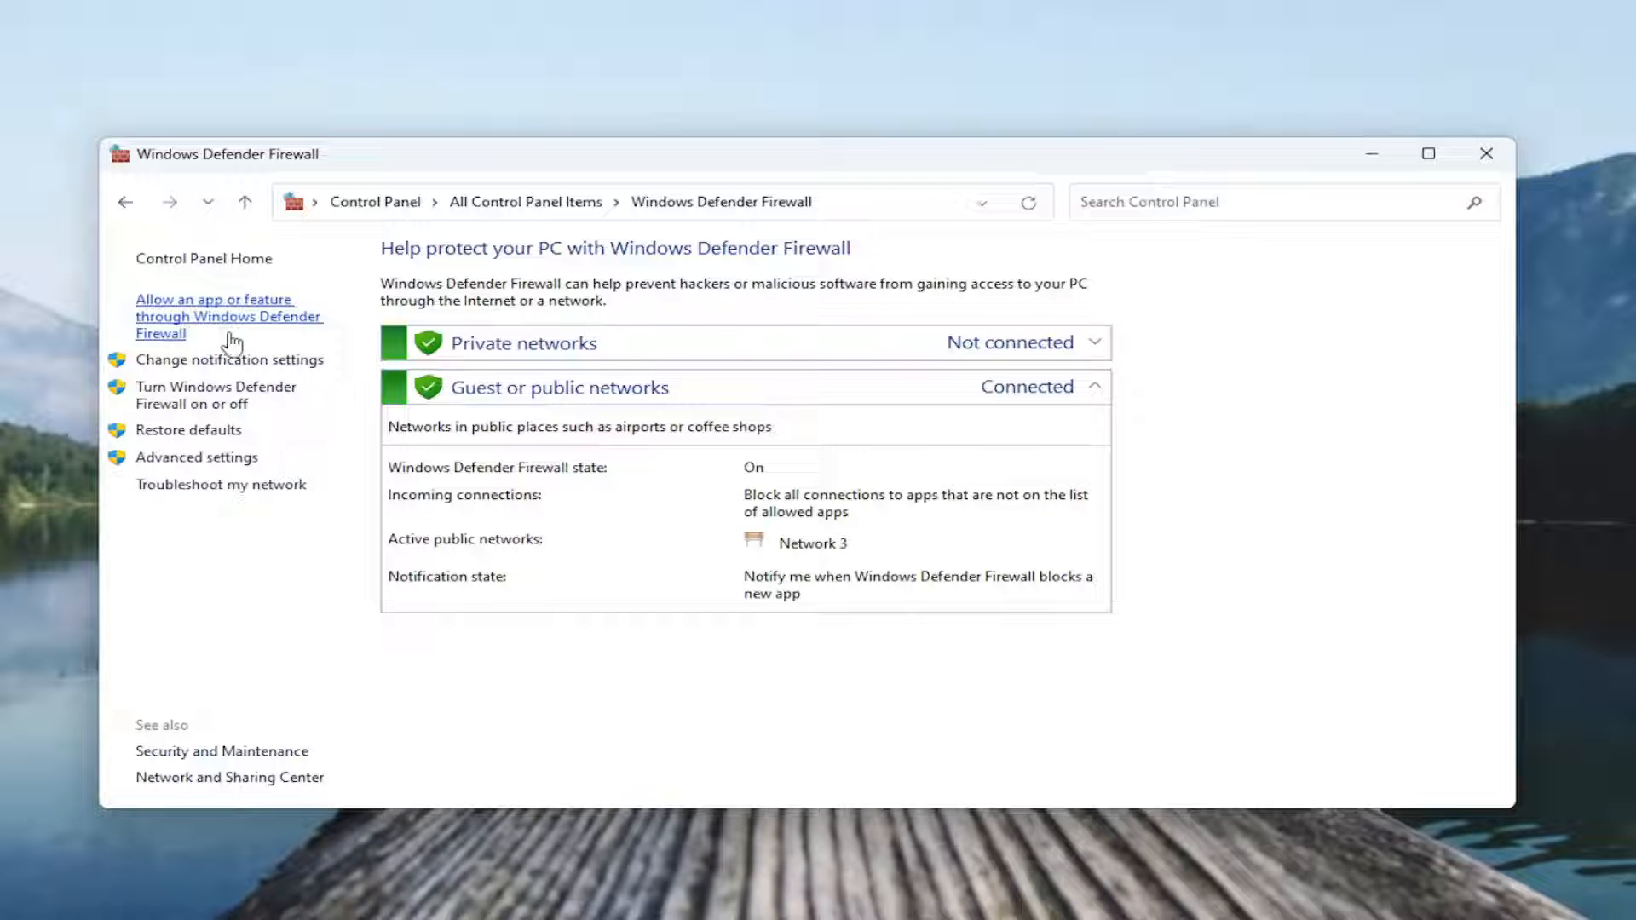
click(214, 308)
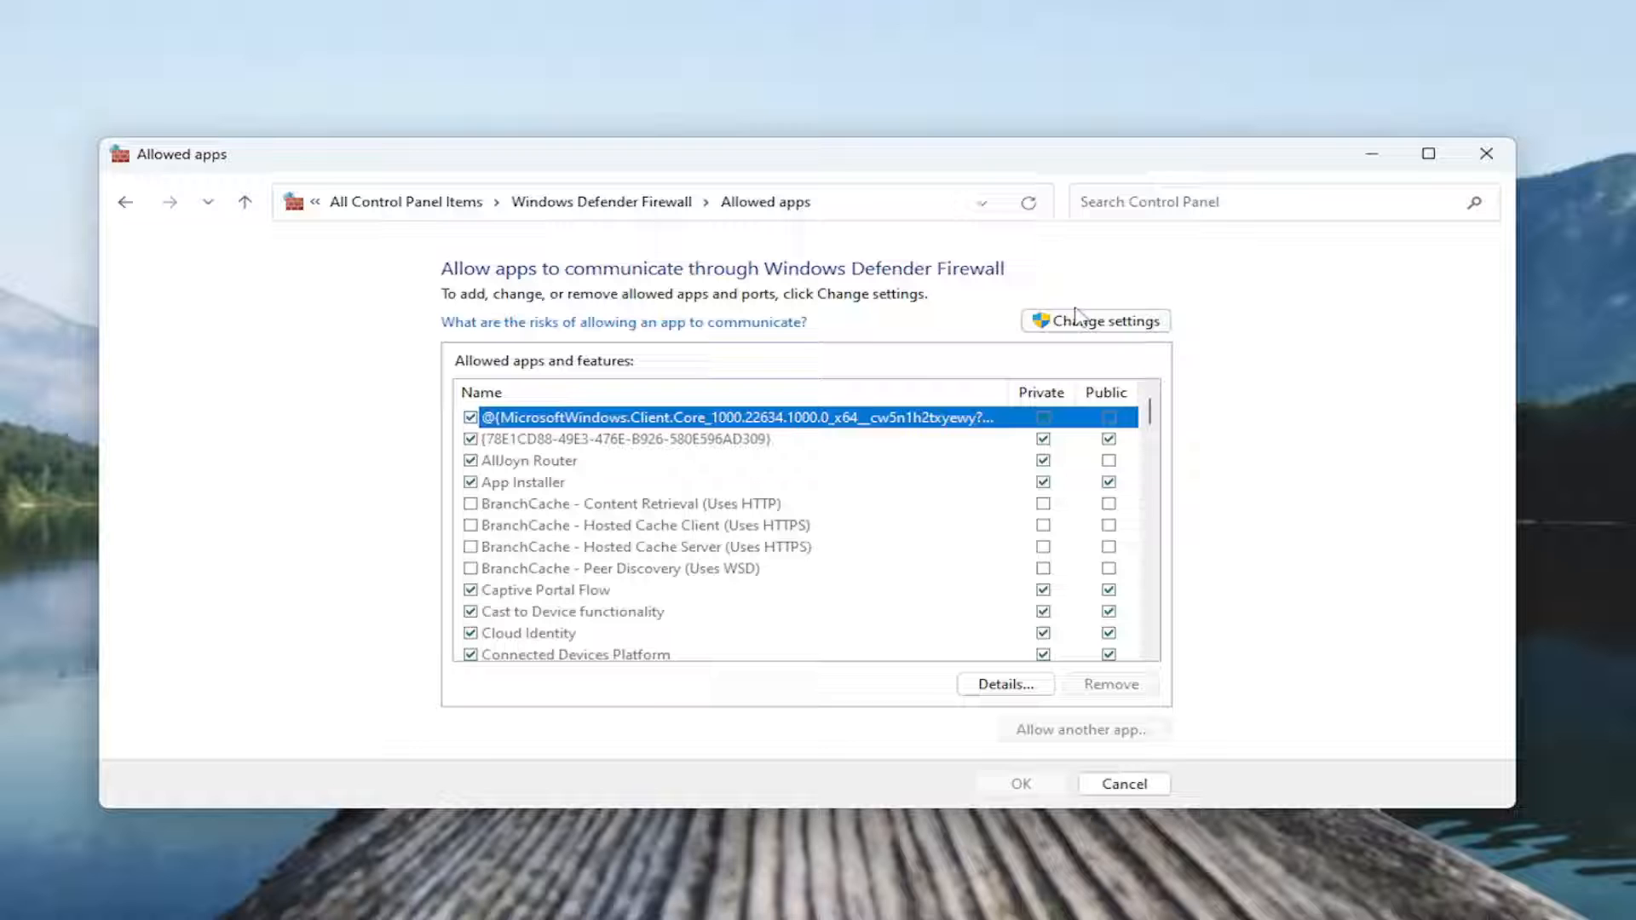
click(1094, 320)
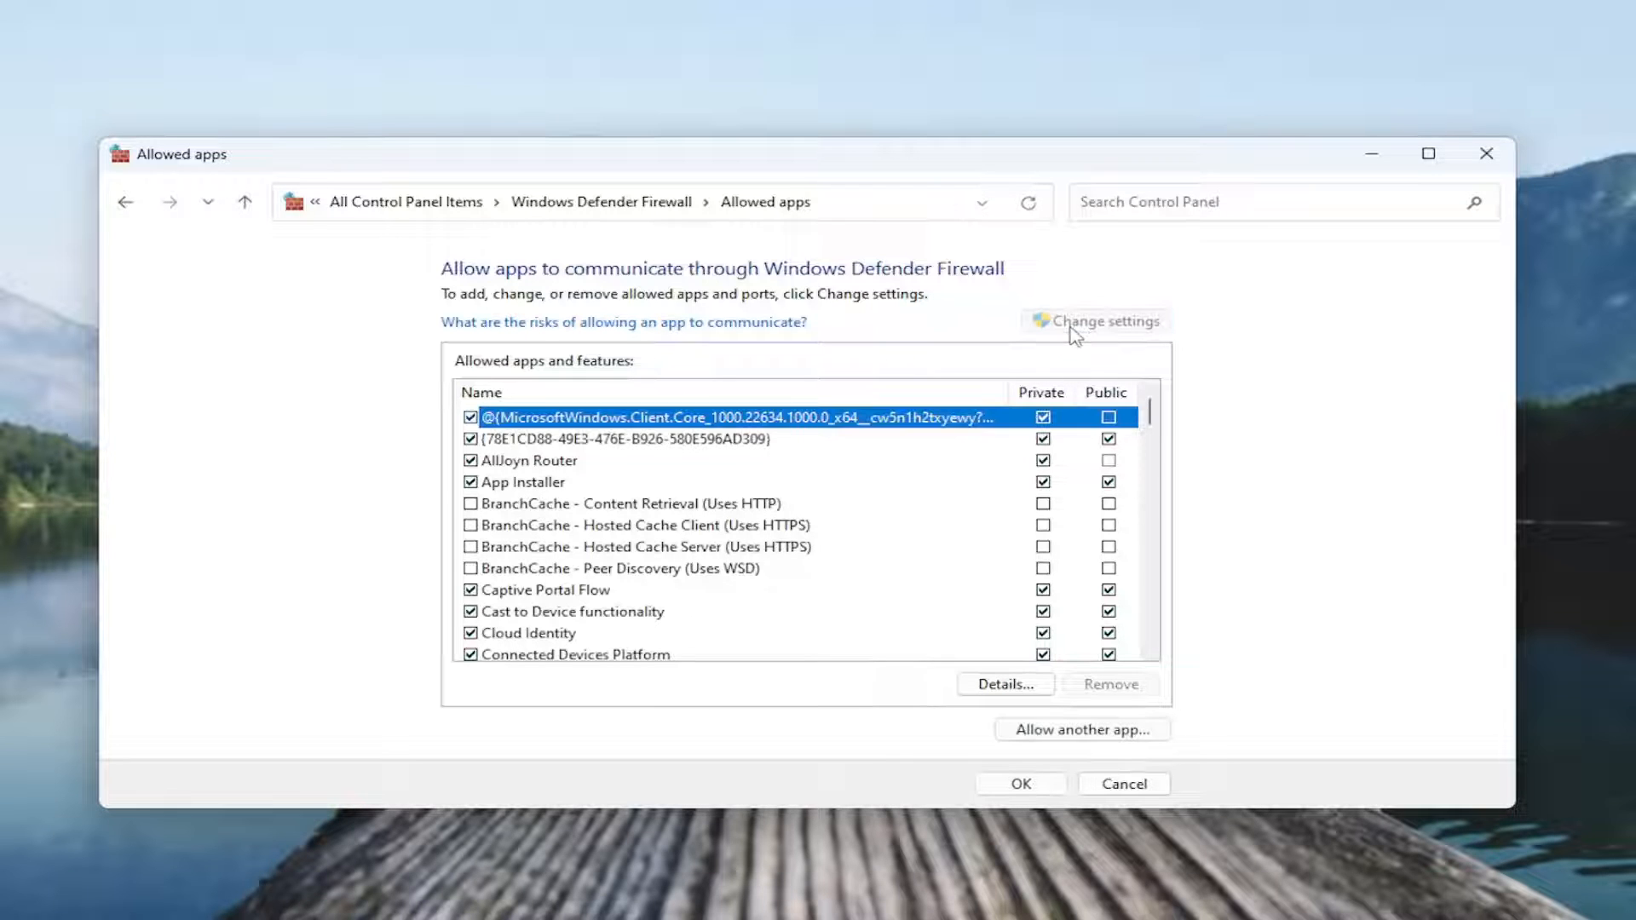
scroll(down, 3)
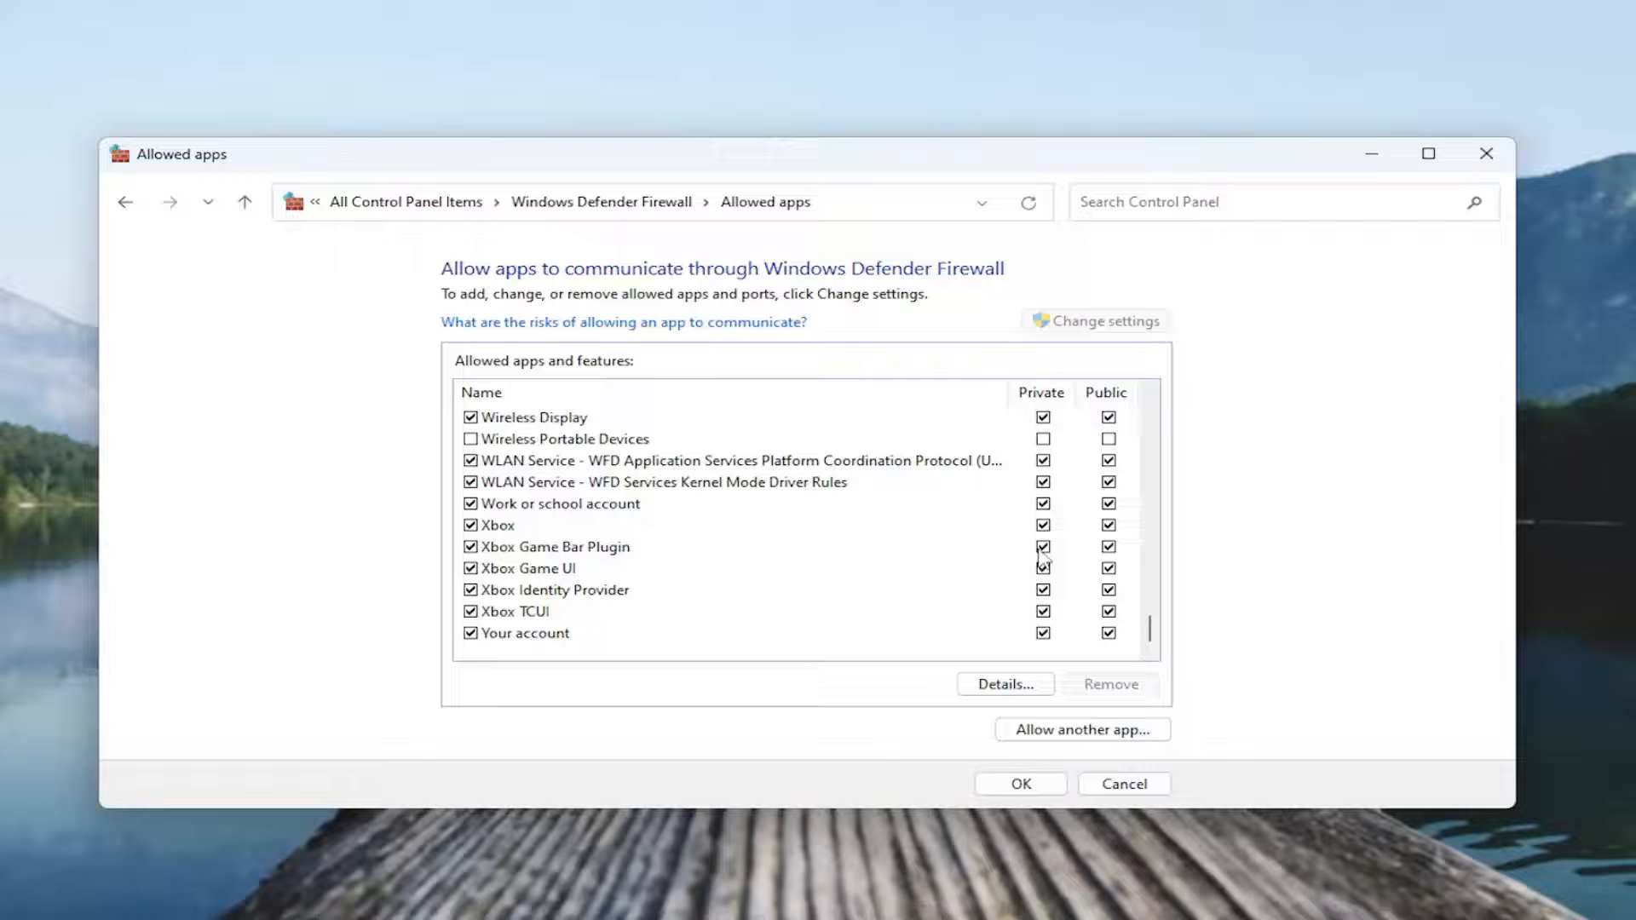
mouse_move(1111, 761)
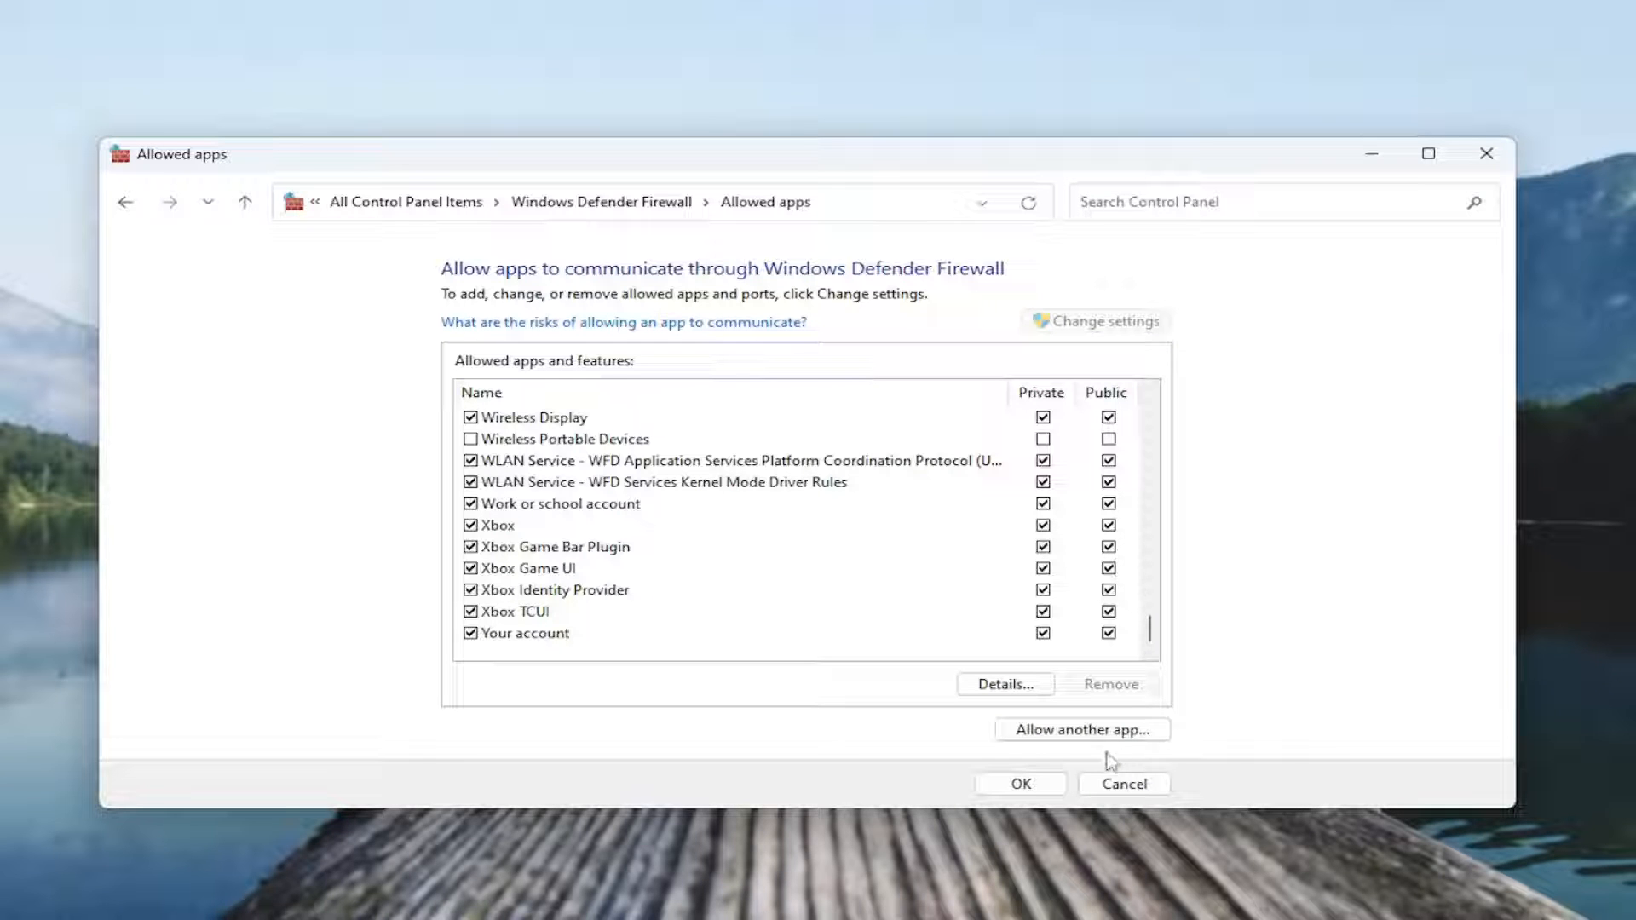
click(1123, 784)
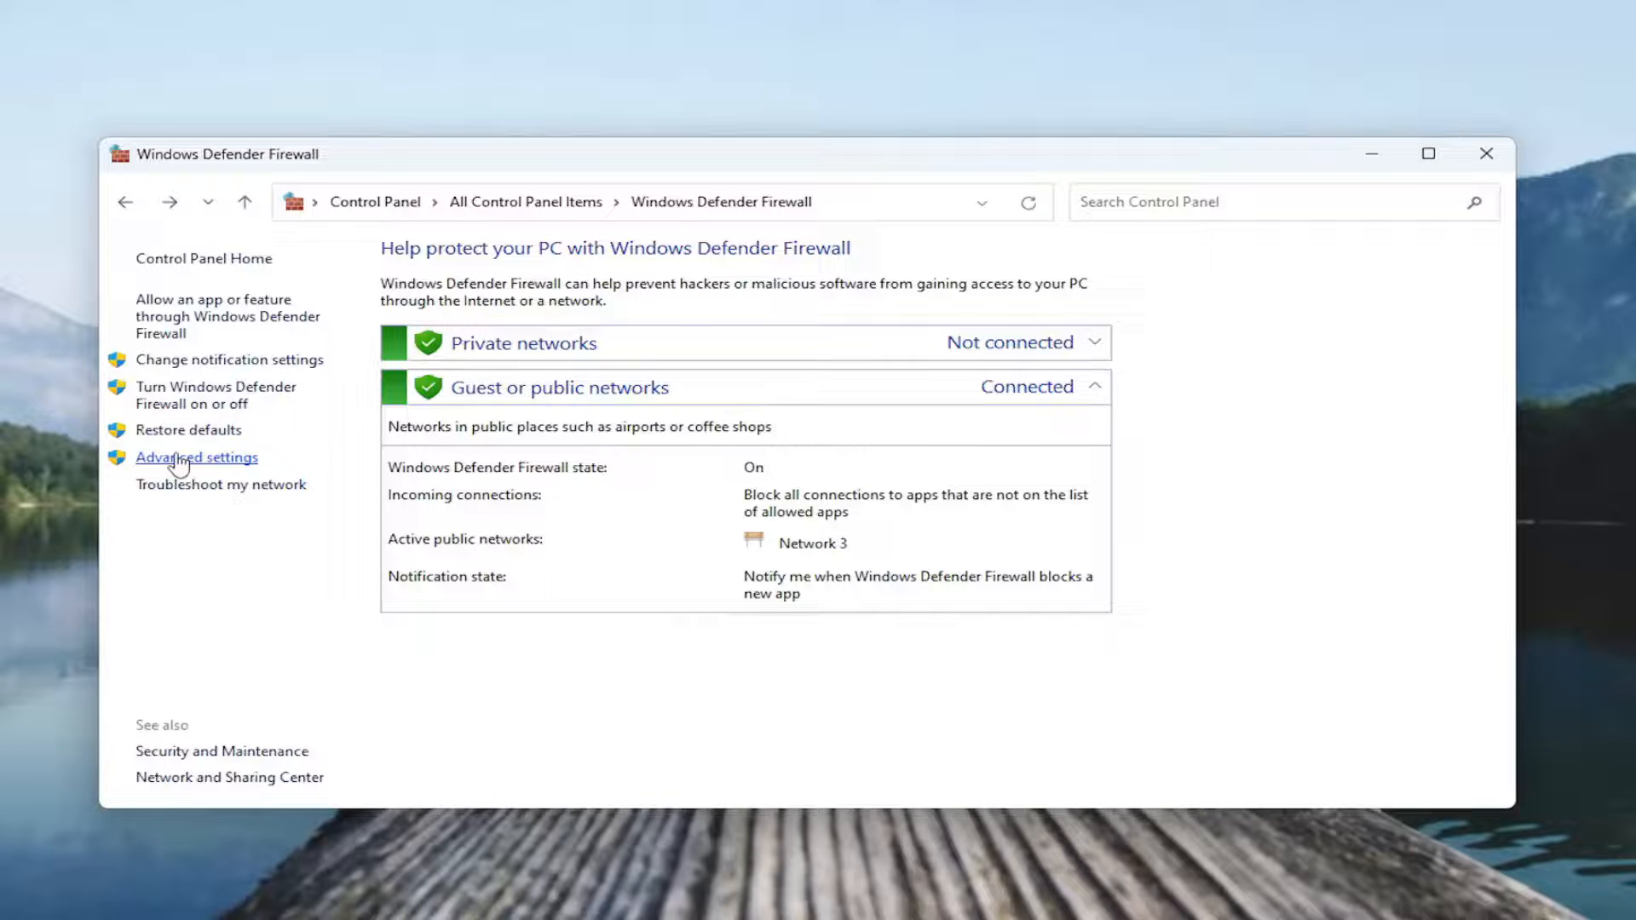
- Open Advanced settings, inspect an inbound rule left set to allow, then list outbound rules
click(196, 457)
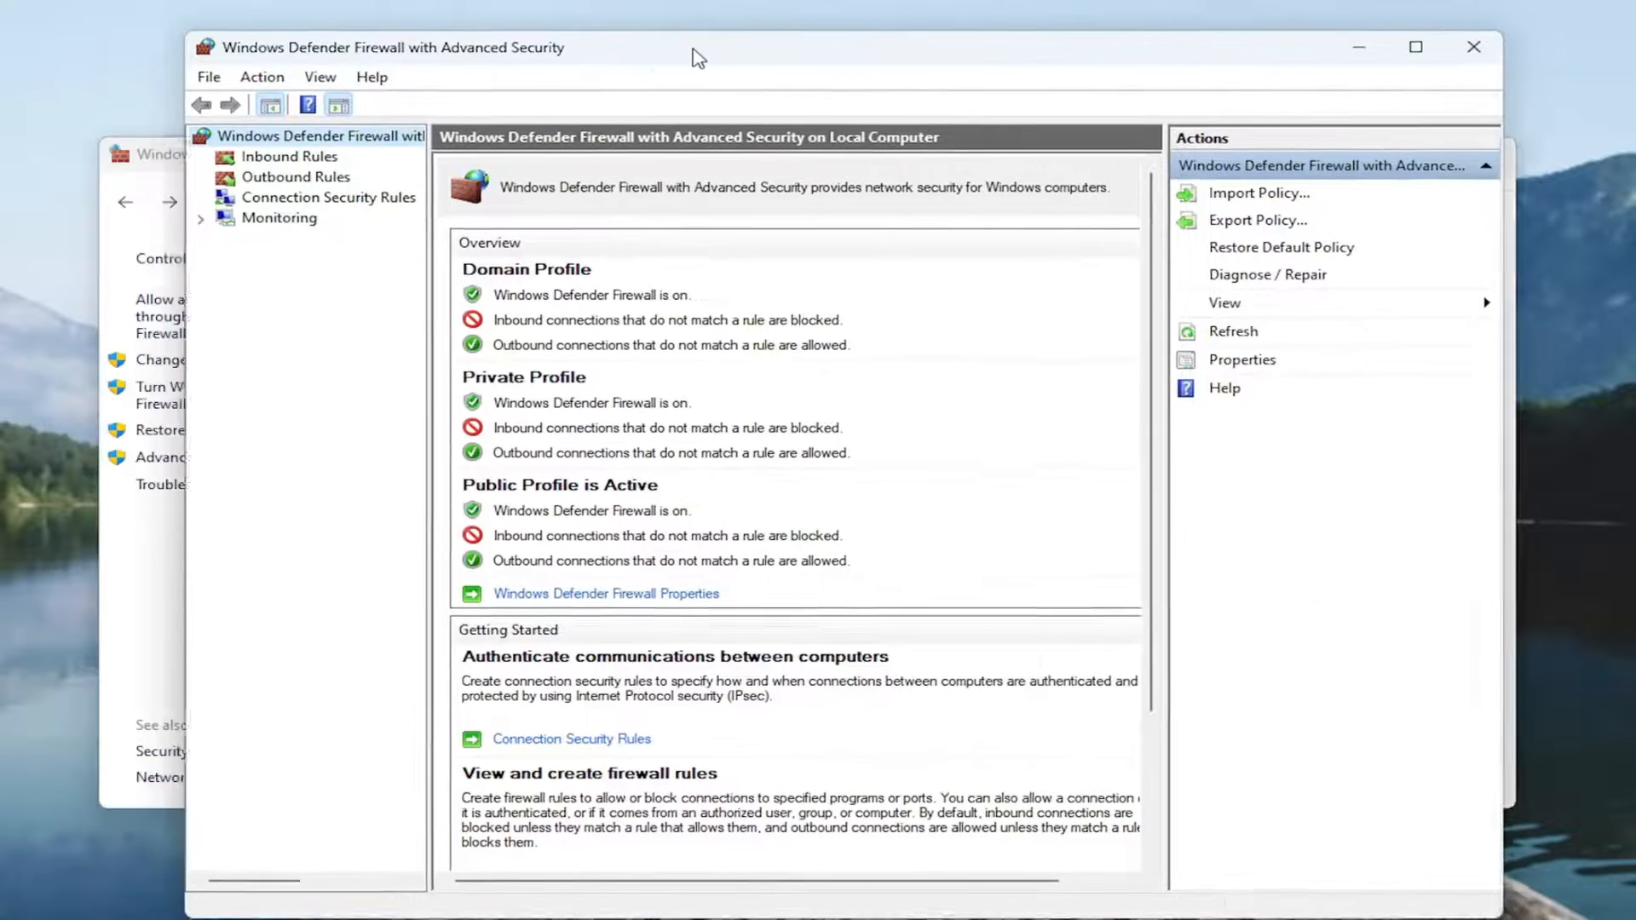
click(289, 157)
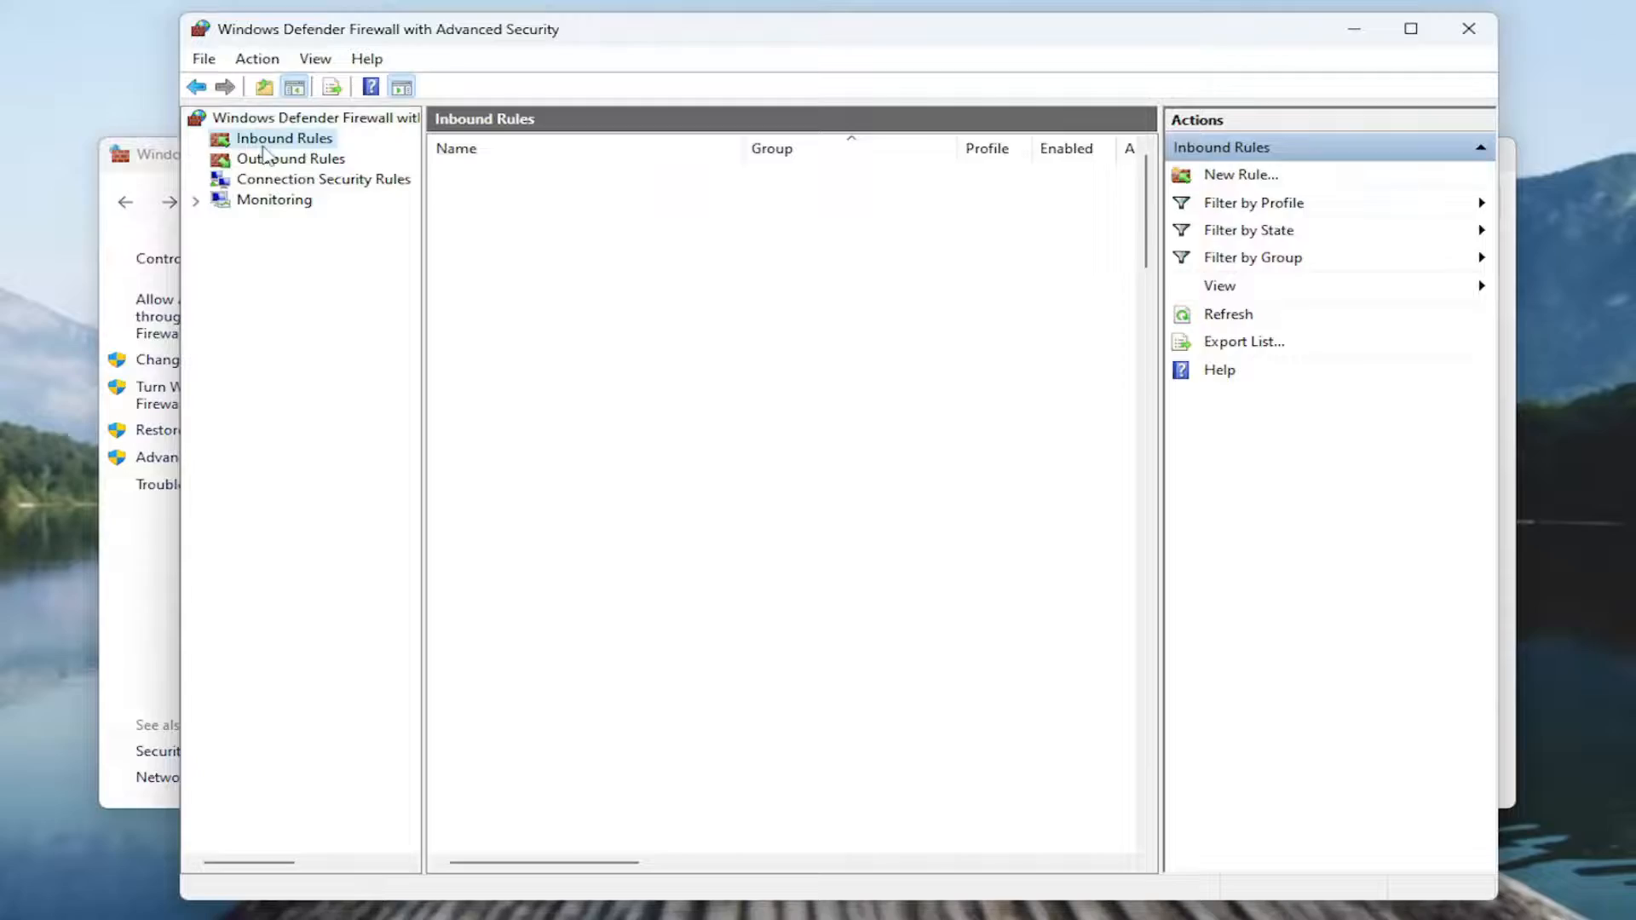
click(283, 138)
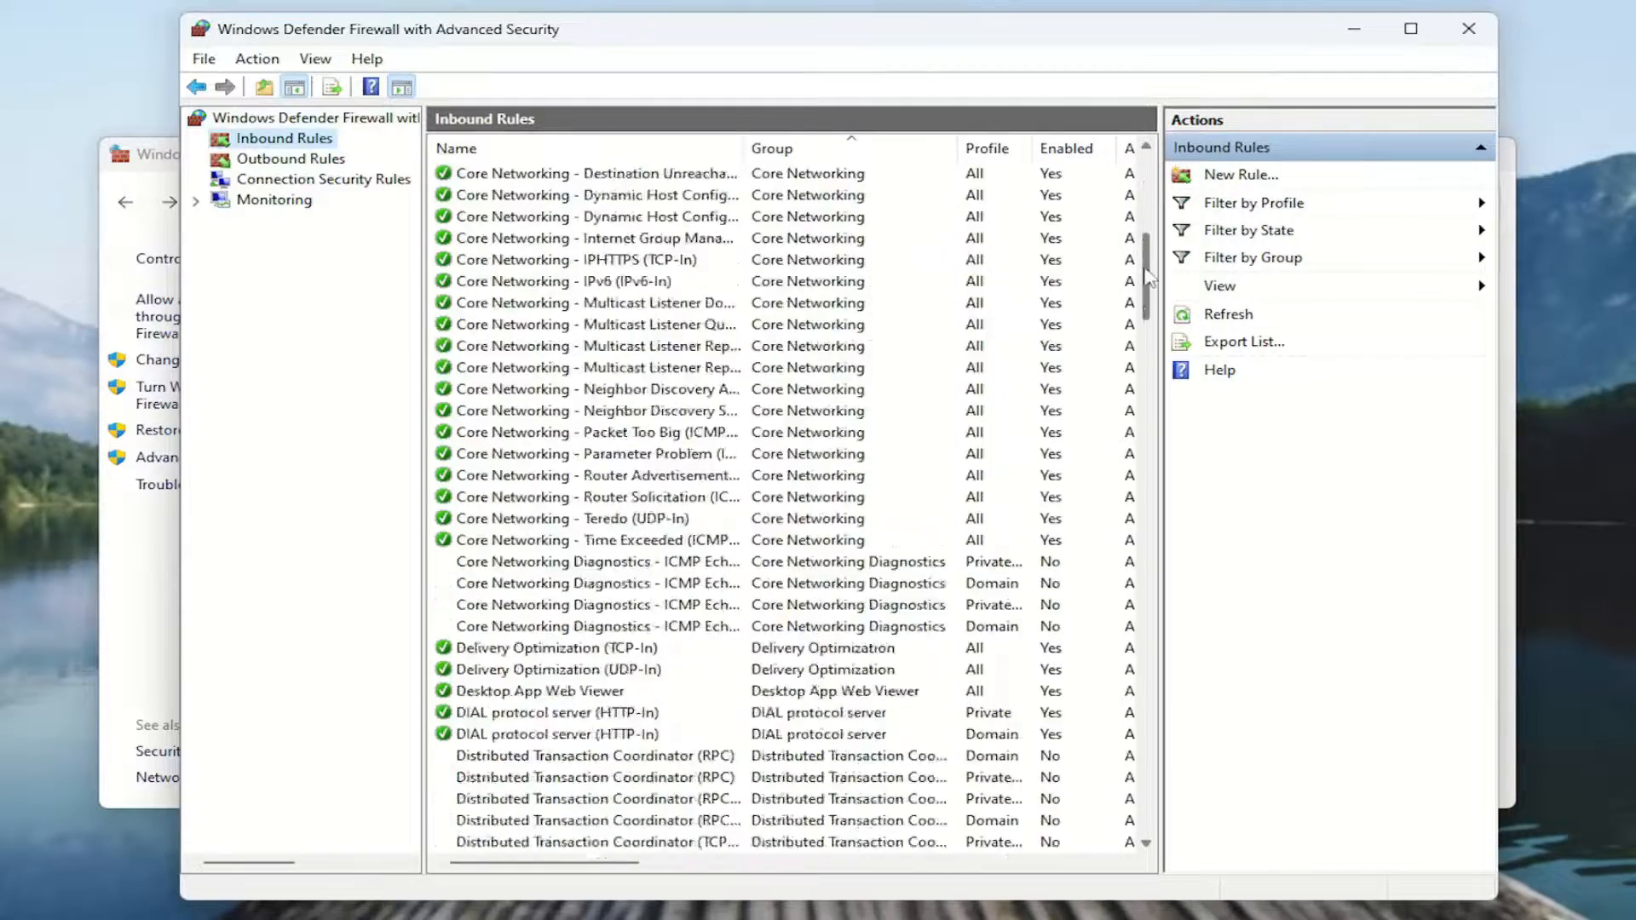
scroll(down, 3)
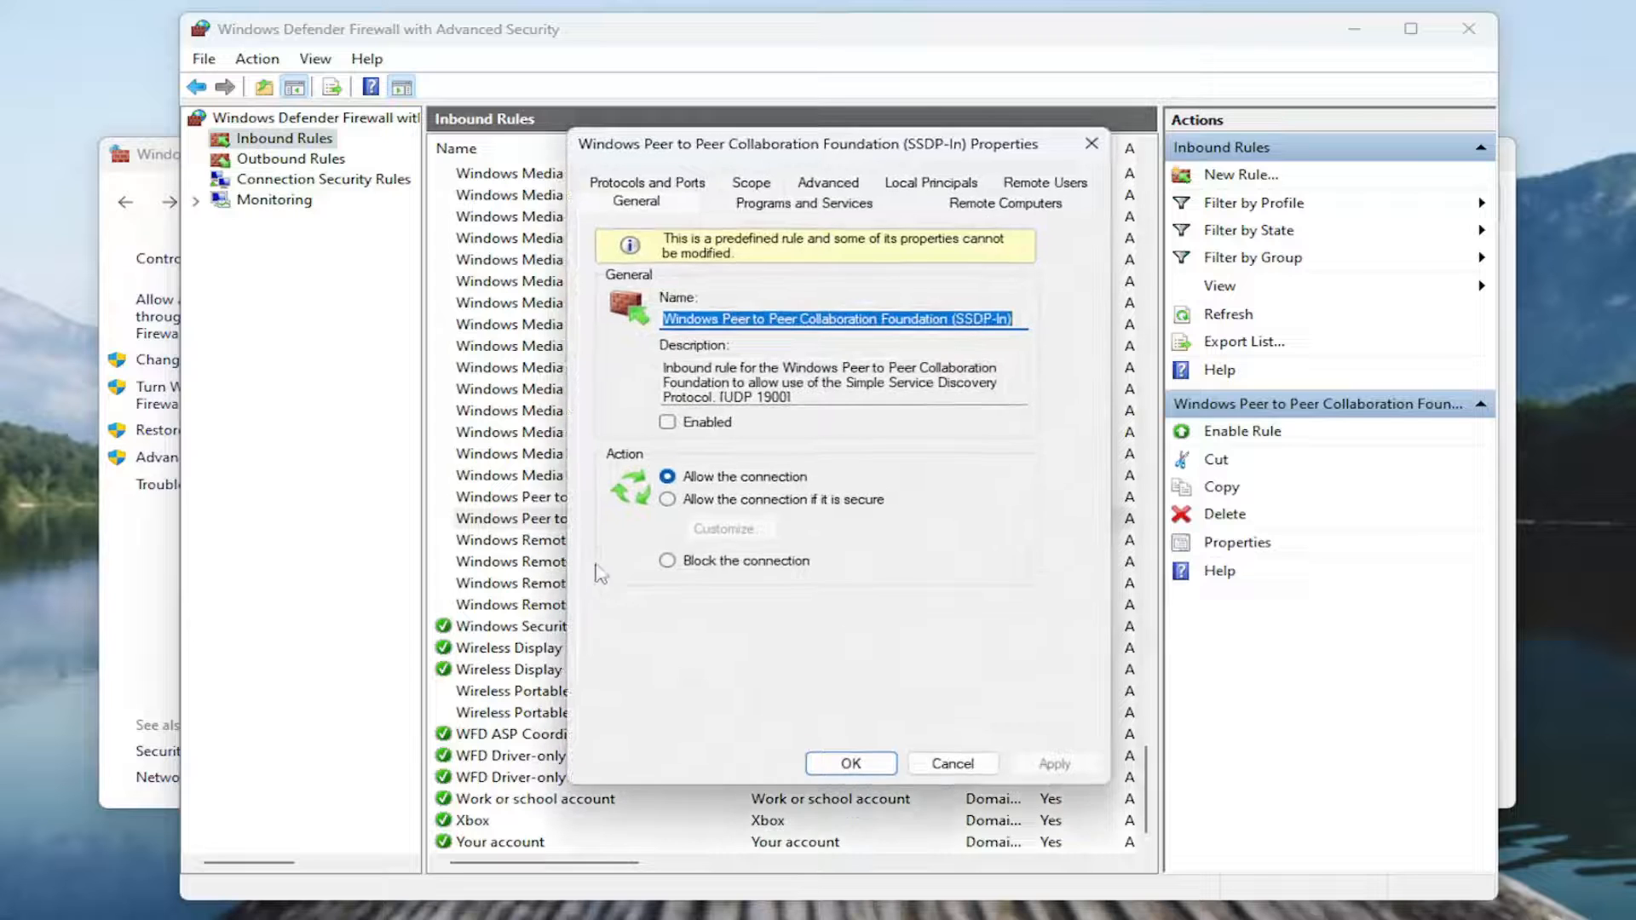
mouse_move(483, 524)
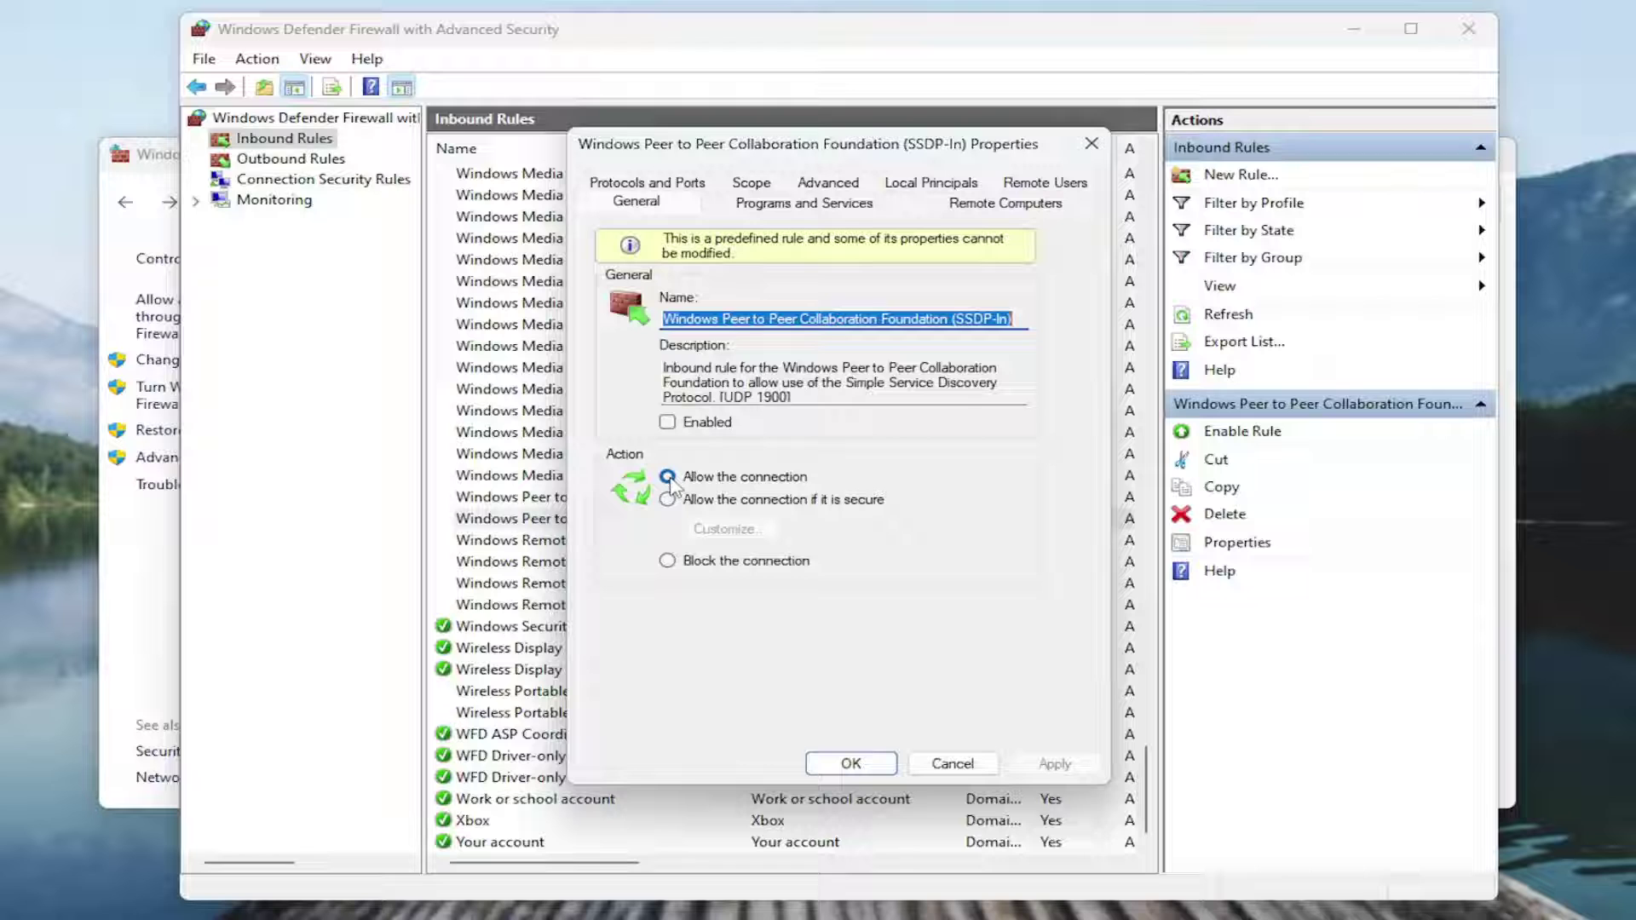
click(668, 477)
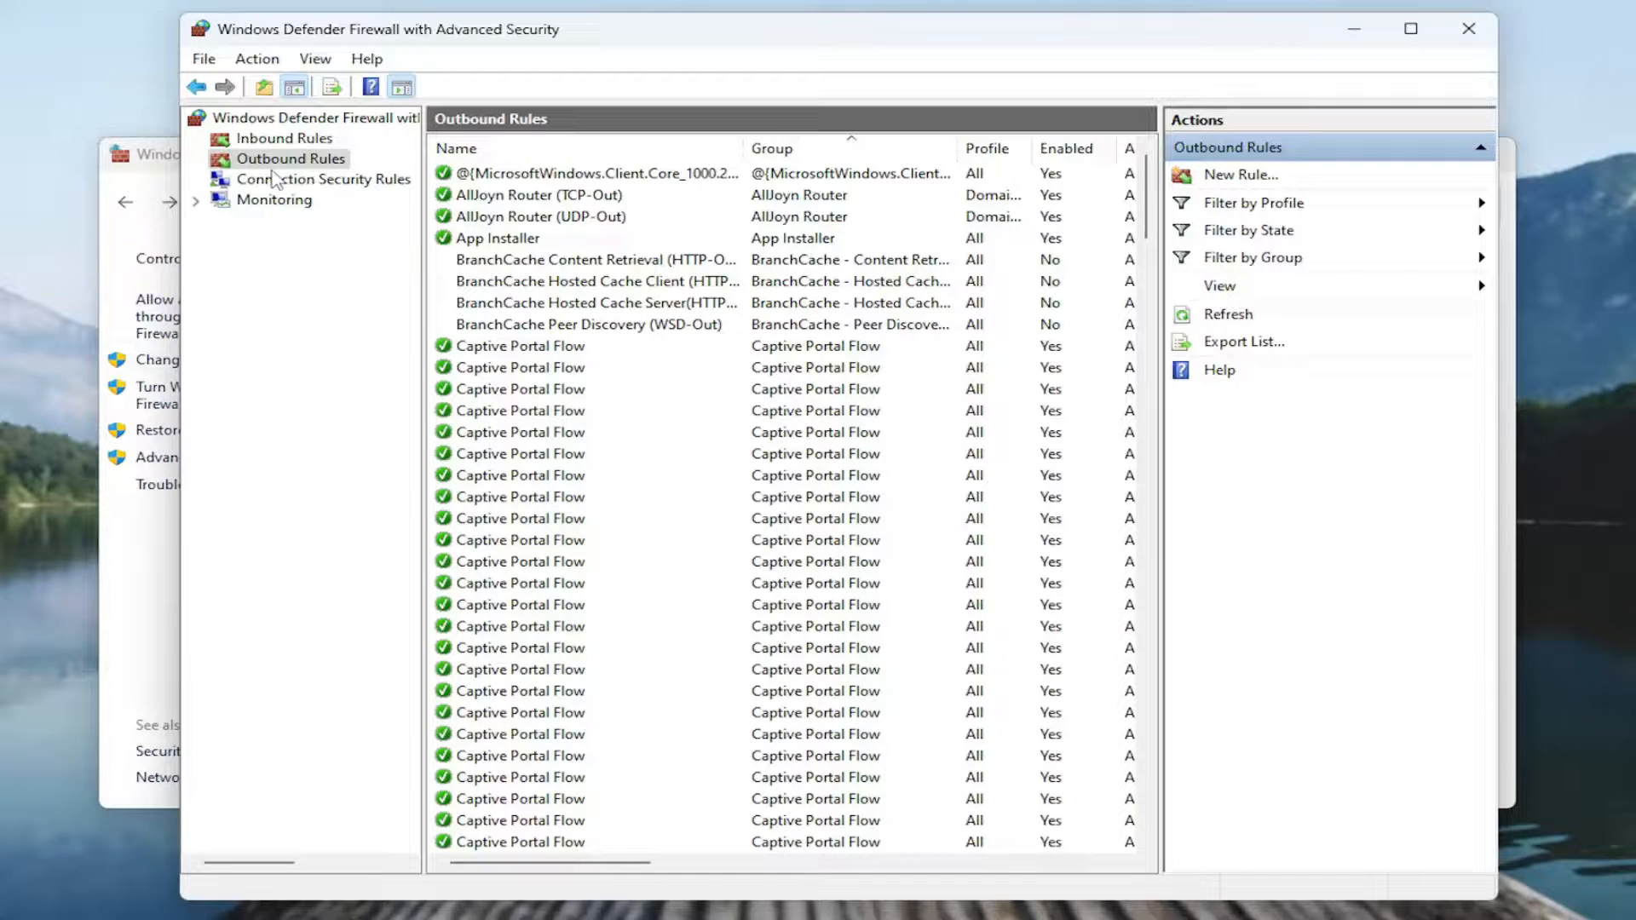
- Inspect the outbound Windows Media Player Network Sharing Service rule, then close the advanced console
scroll(down, 3)
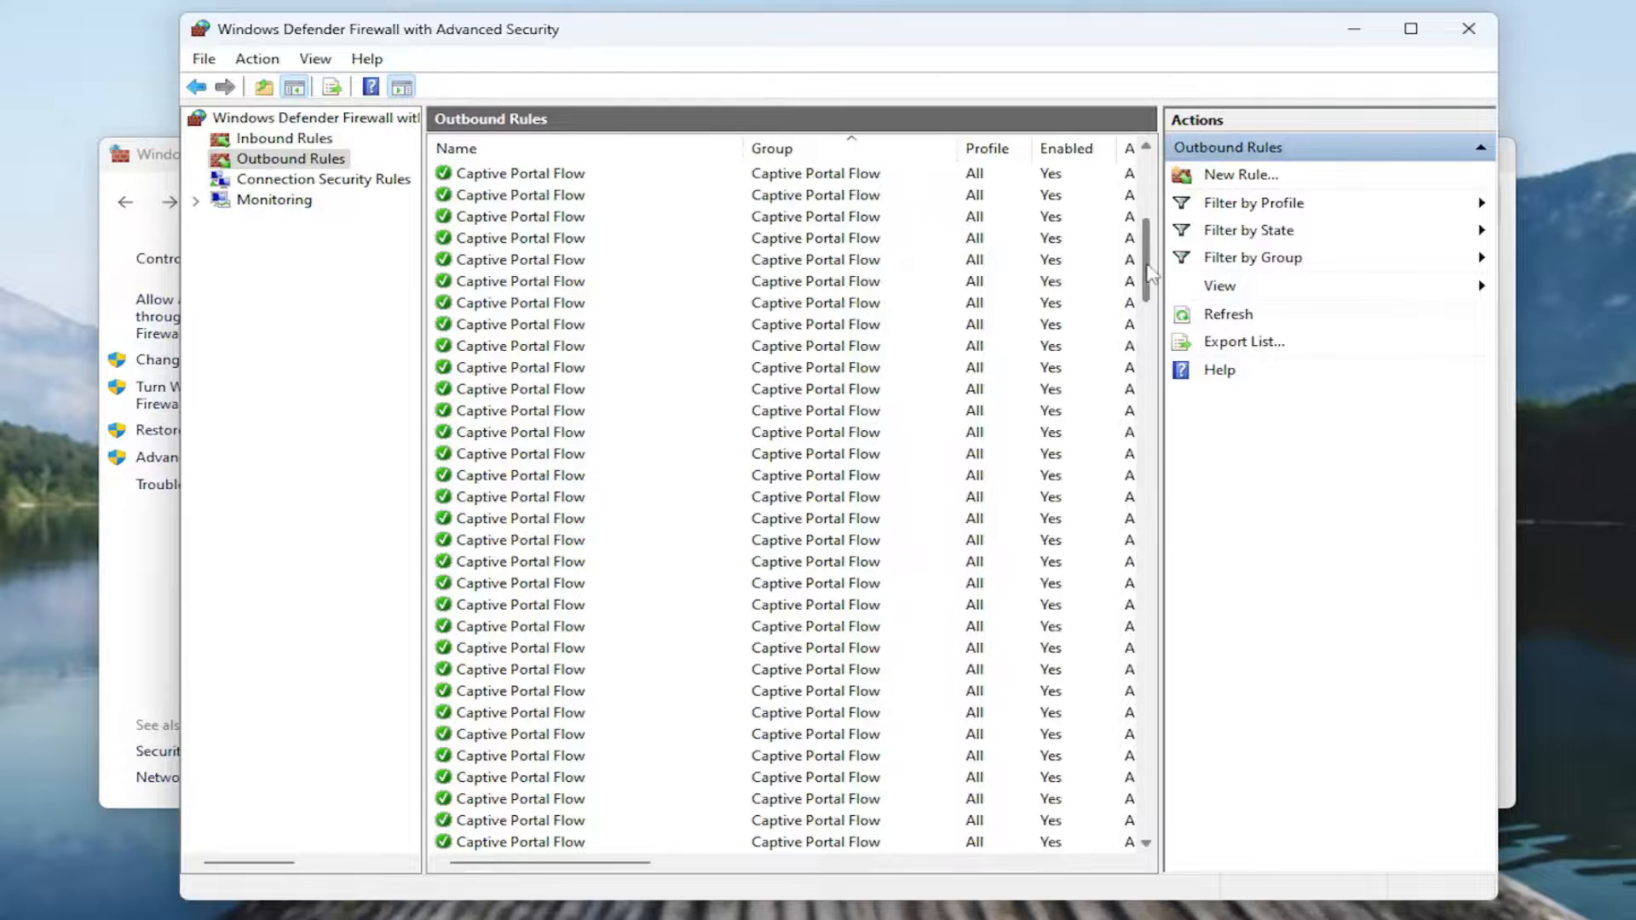
scroll(down, 3)
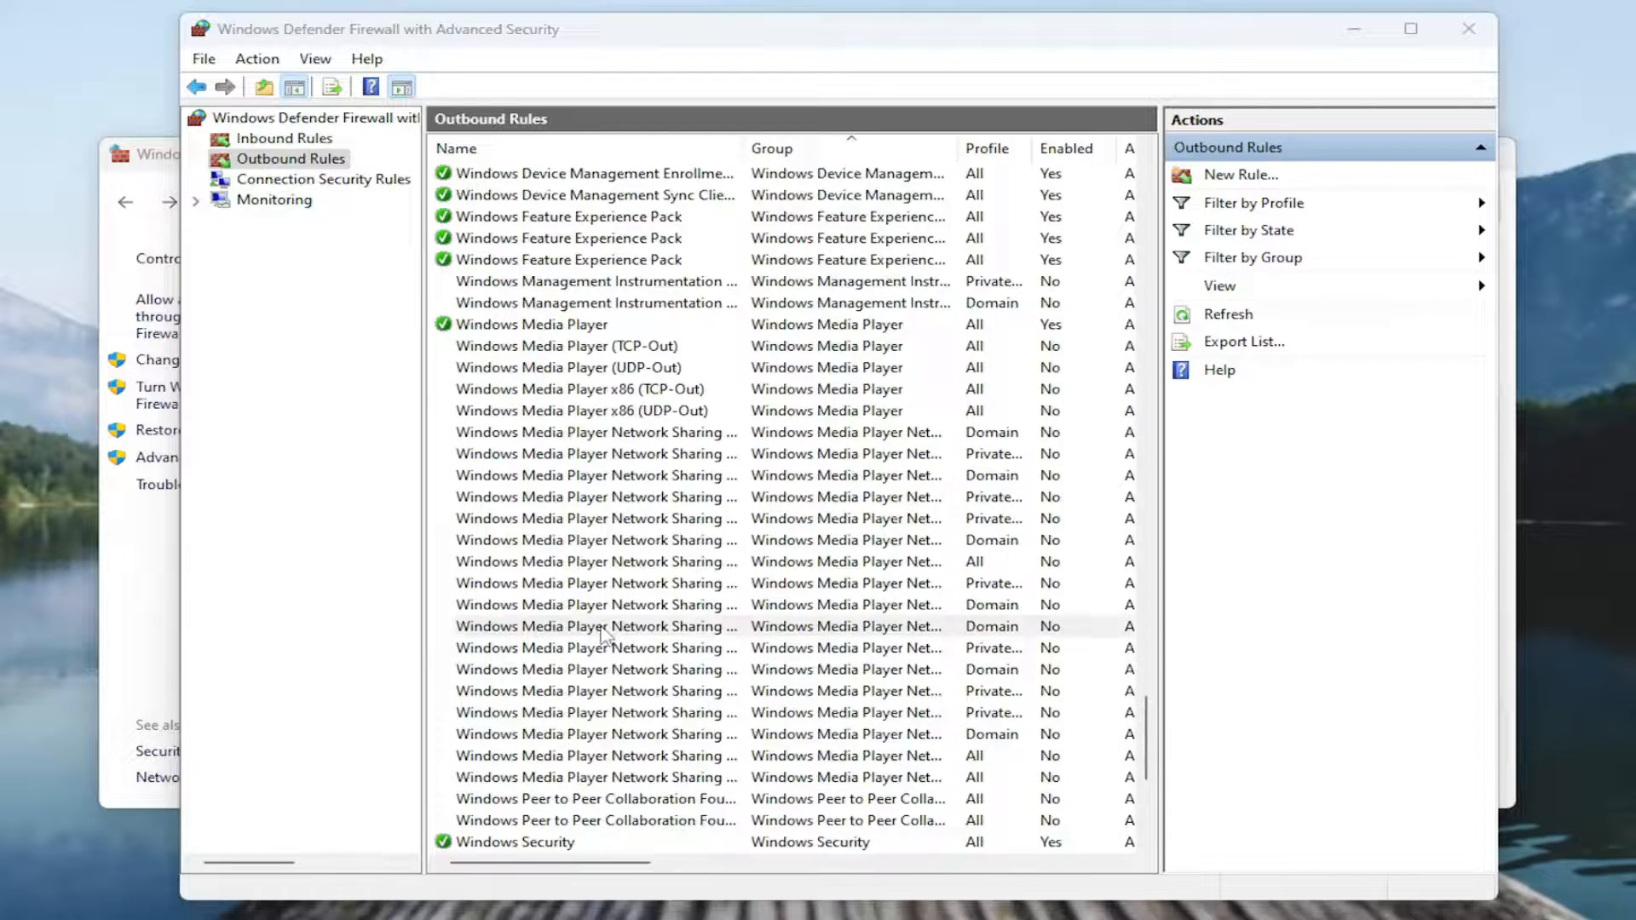
double_click(594, 626)
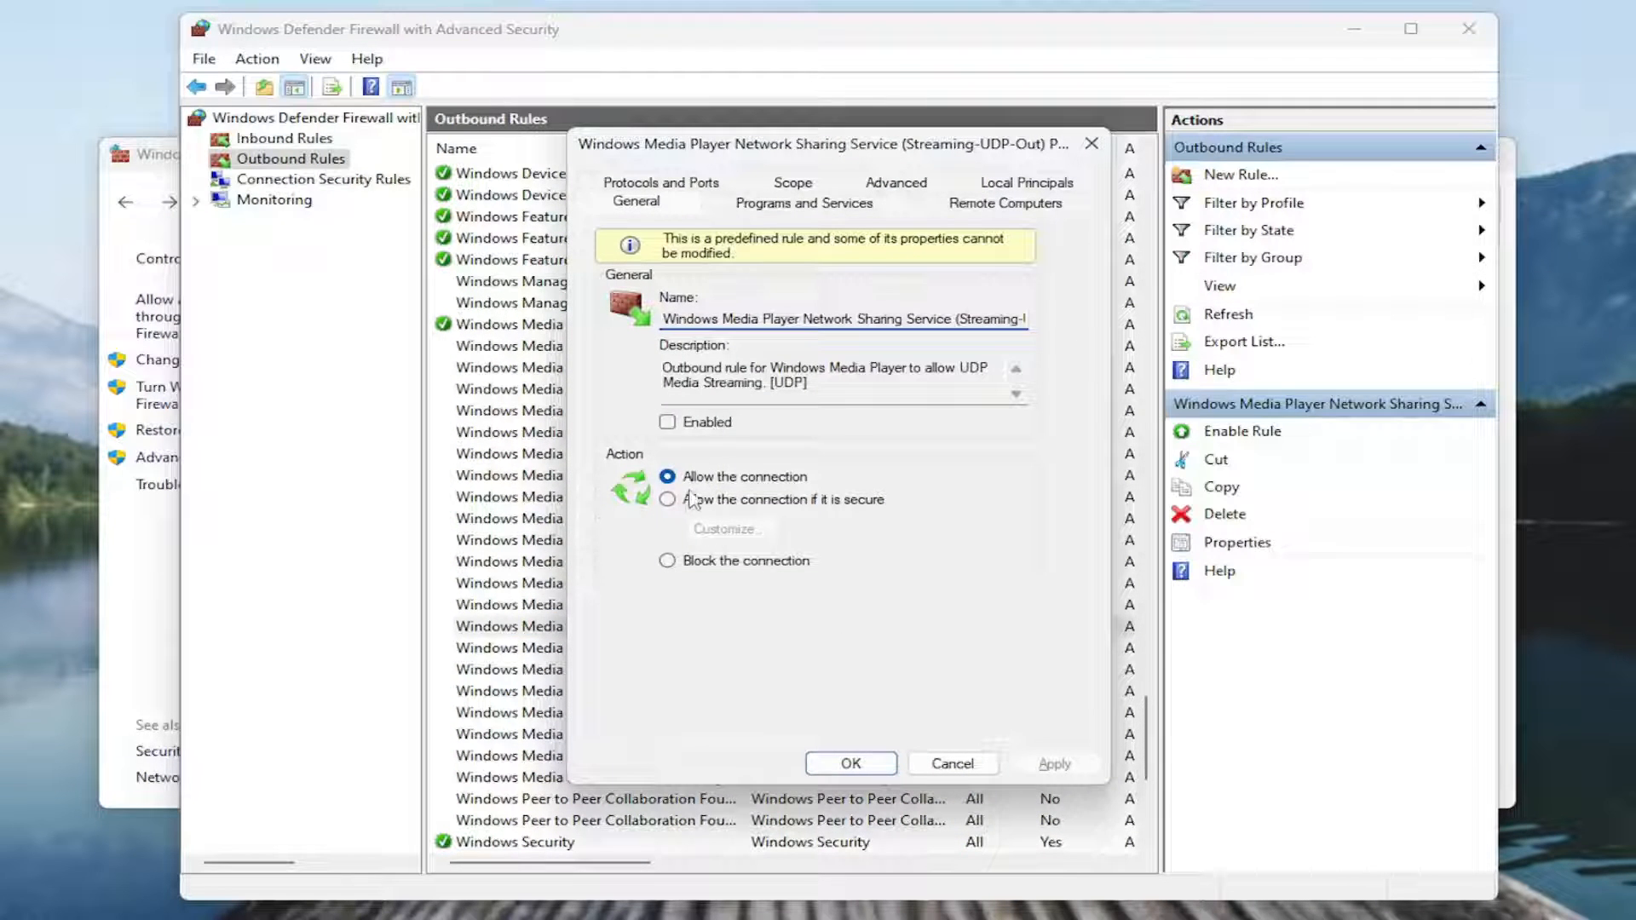
mouse_move(725, 497)
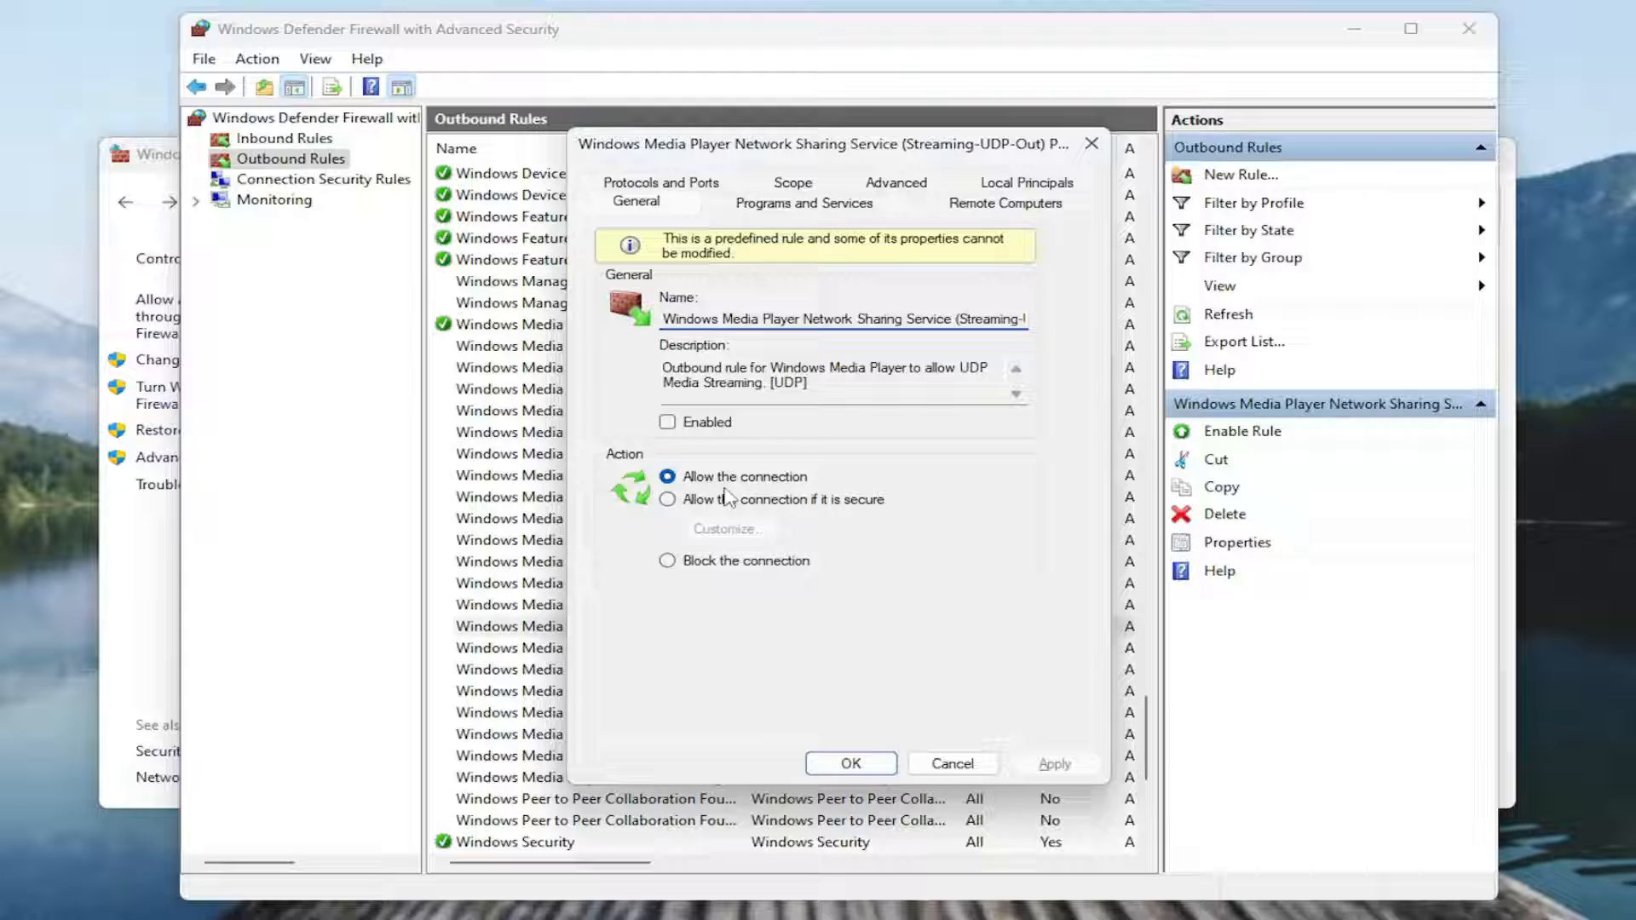
click(950, 762)
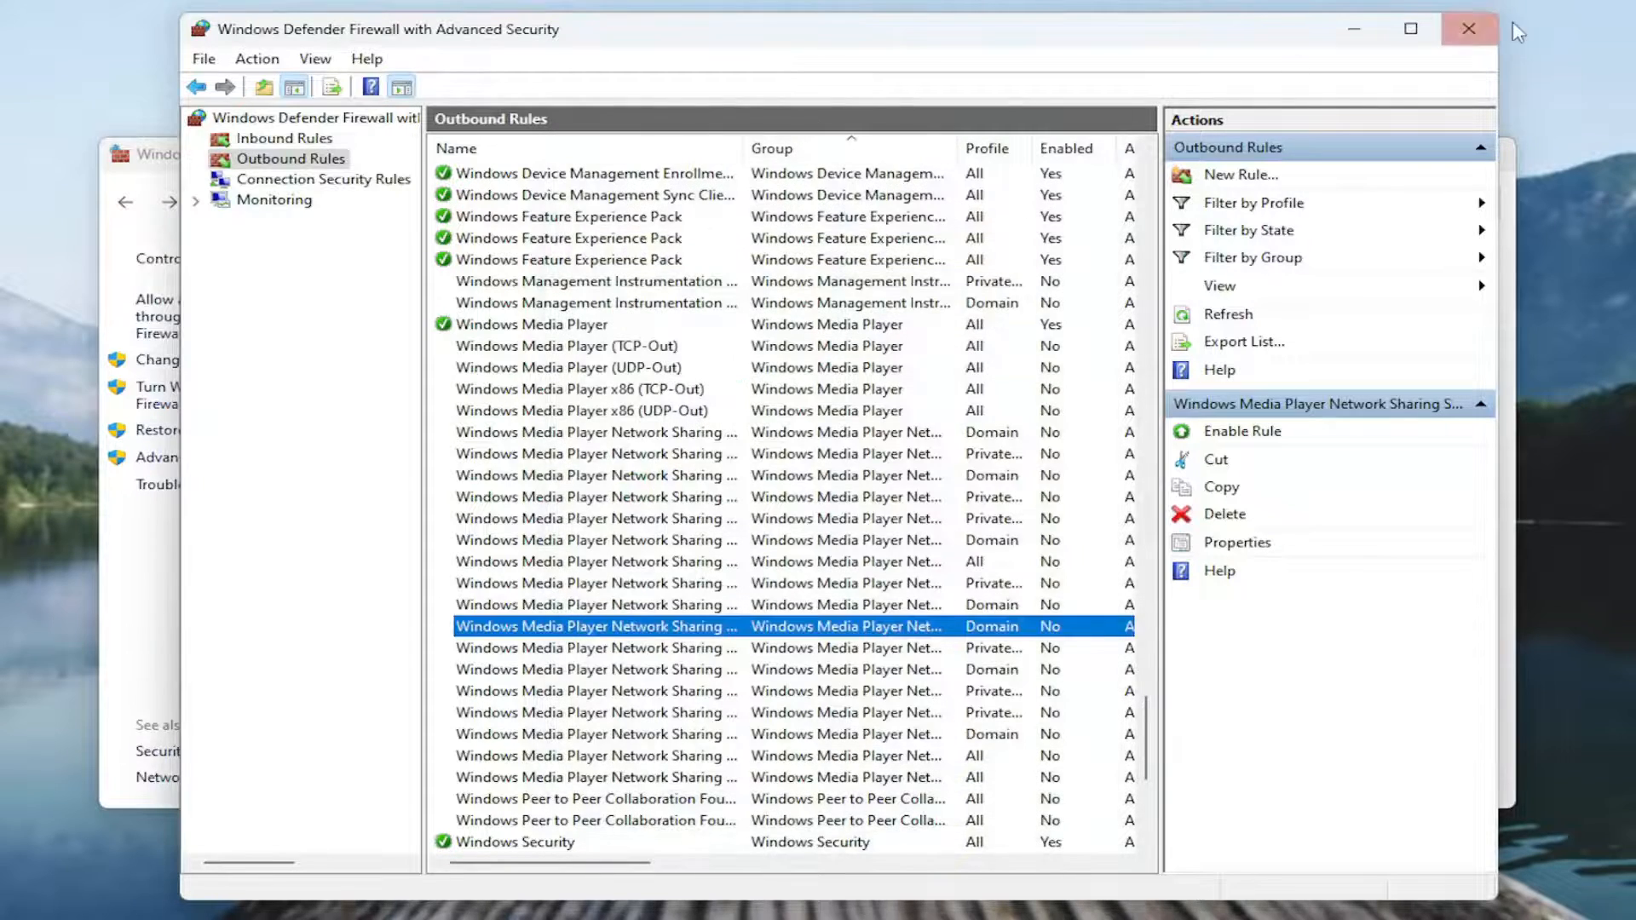
click(1469, 29)
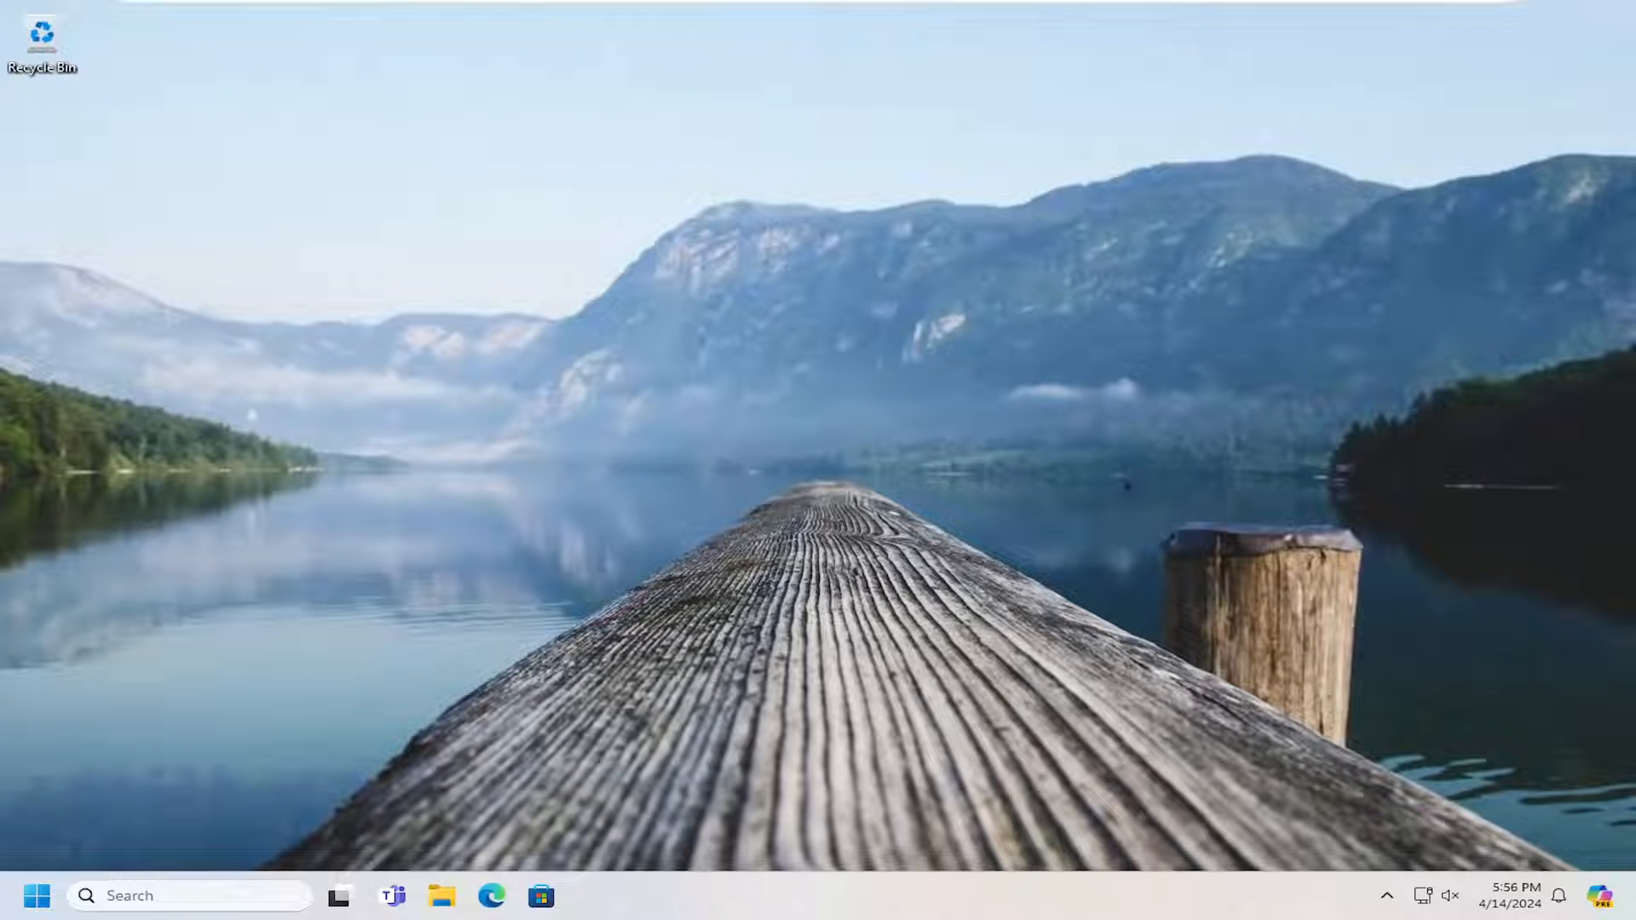
mouse_move(154, 827)
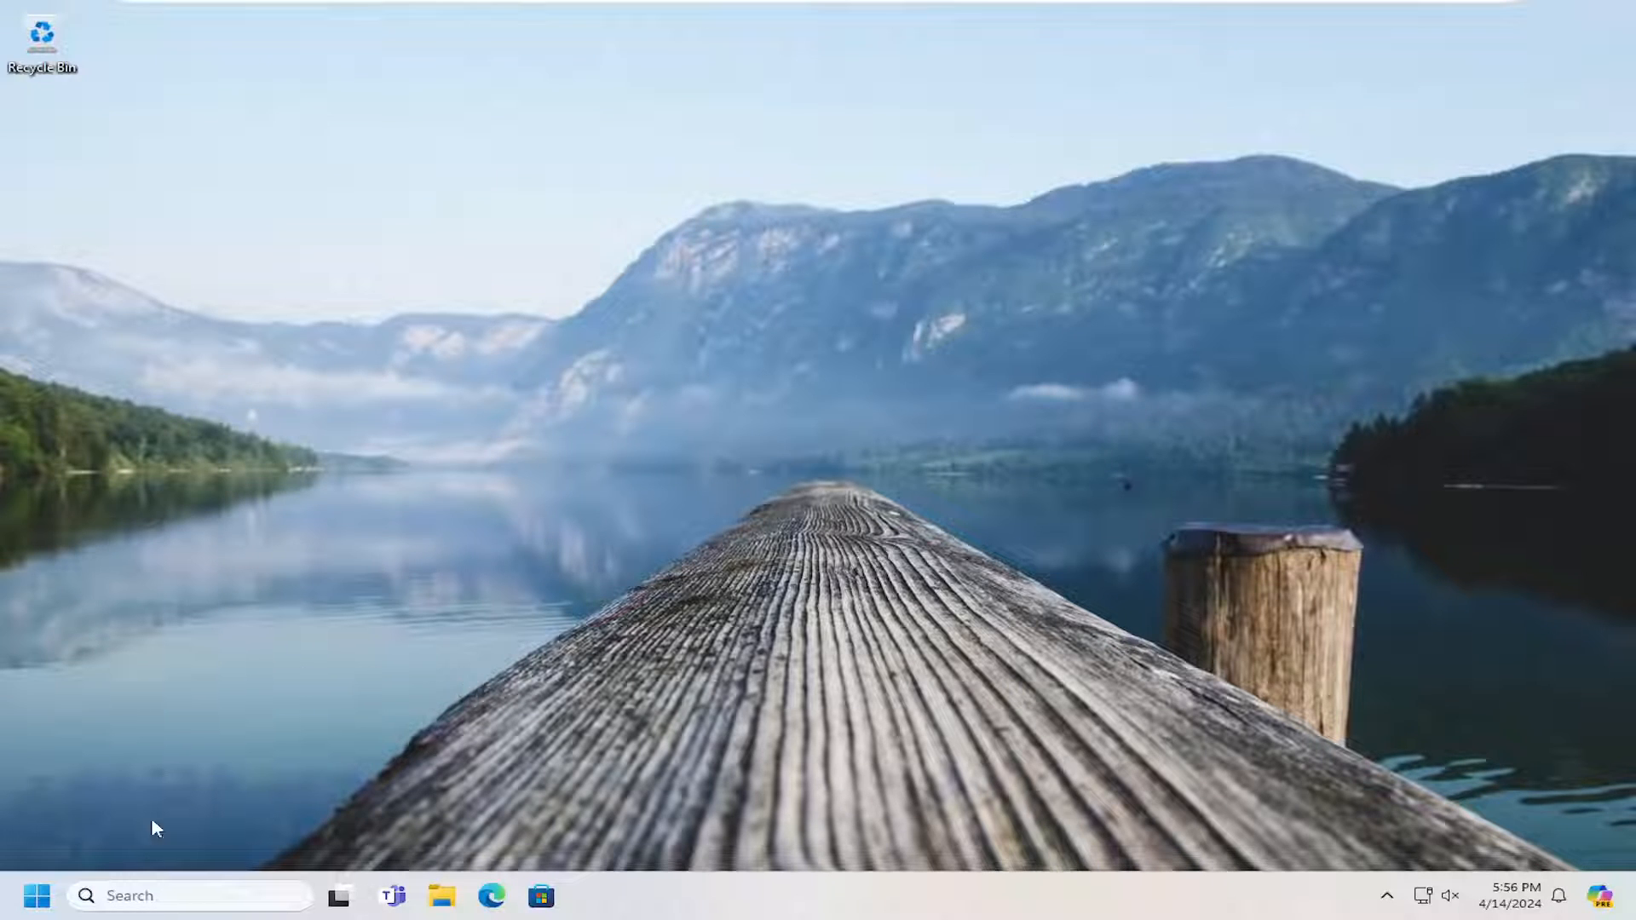
- Search for 'cmd' and launch Command Prompt as administrator
click(36, 896)
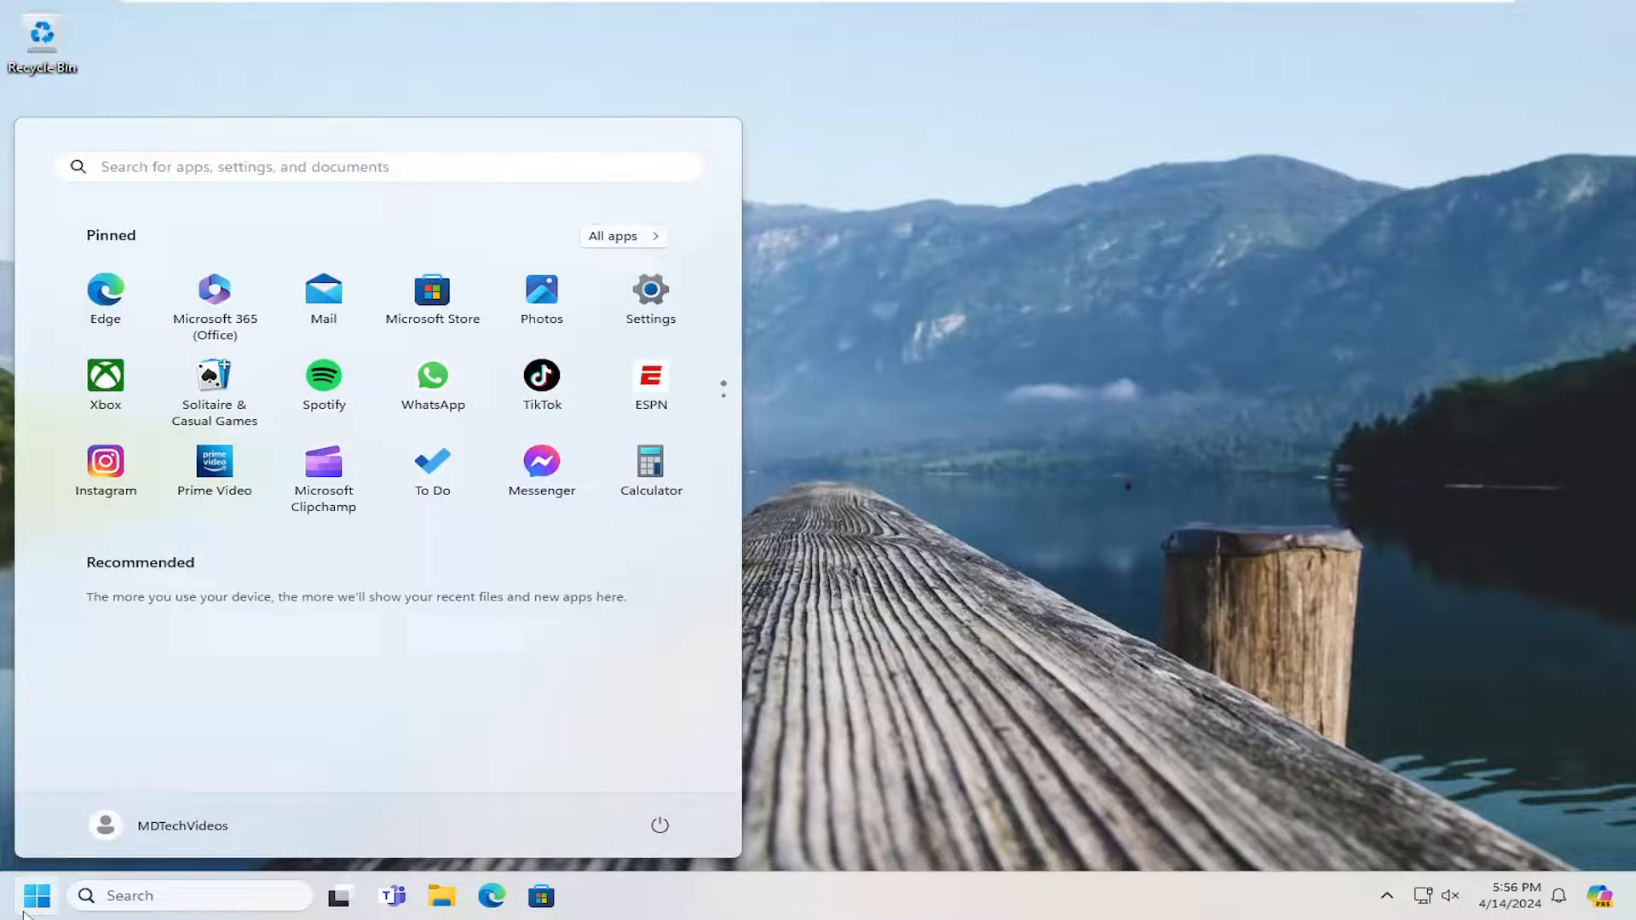
text(cmd)
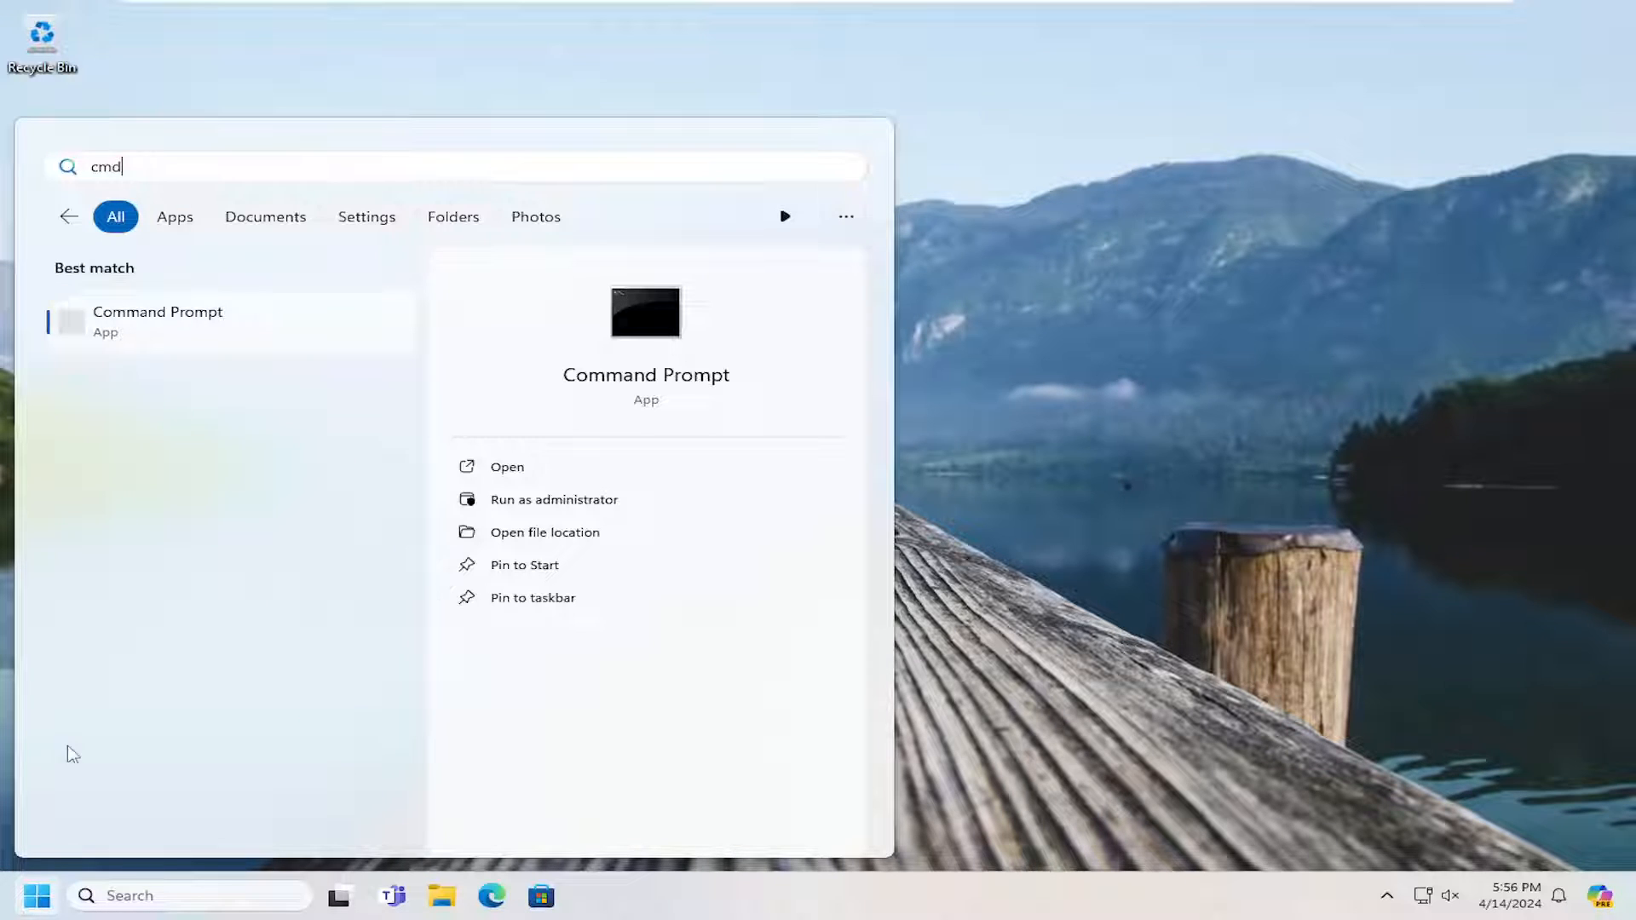
mouse_move(157, 315)
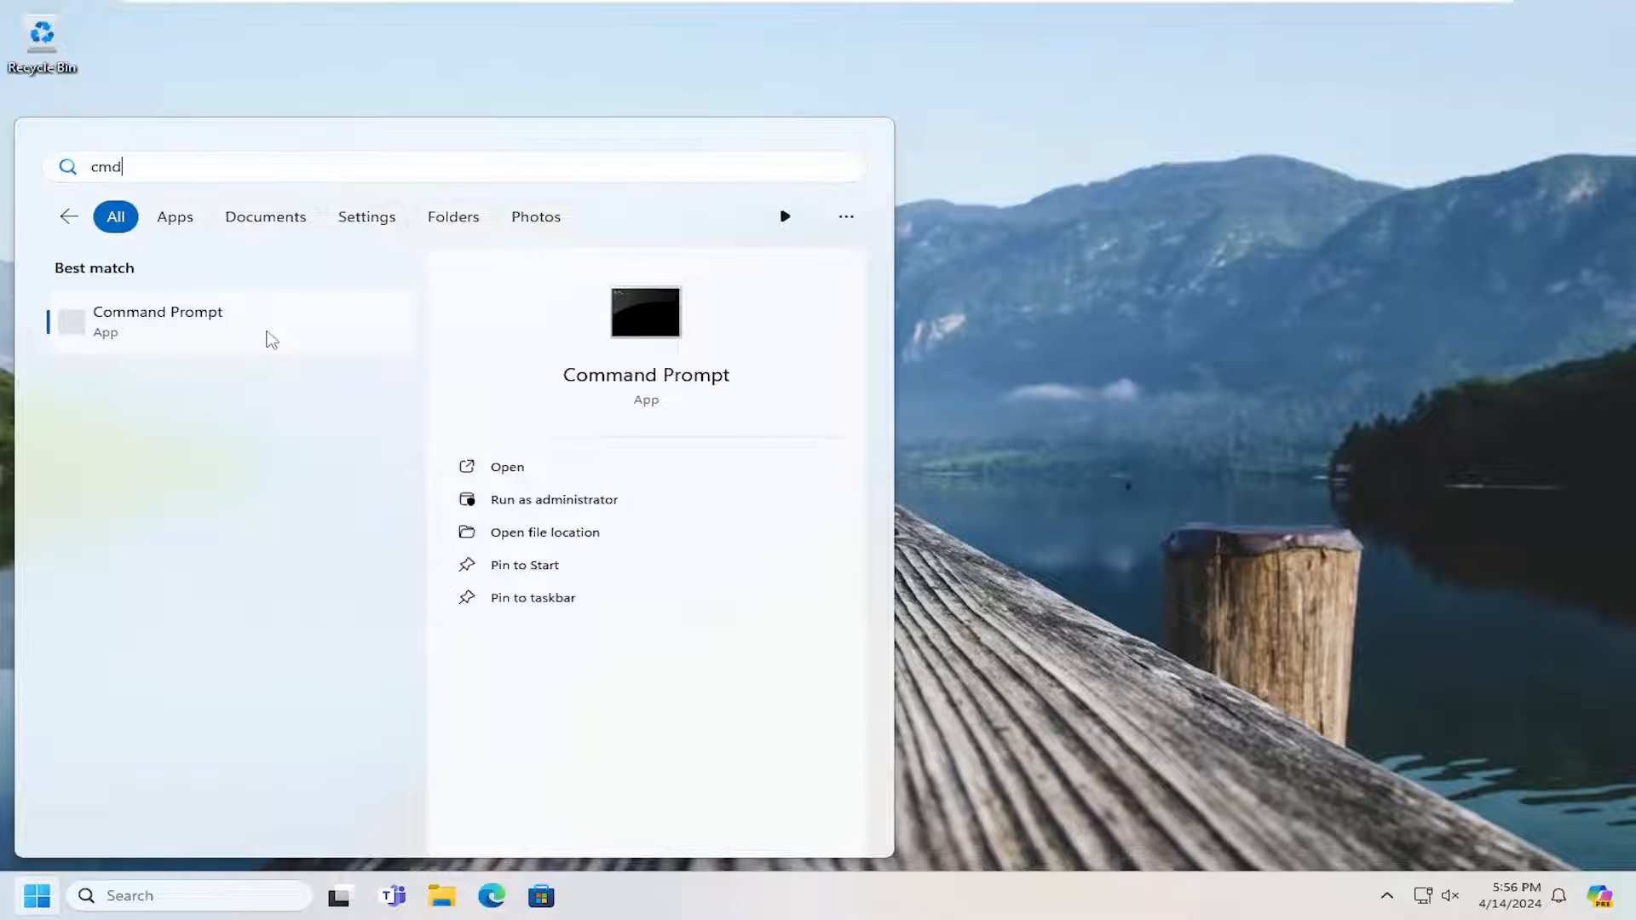
click(554, 498)
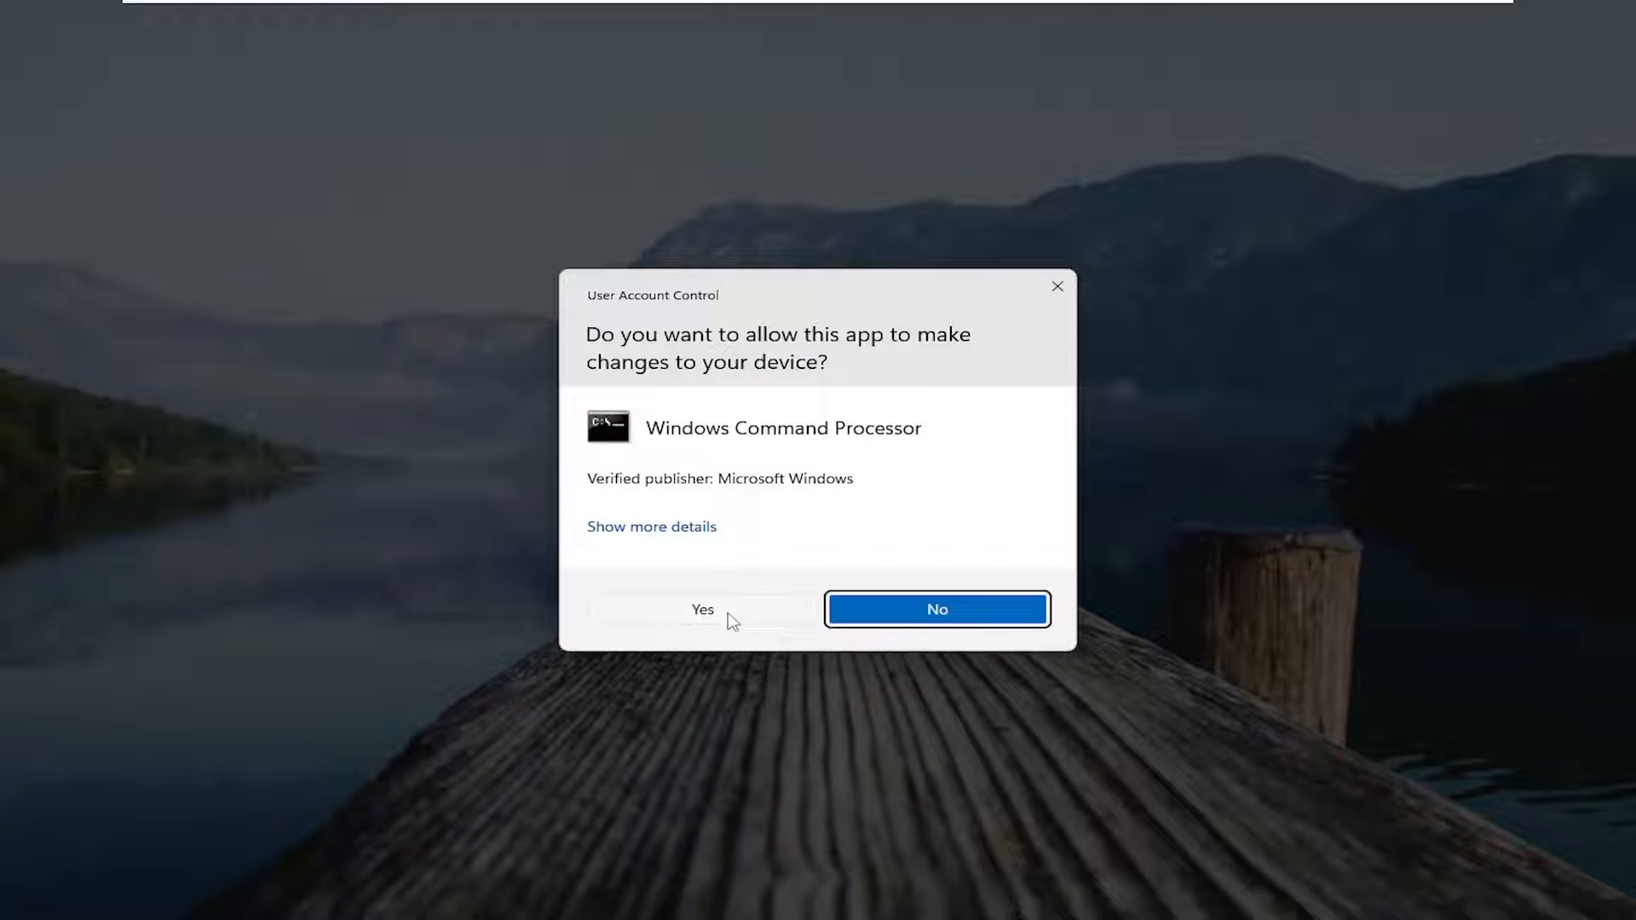
- Approve the UAC prompt and run ipconfig /flushdns in the elevated Command Prompt
click(702, 609)
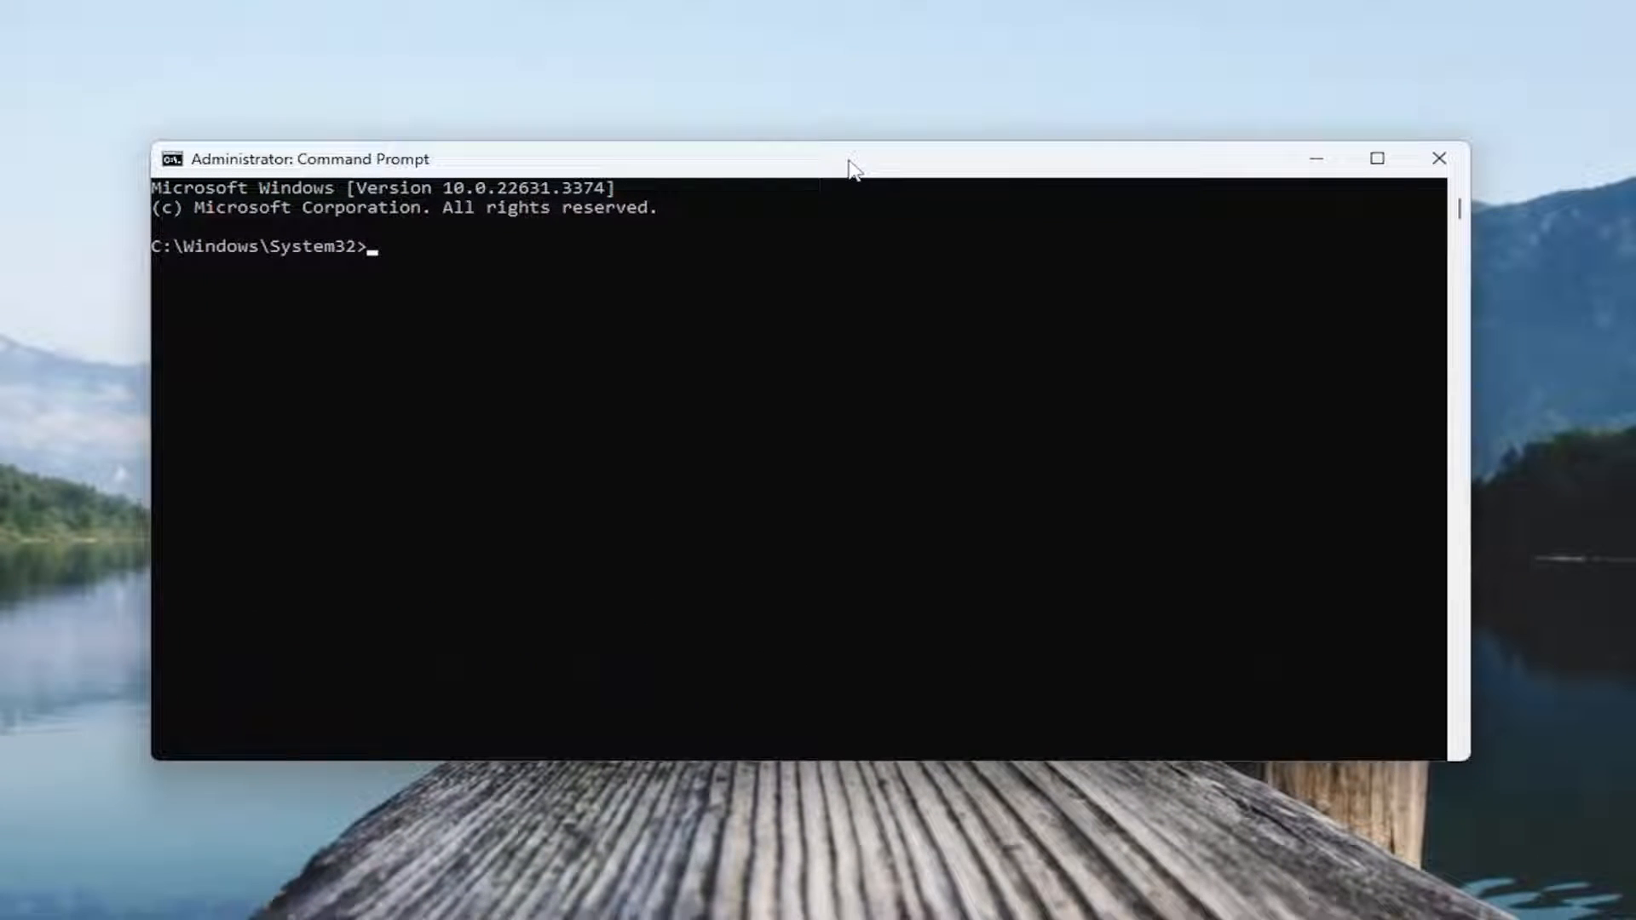
text(ipconfi)
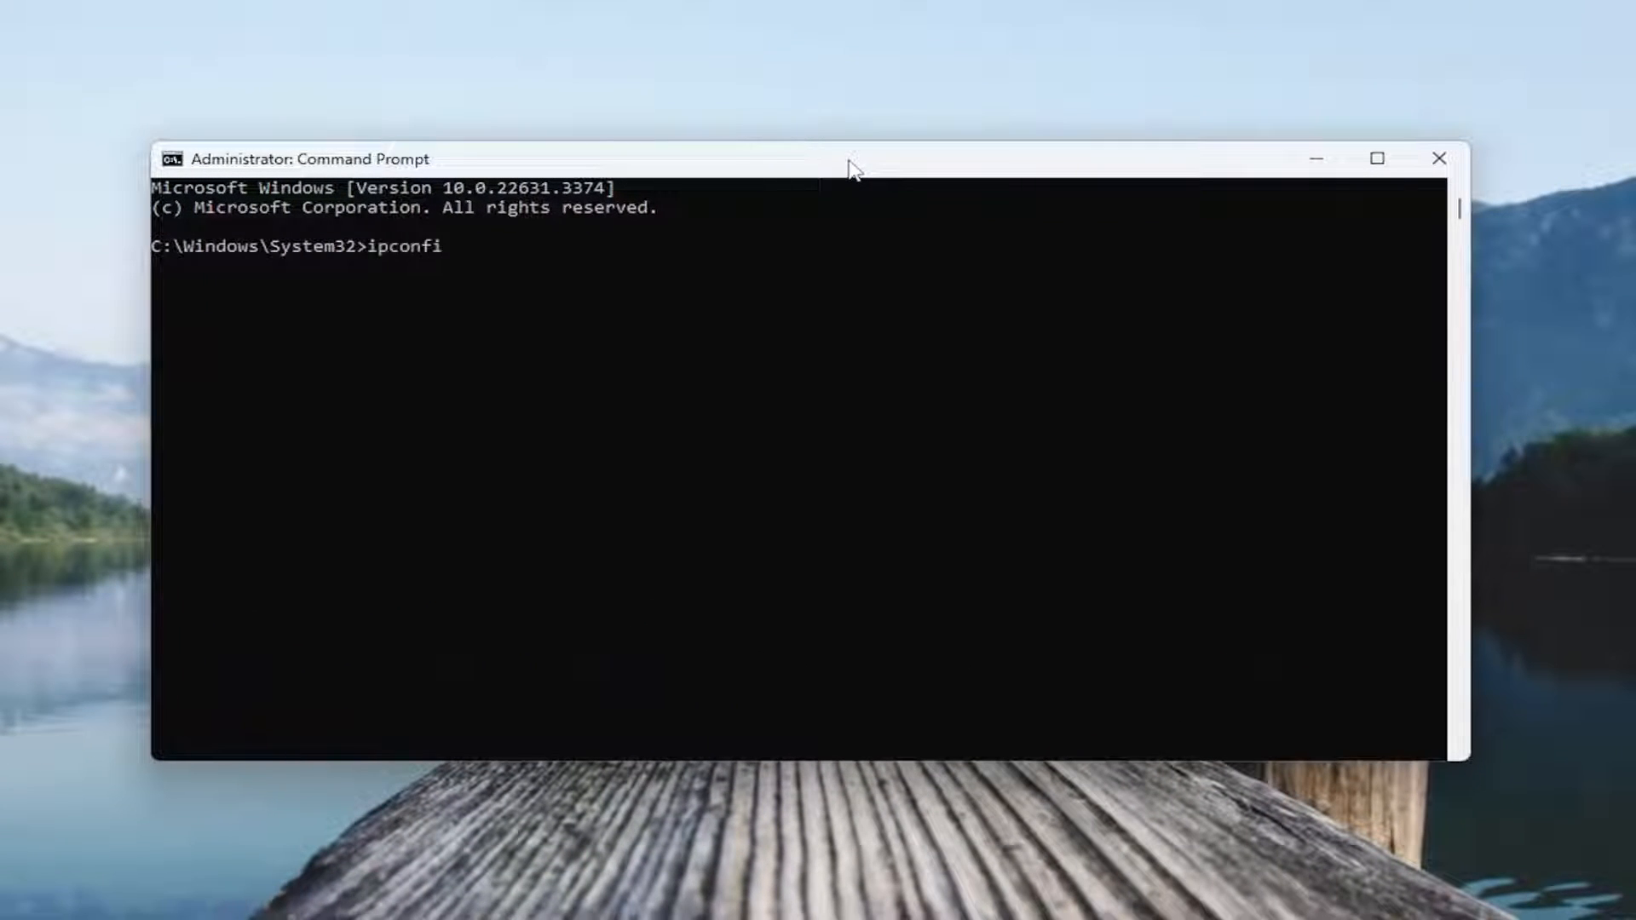
text(g /)
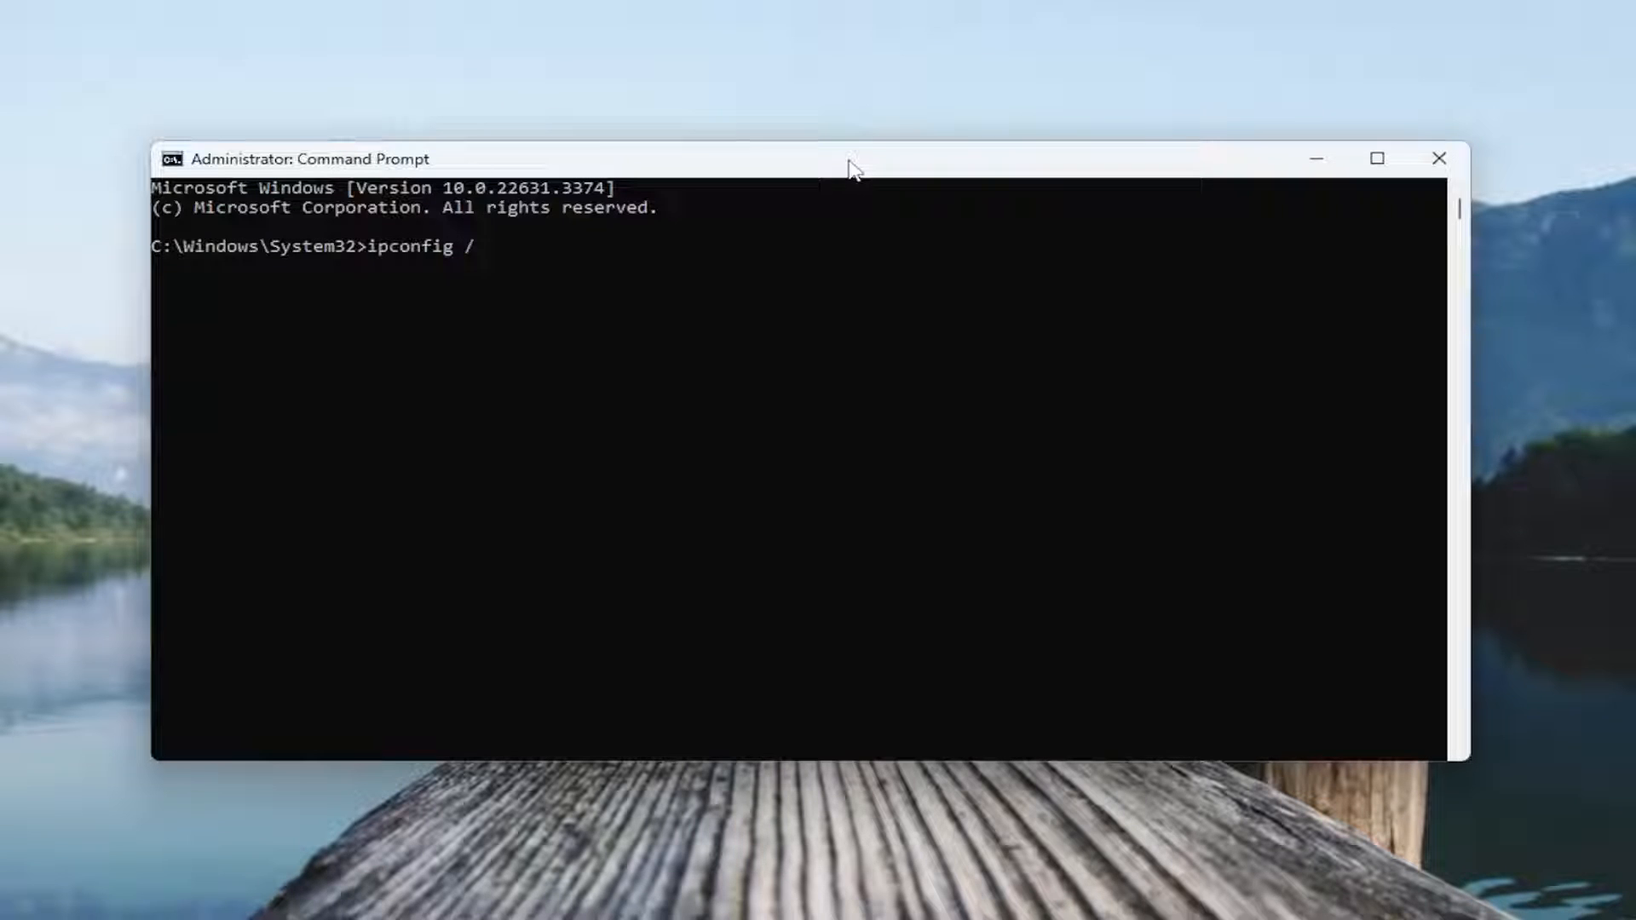
text(flushdns)
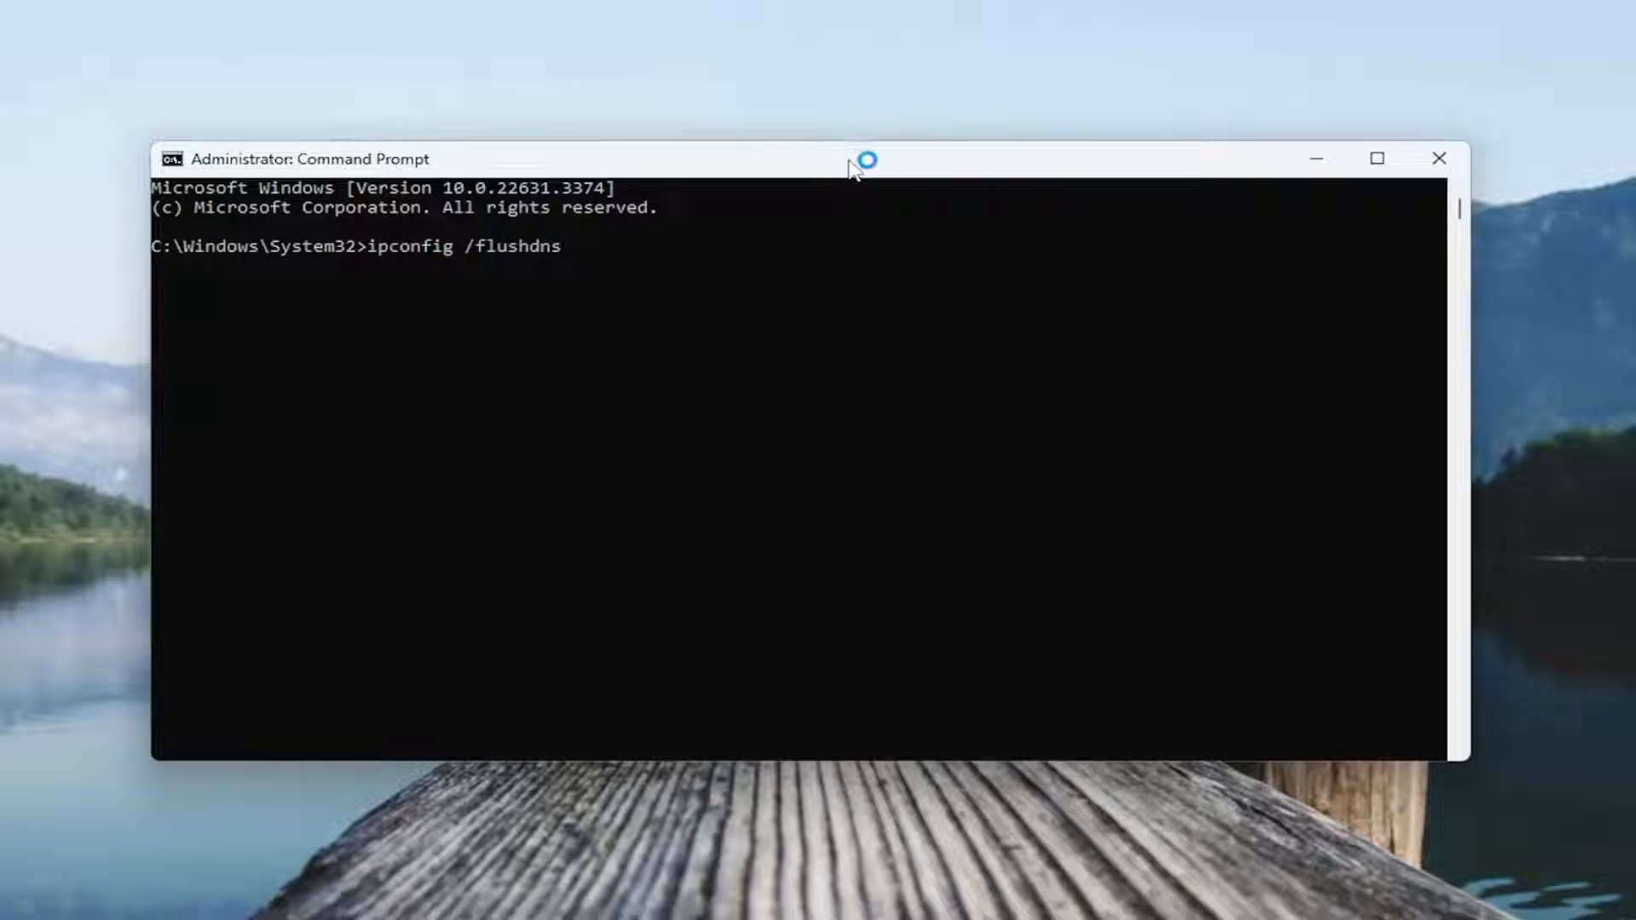
mouse_move(438, 311)
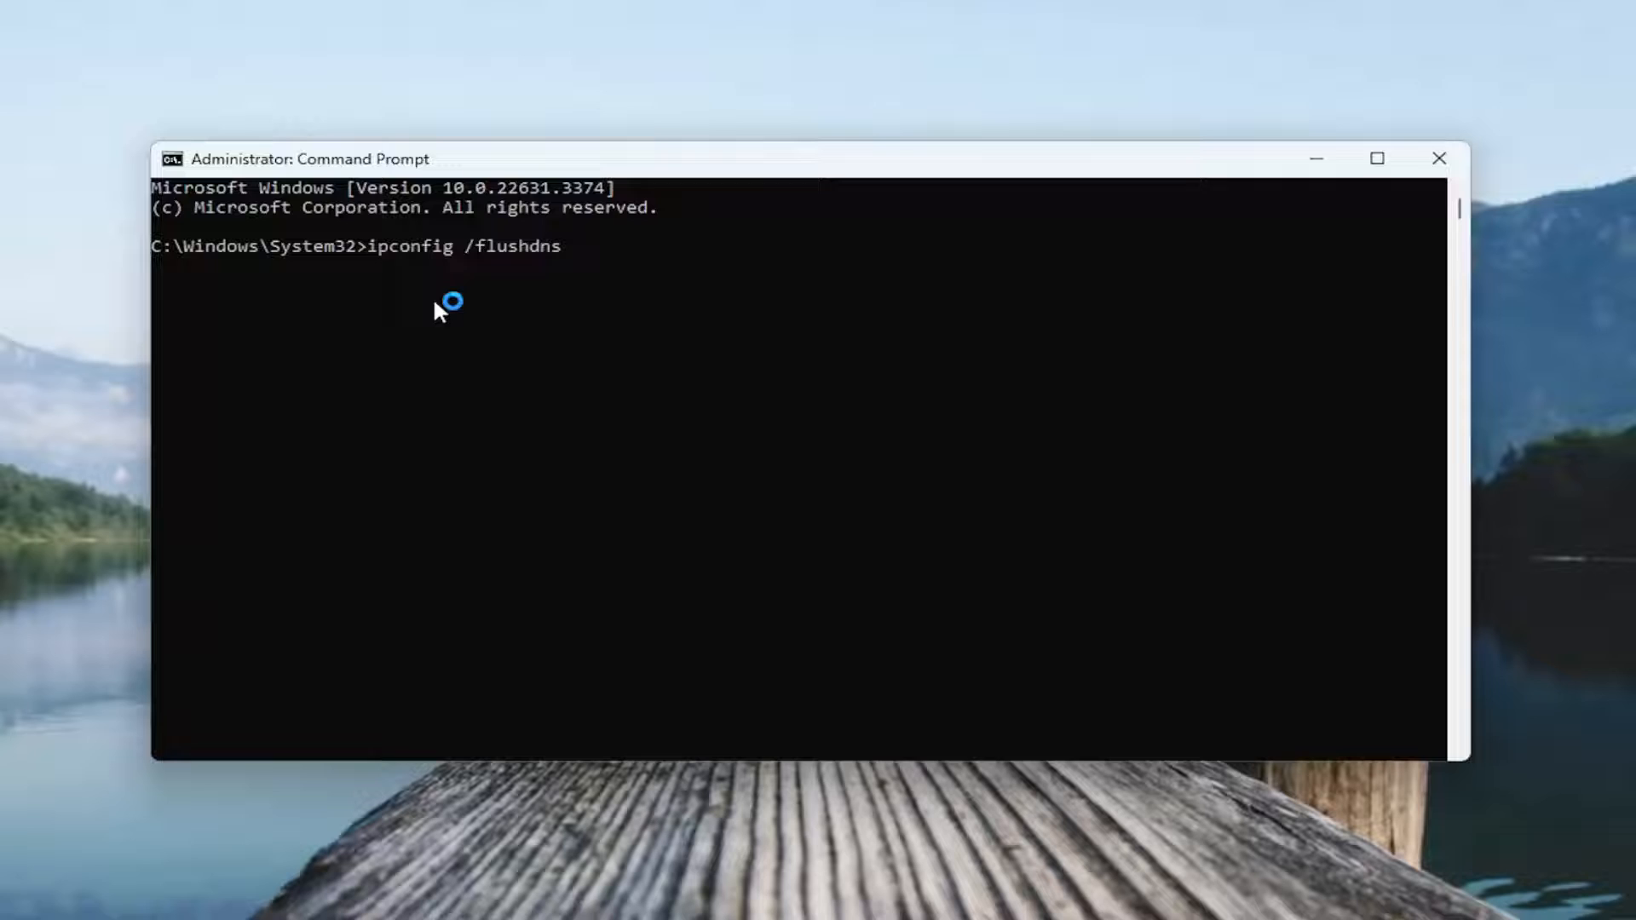
key(Return)
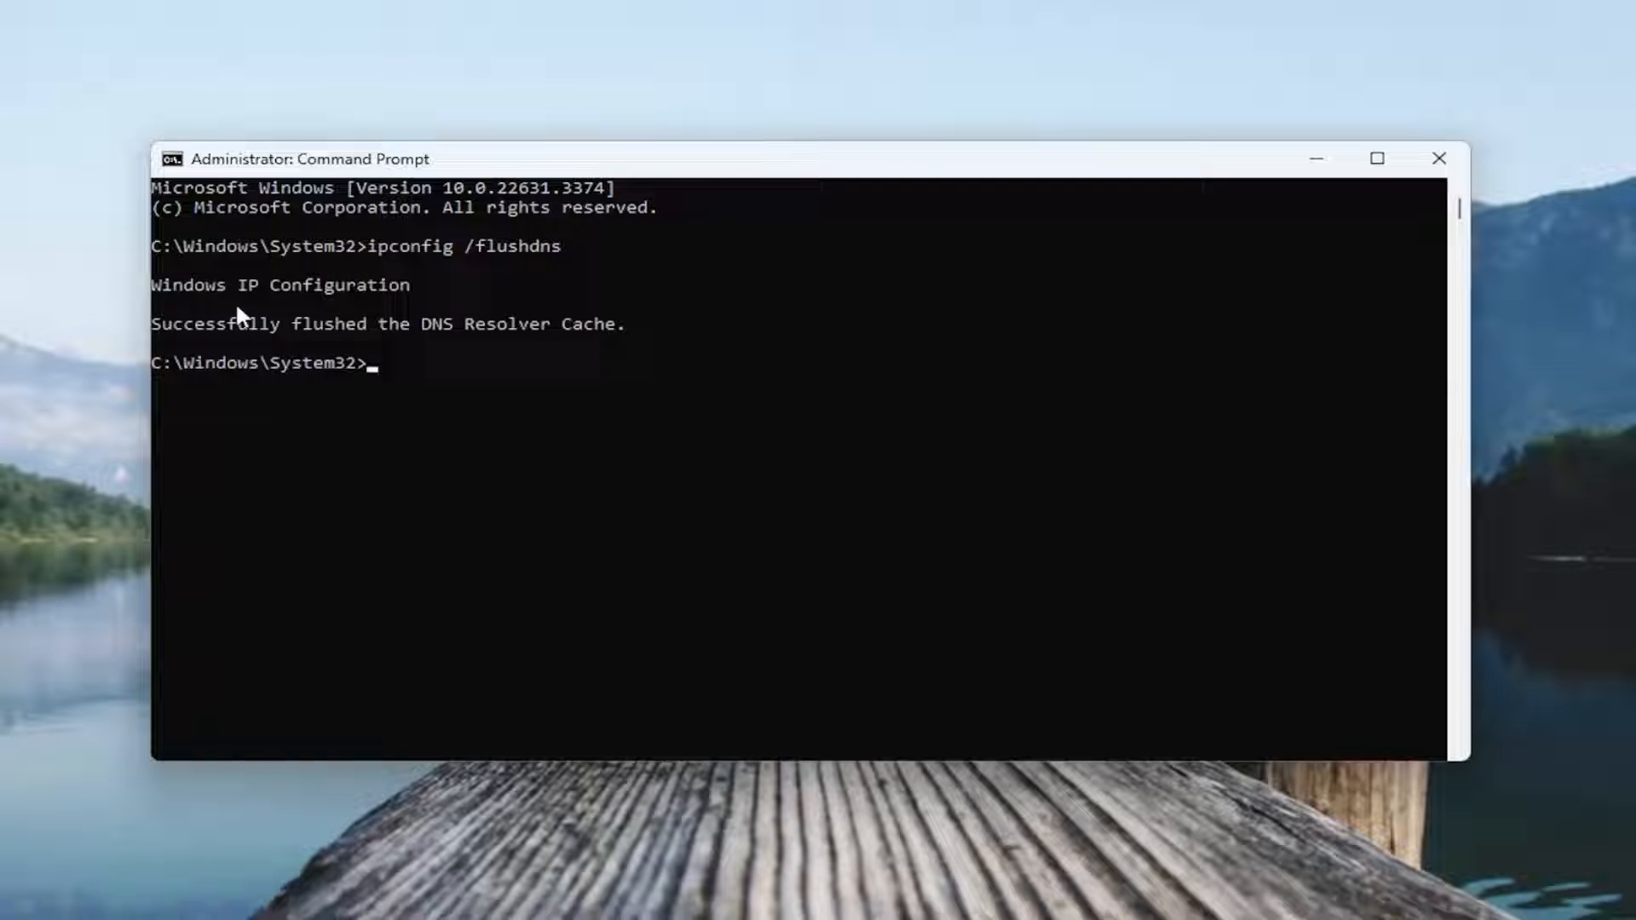
mouse_move(303, 353)
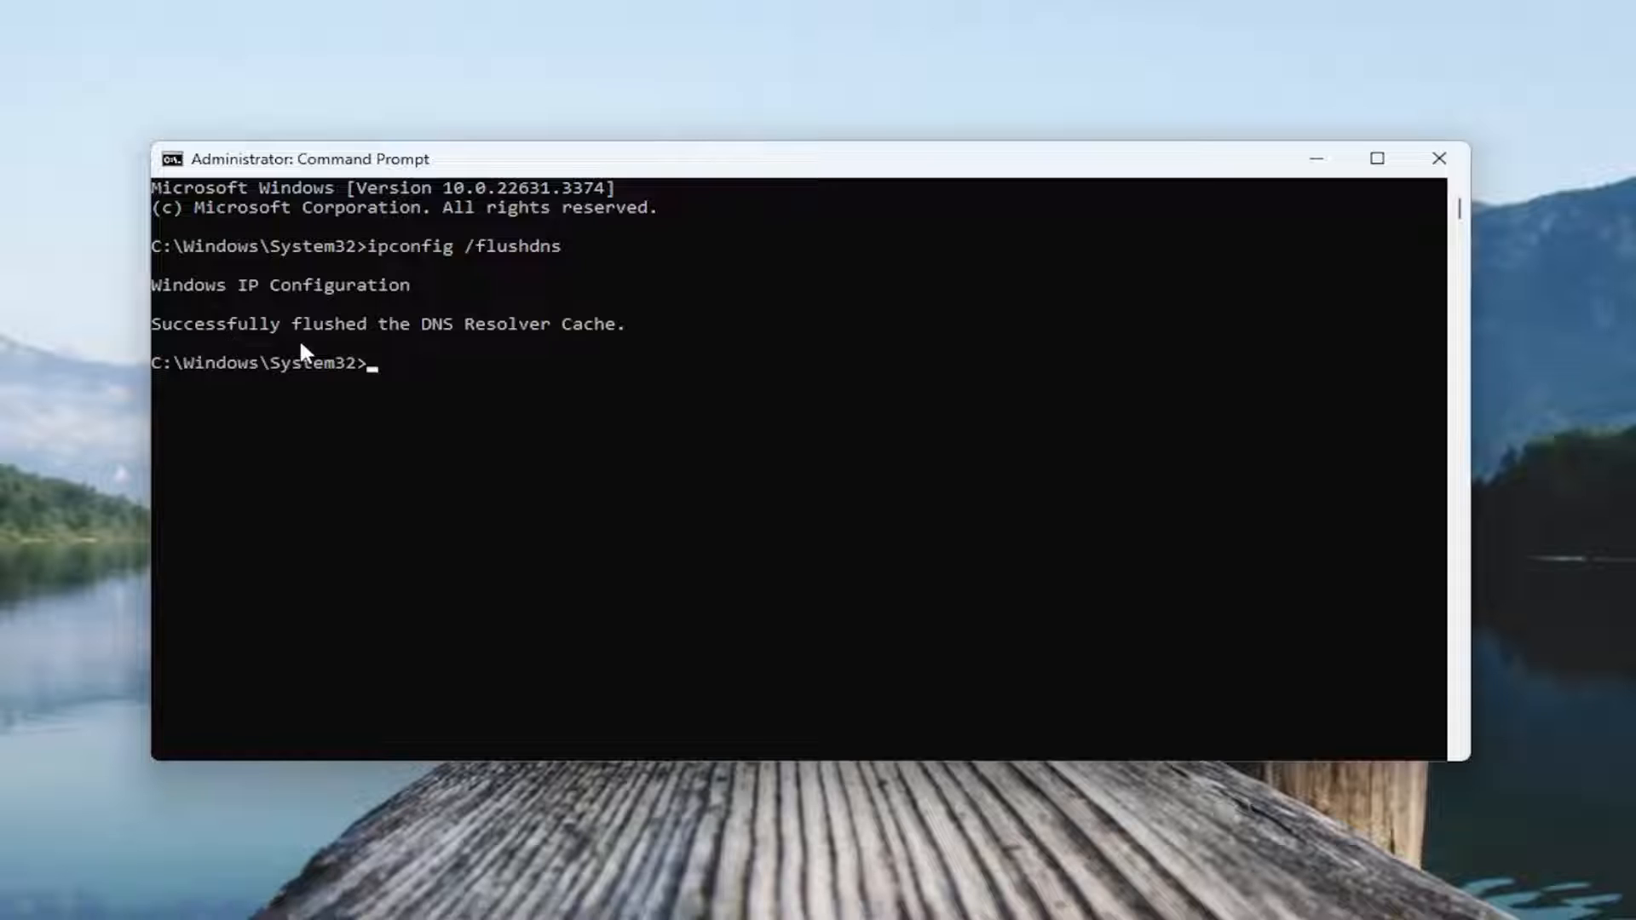
mouse_move(541, 576)
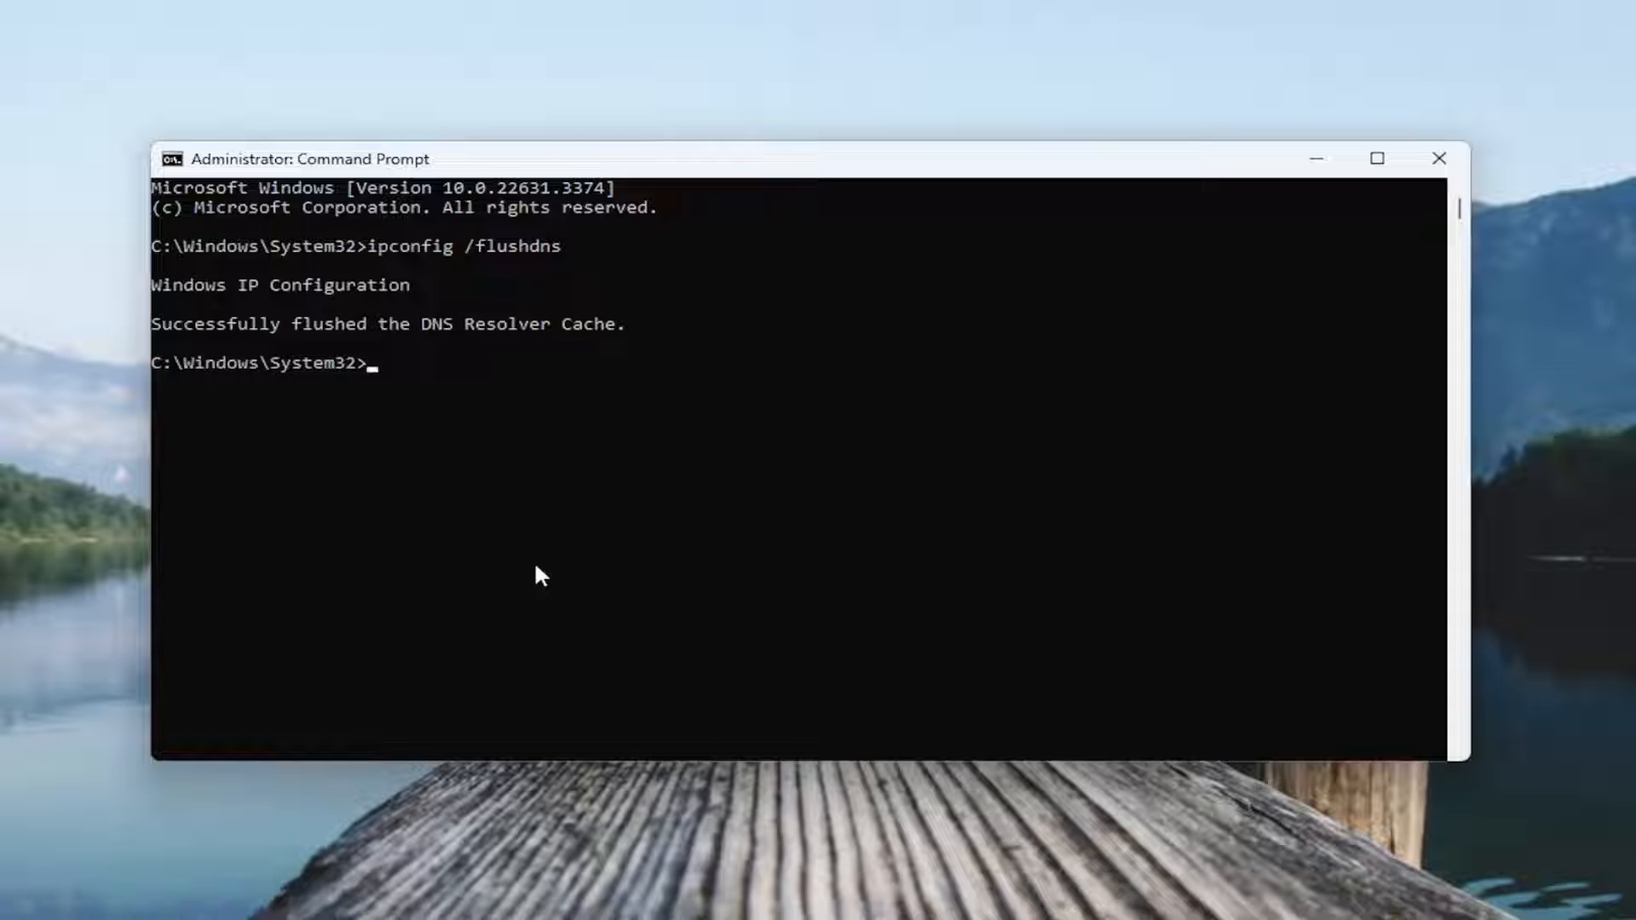
- Run netsh winsock reset, then close the Command Prompt window
text(netsh)
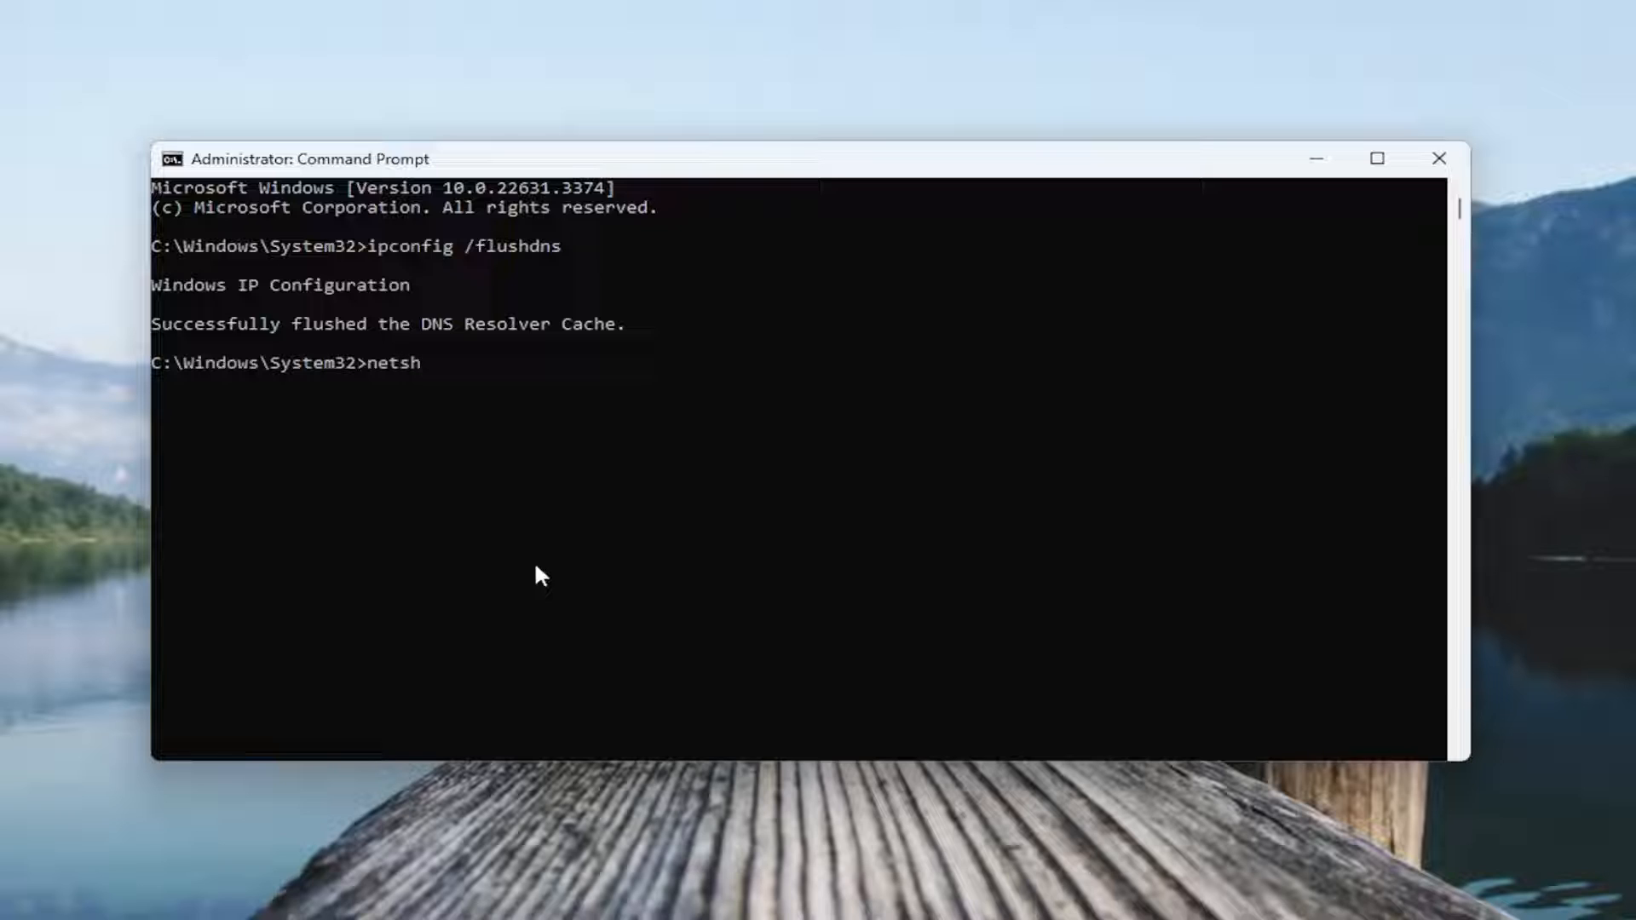
text(winsock reset)
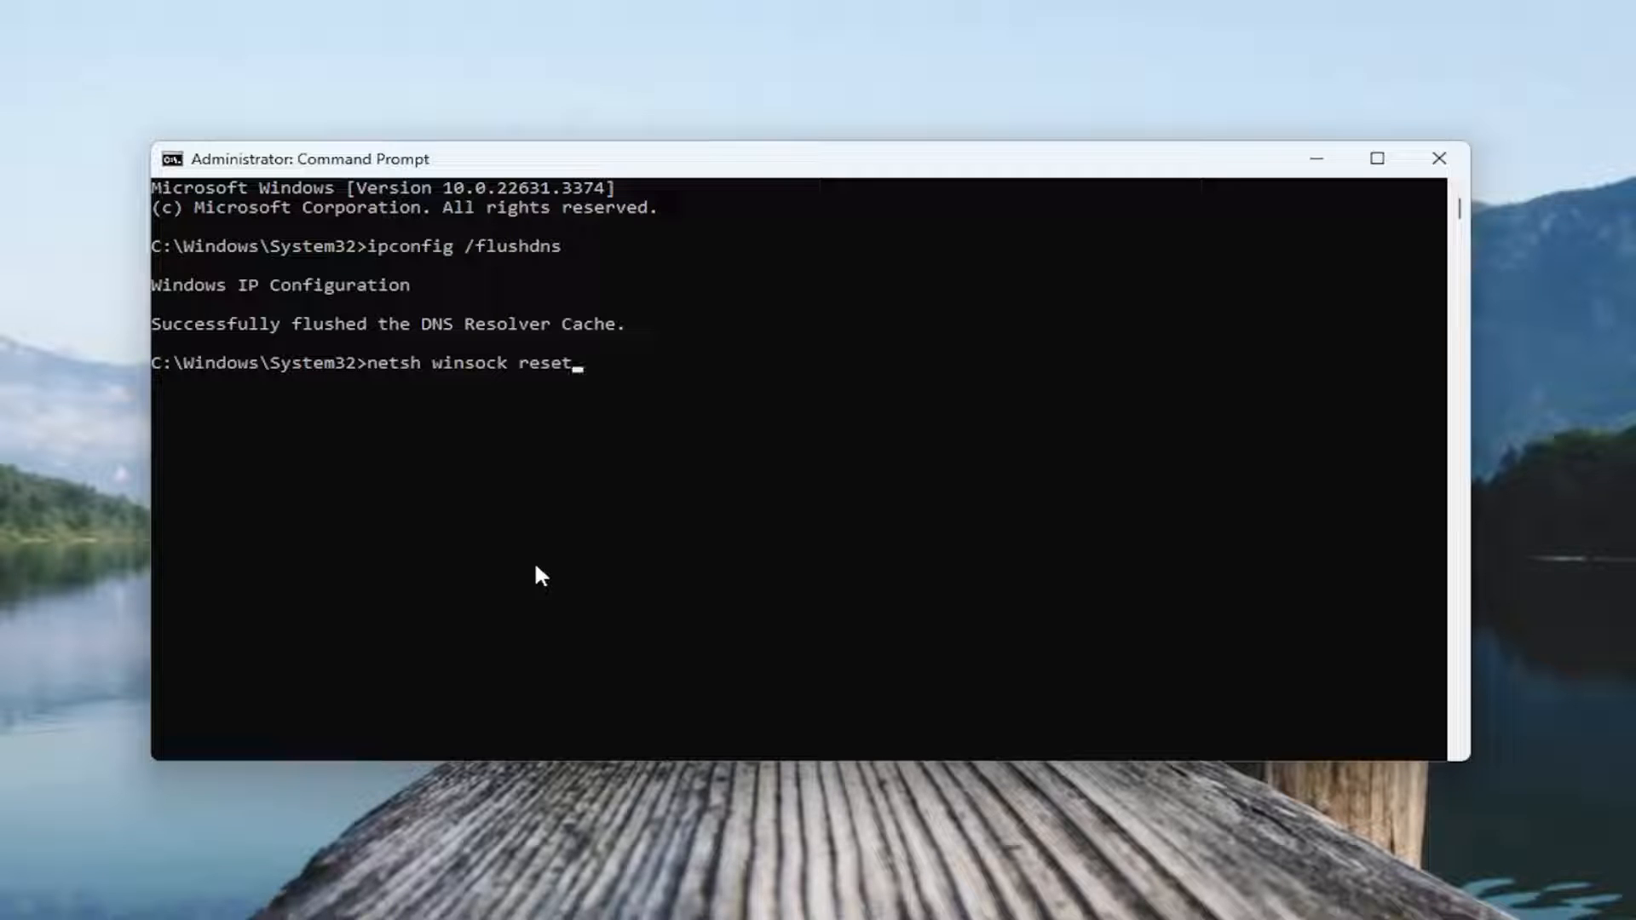
key(Return)
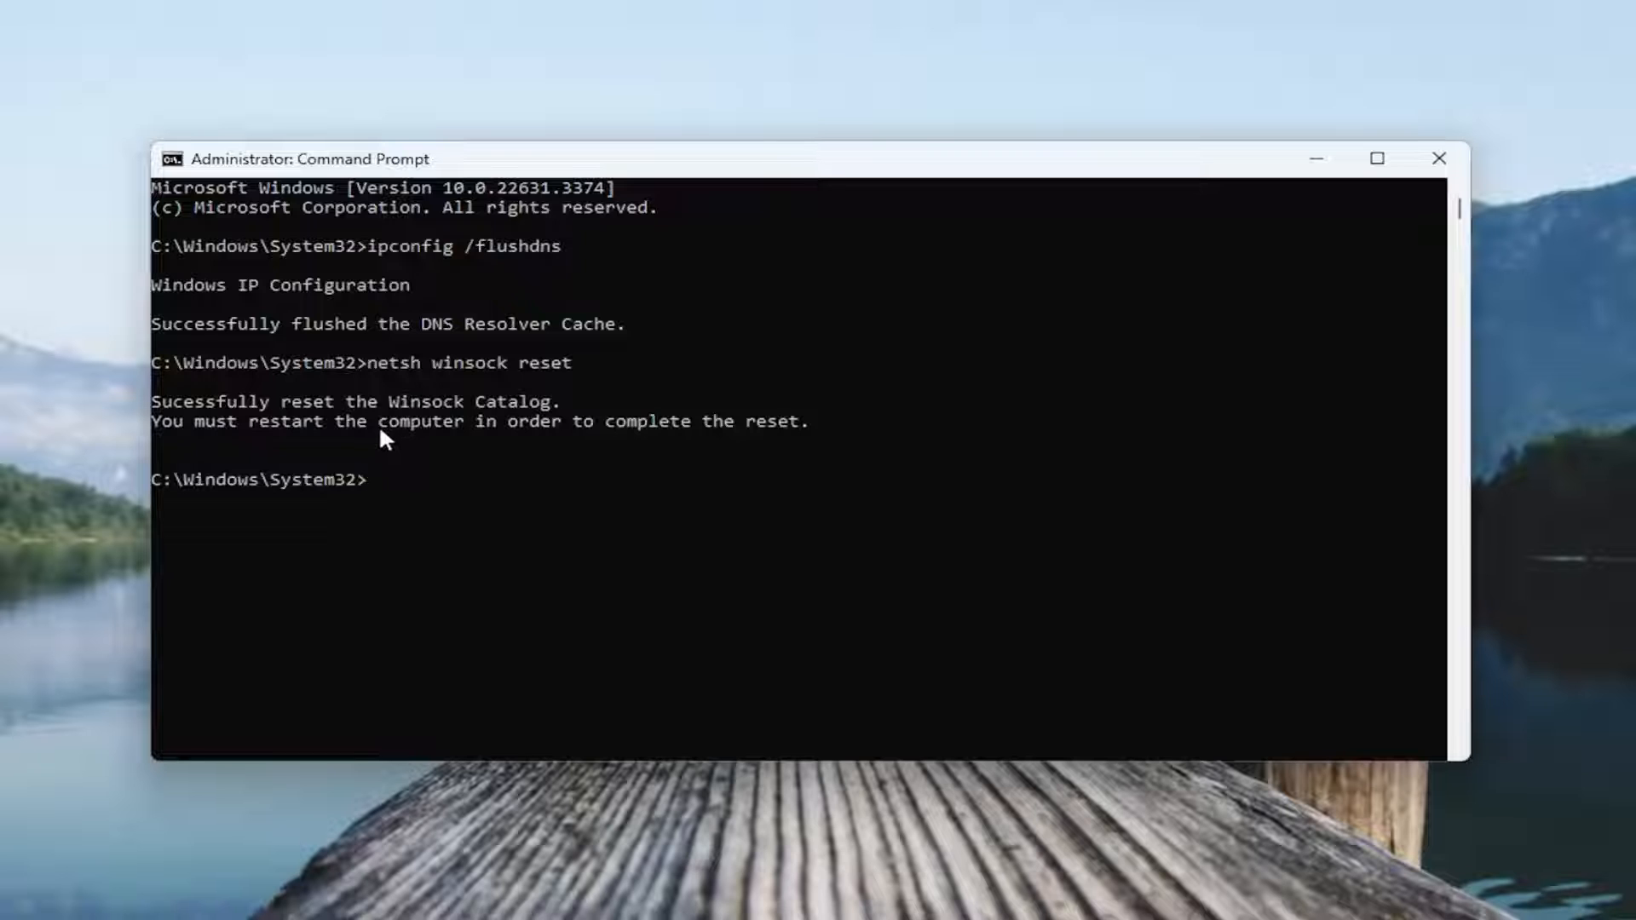
mouse_move(470, 449)
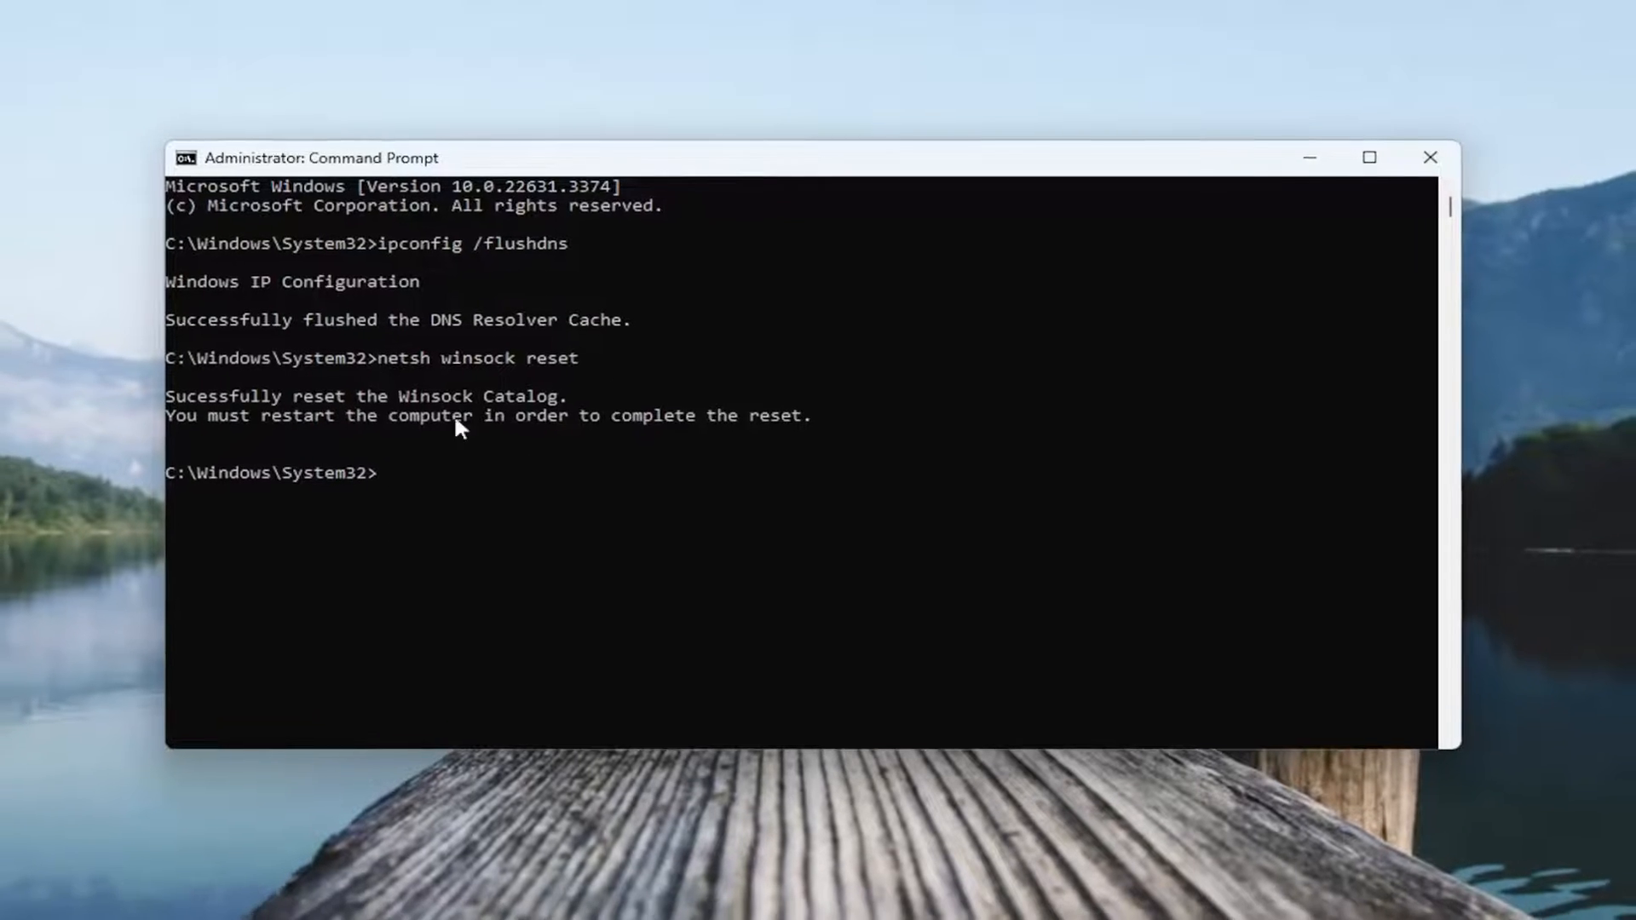
click(1431, 158)
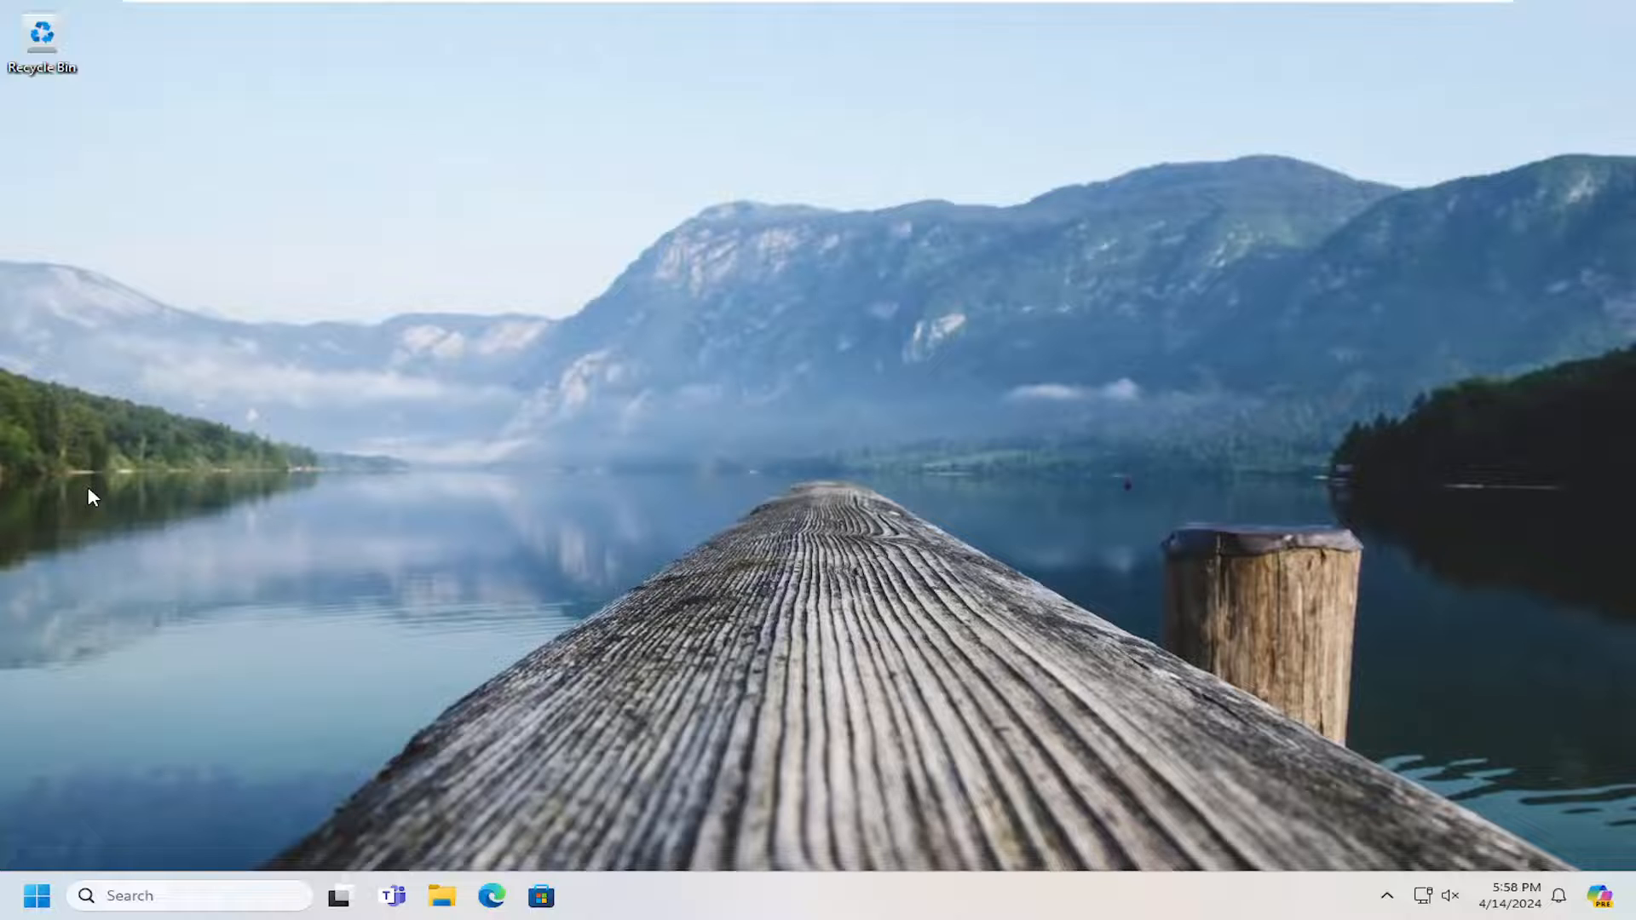
mouse_move(52, 472)
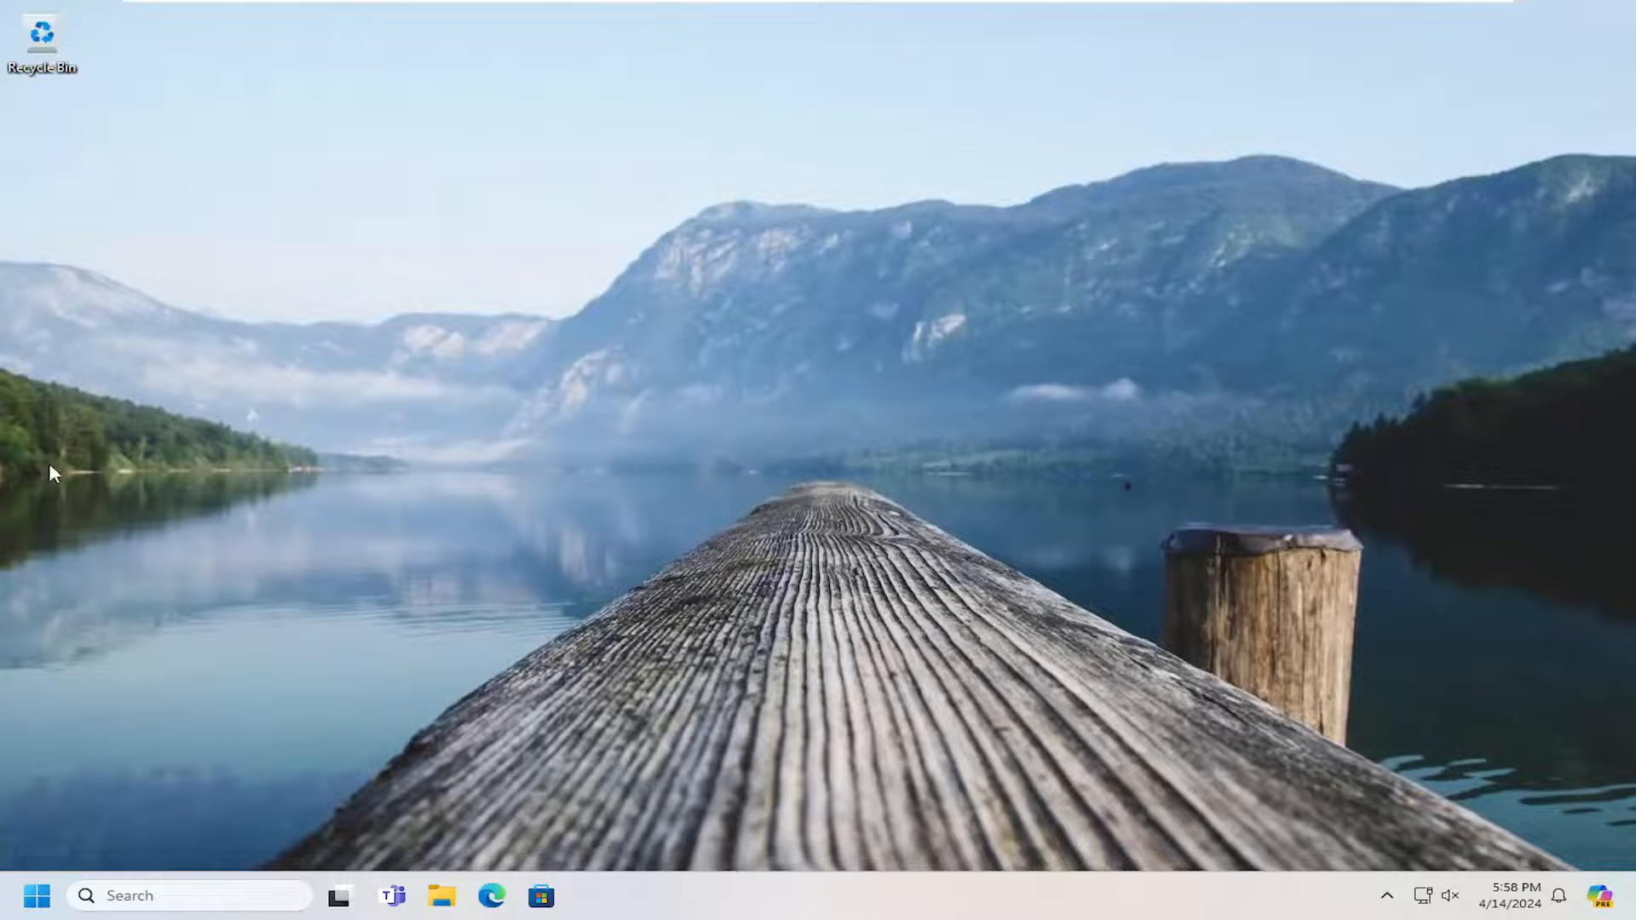
- Search 'network reset' from Start and open the Network reset System settings result
click(38, 895)
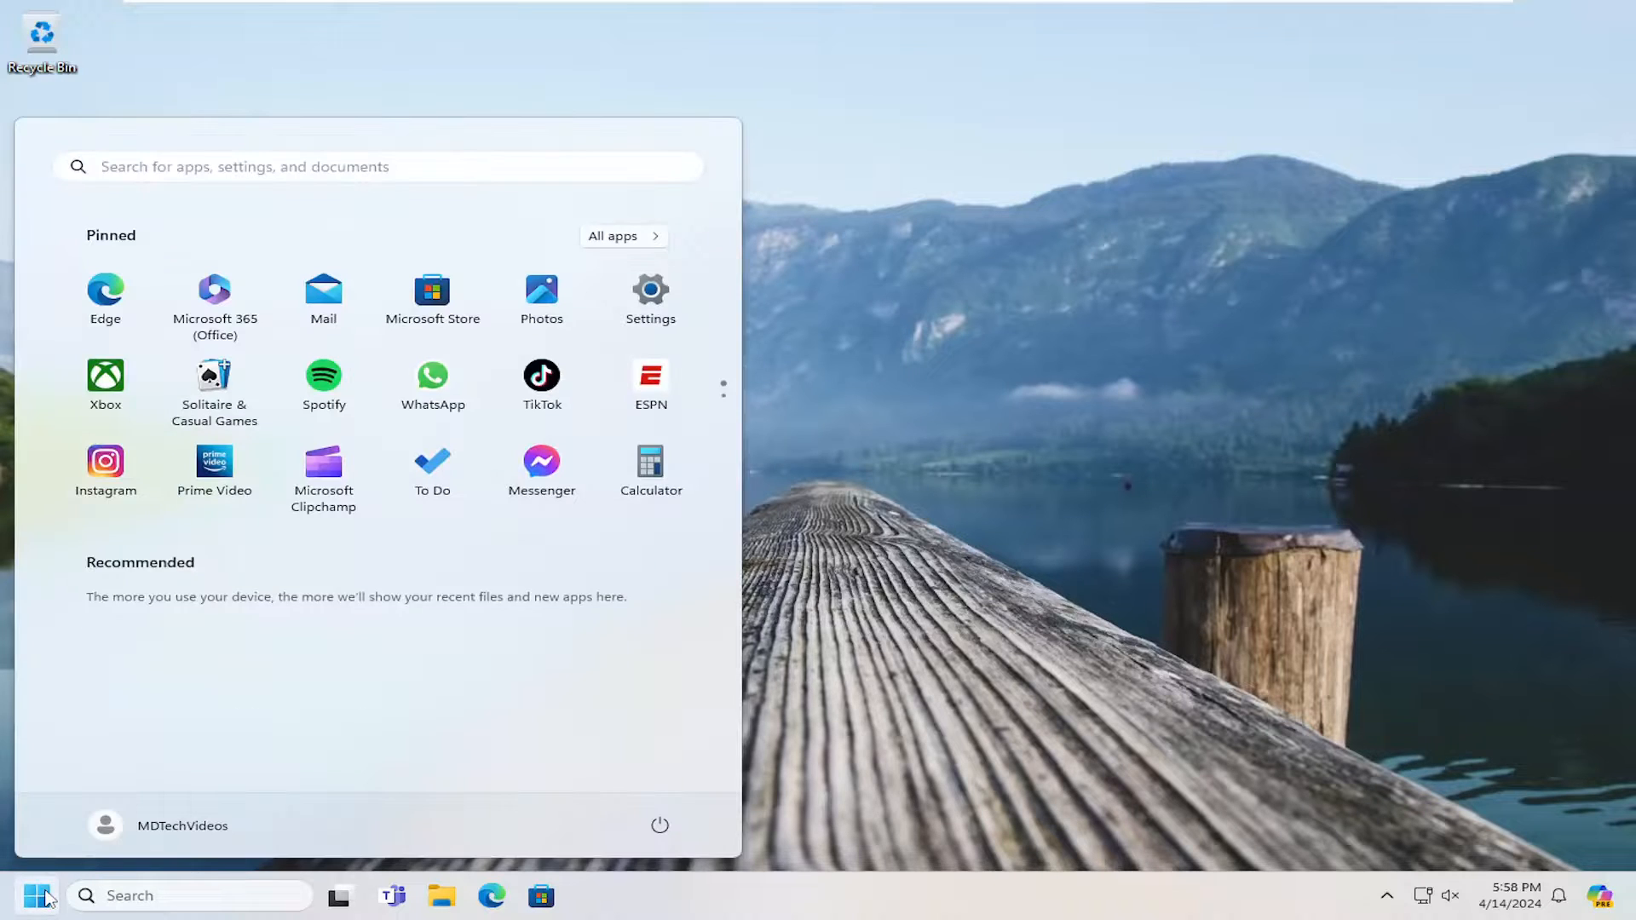
text(network reset)
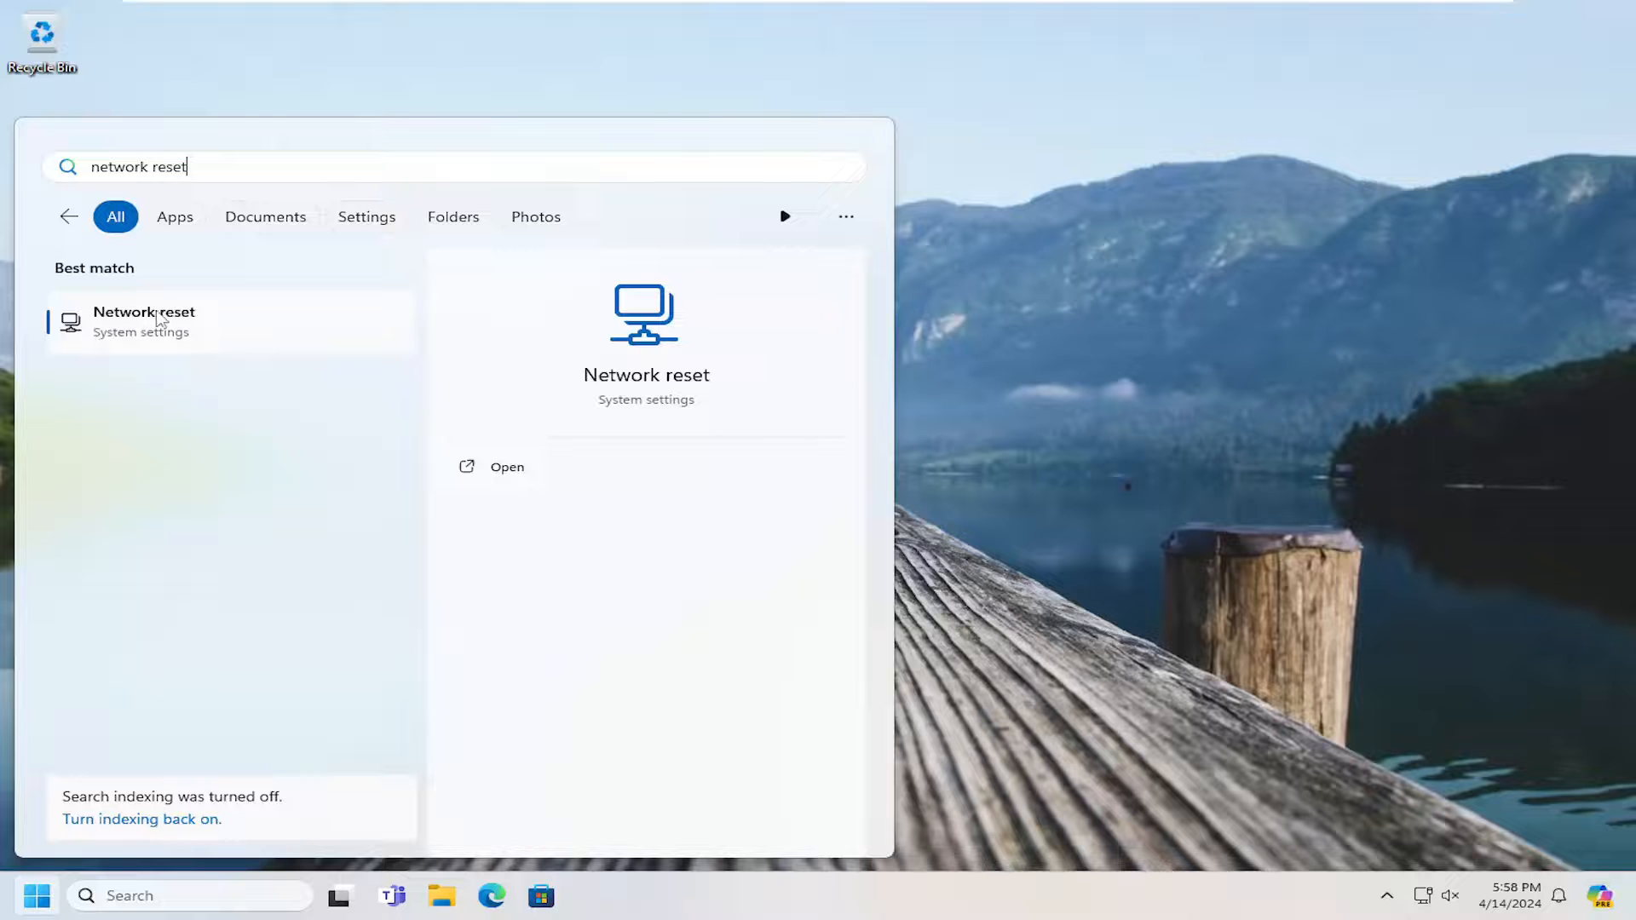
click(507, 466)
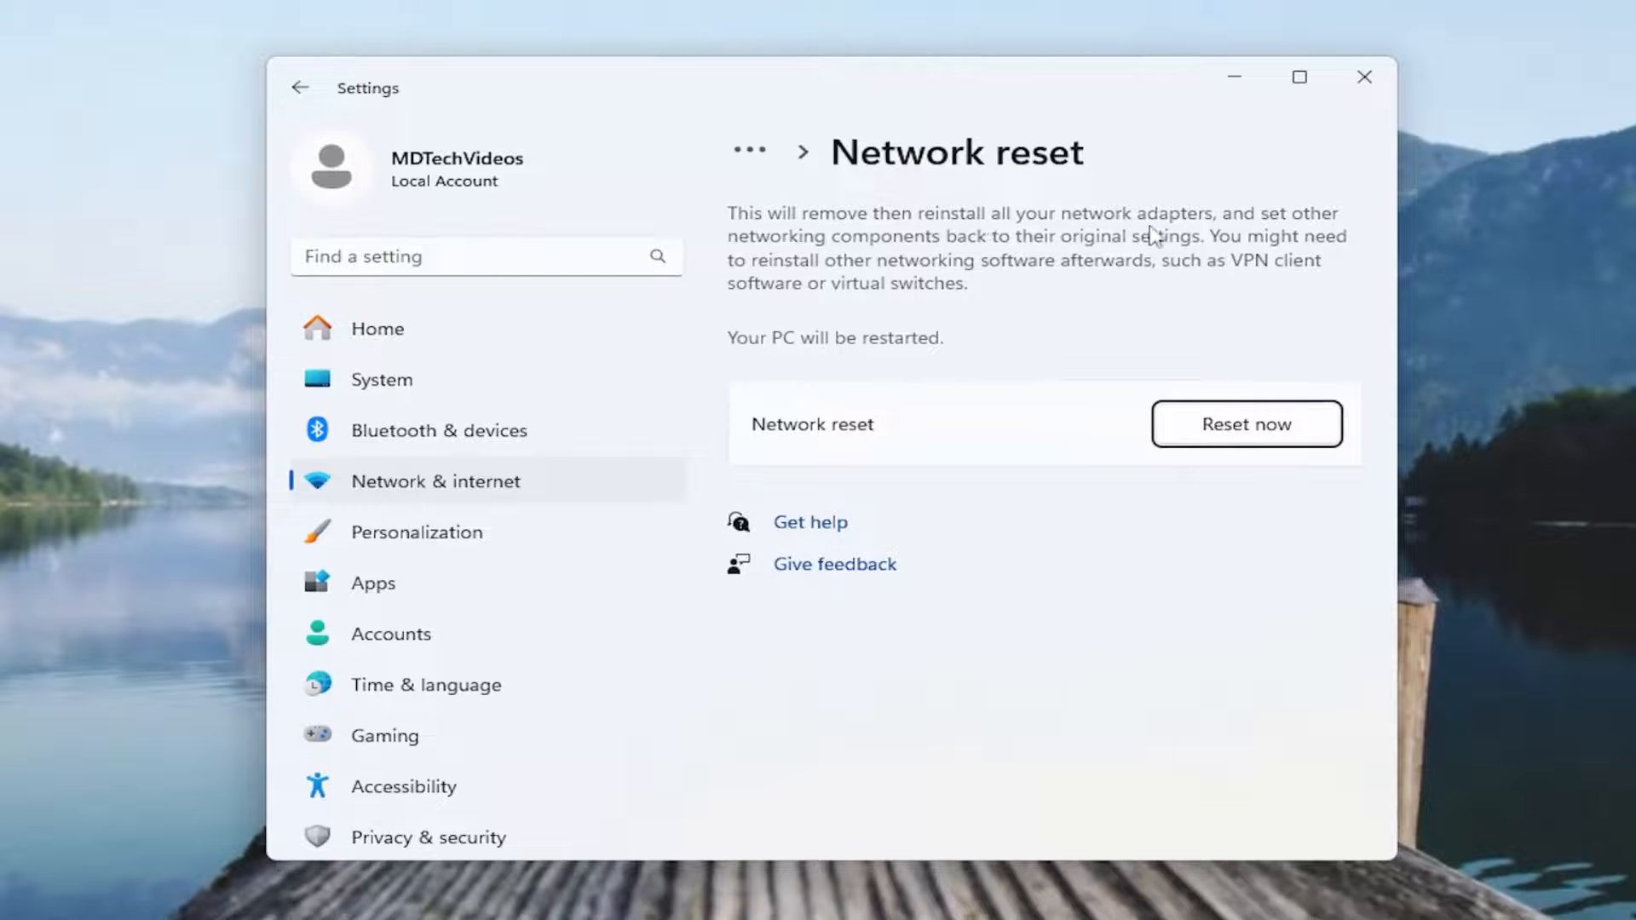
mouse_move(1179, 260)
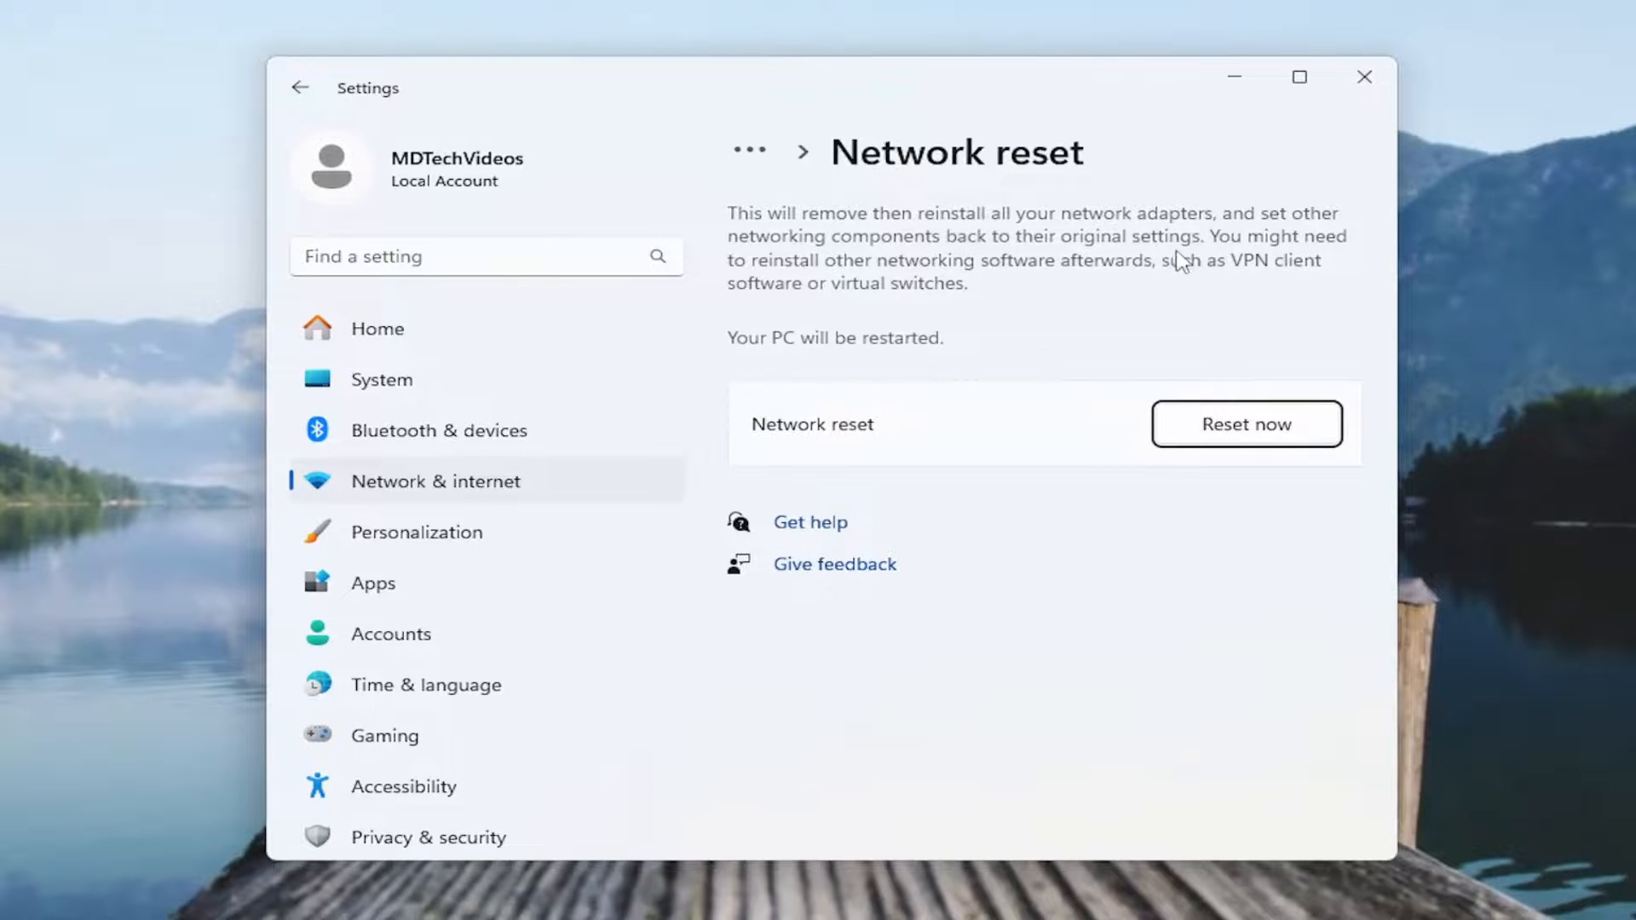
mouse_move(1189, 259)
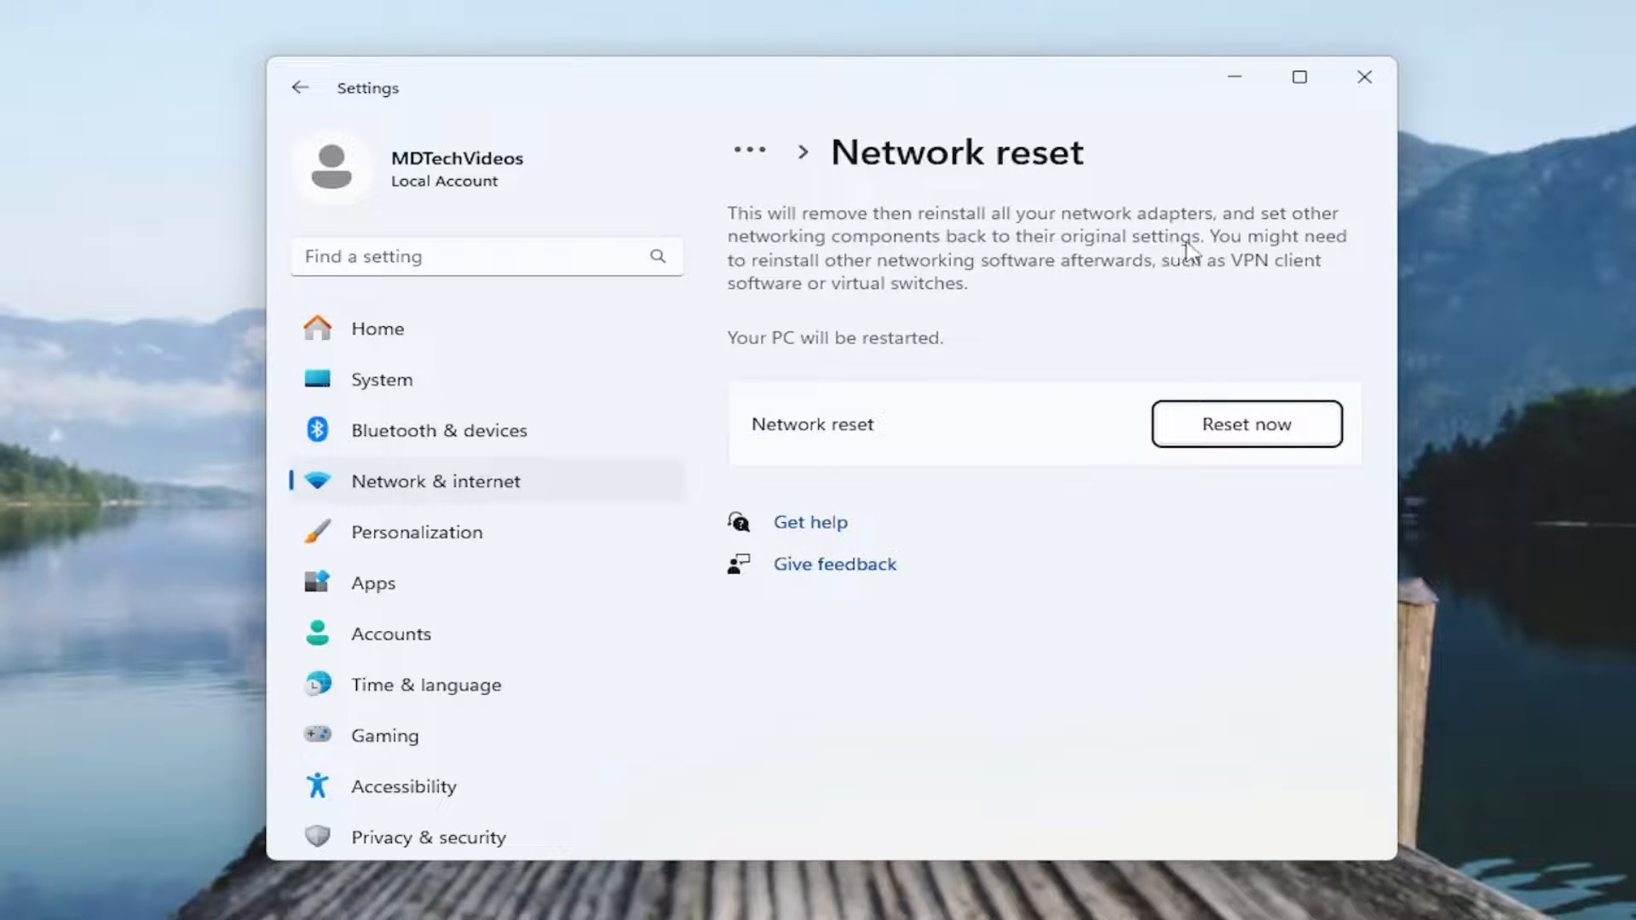
mouse_move(1074, 290)
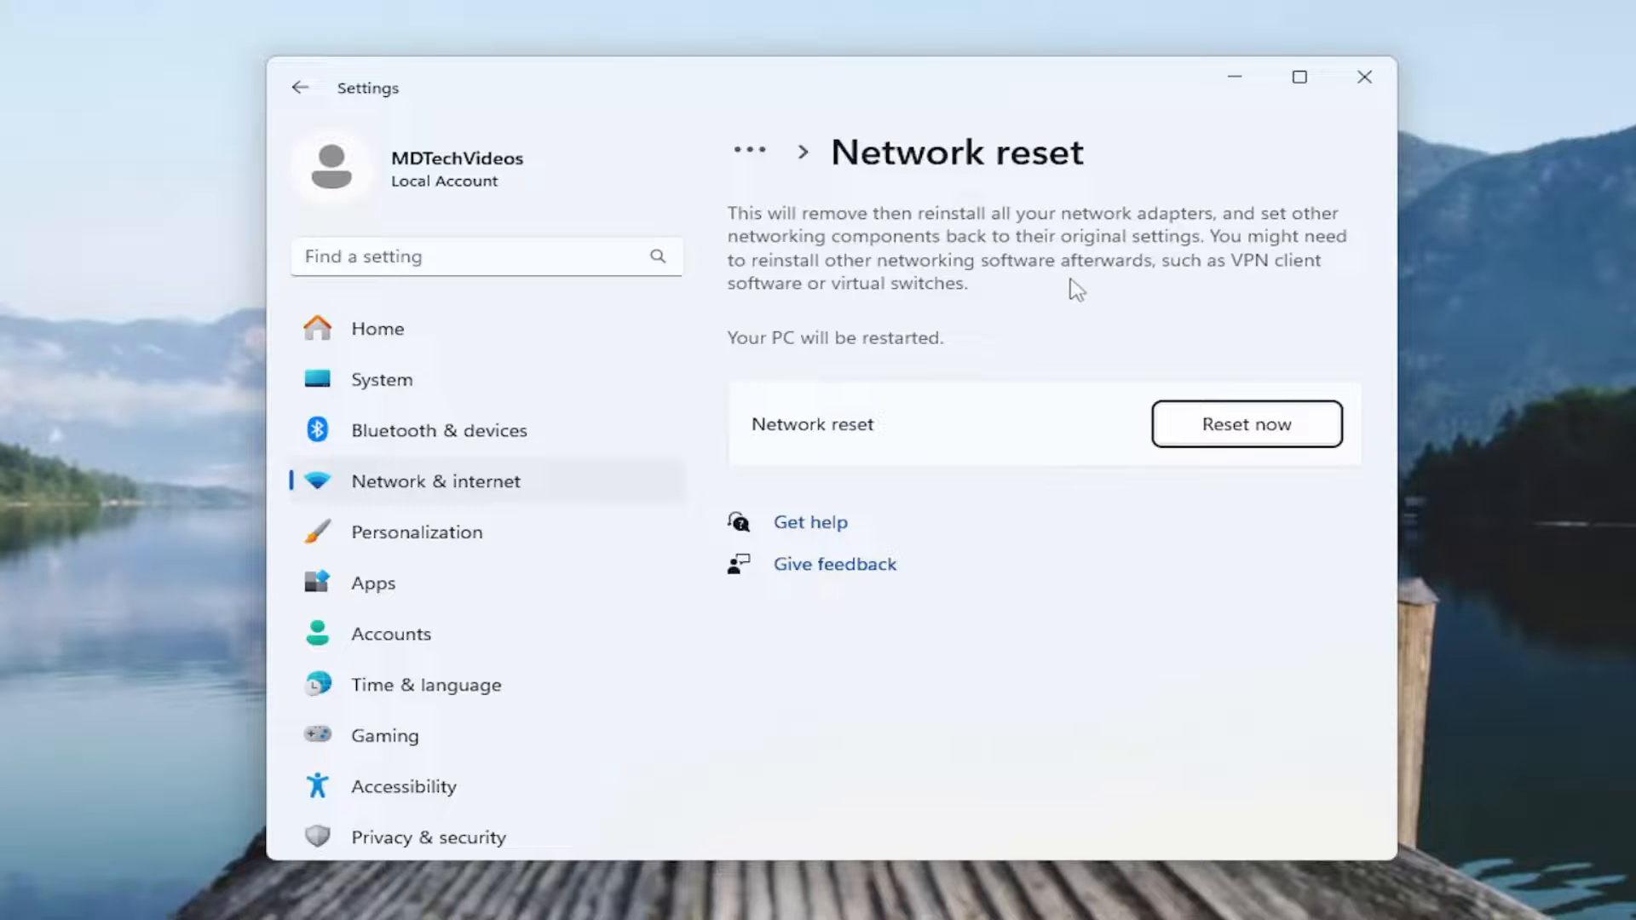
mouse_move(1202, 282)
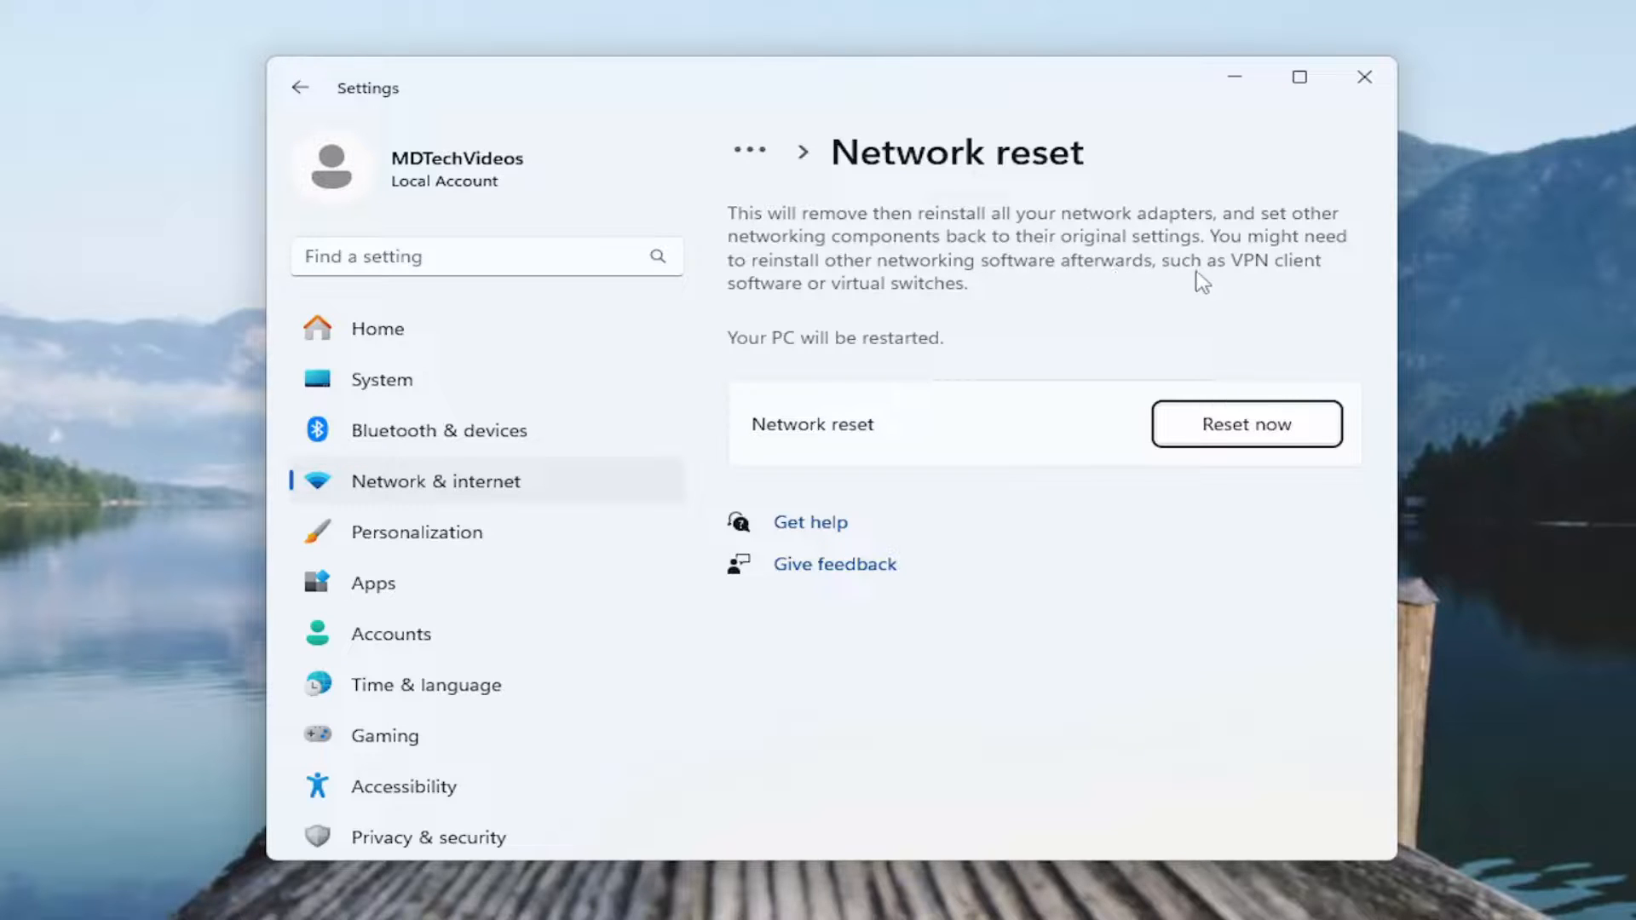
mouse_move(957, 301)
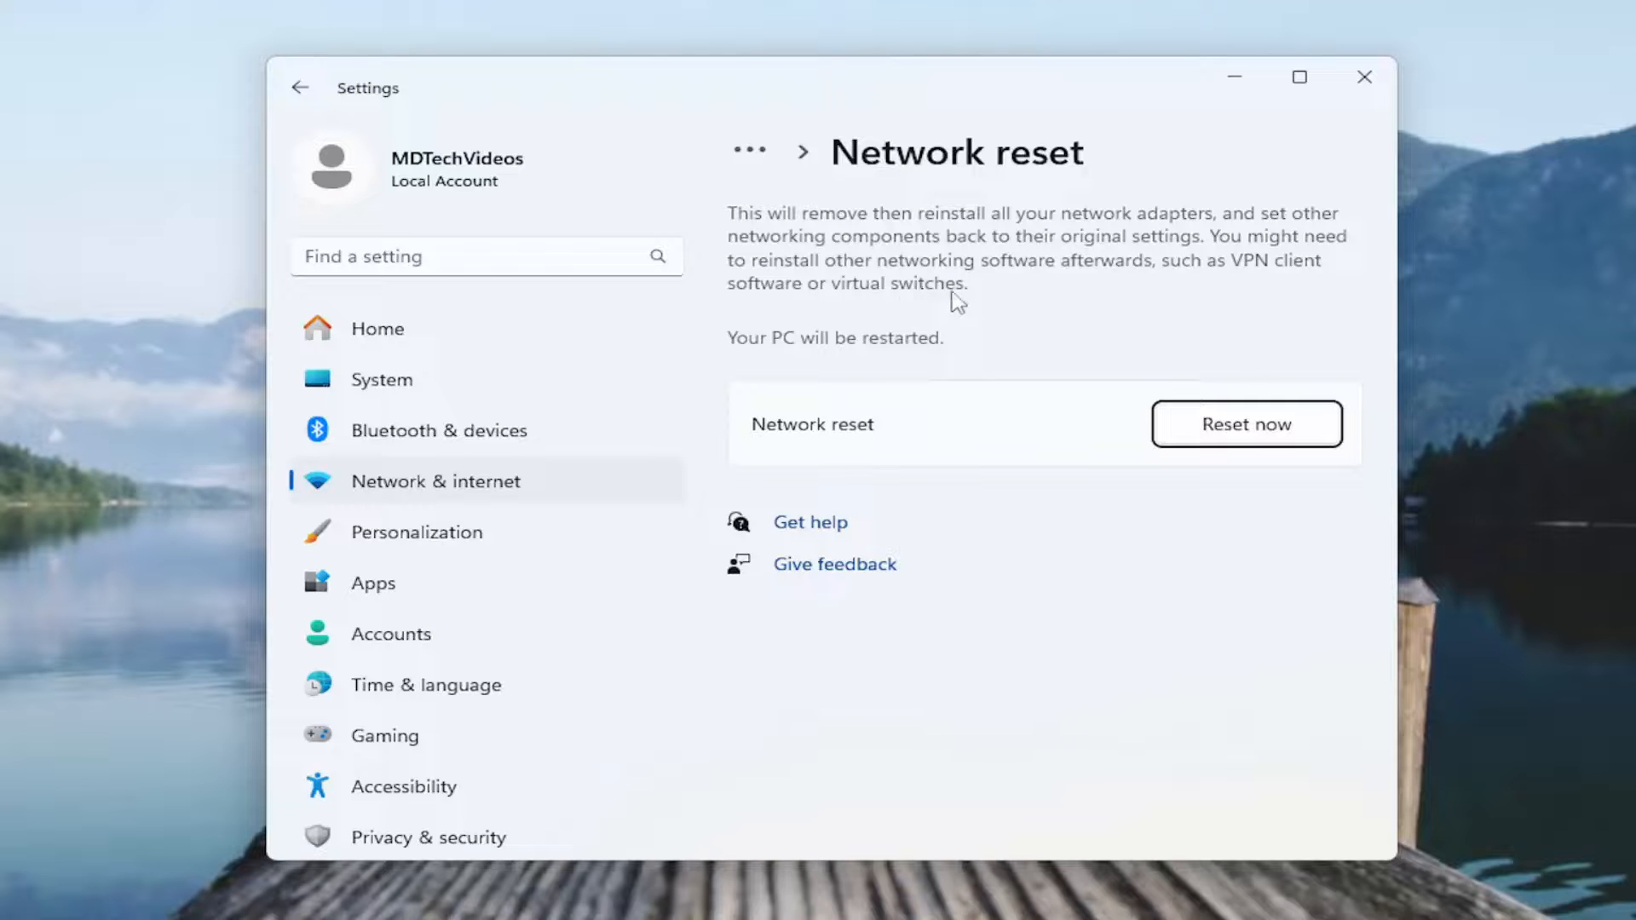
mouse_move(886, 359)
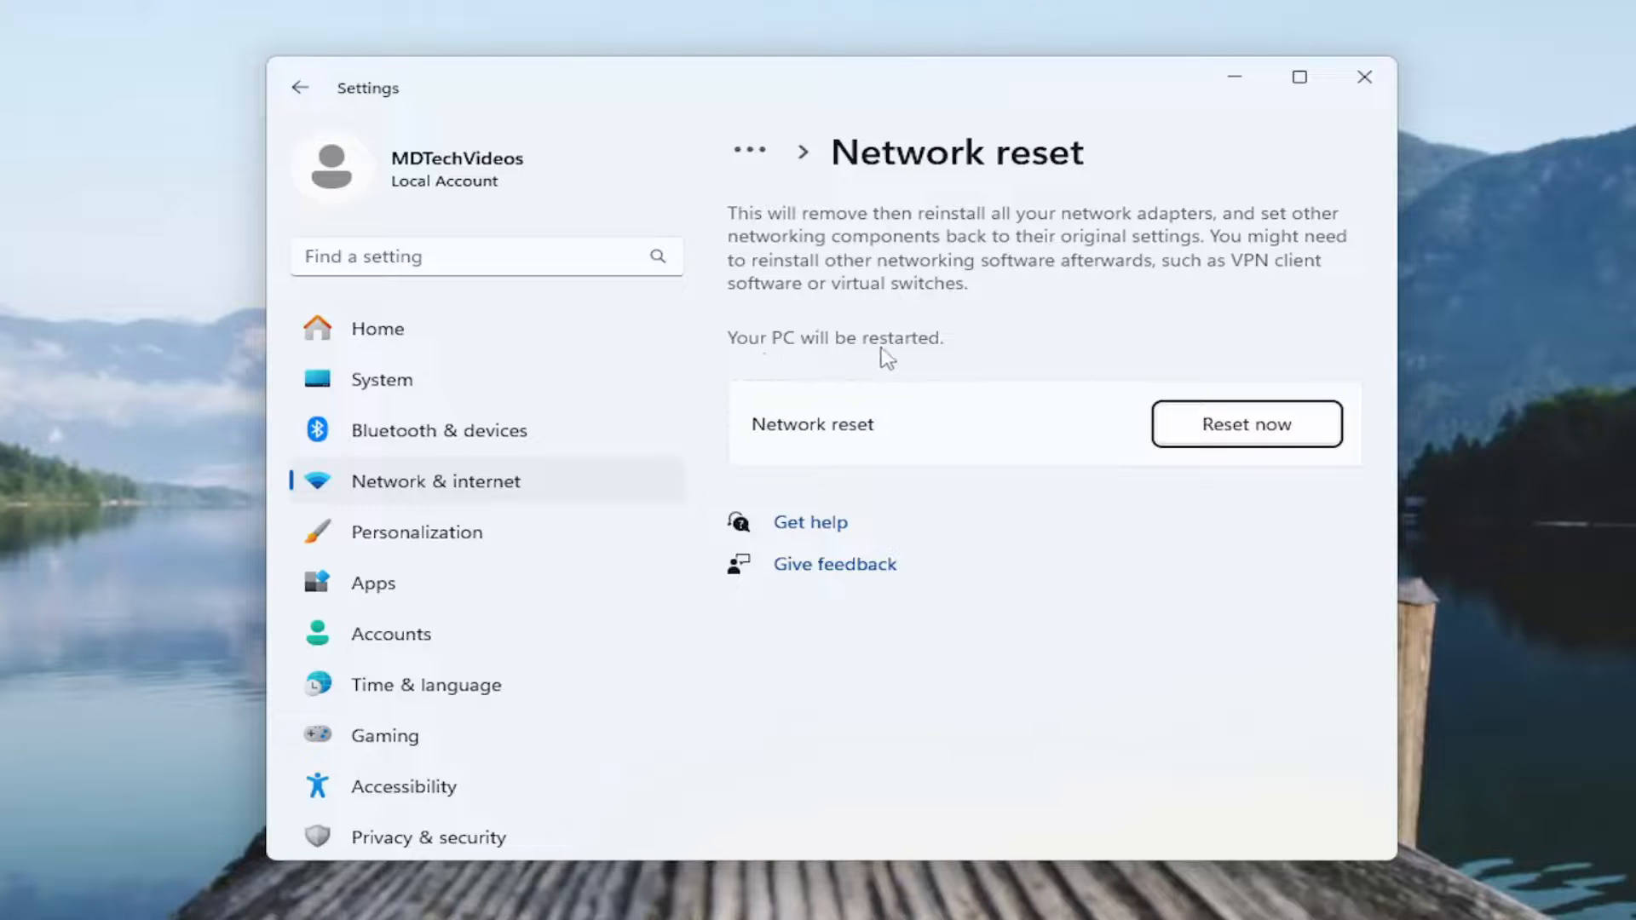
- Choose Reset now, confirm with Yes, and dismiss the five-minute sign-out notice
click(1245, 424)
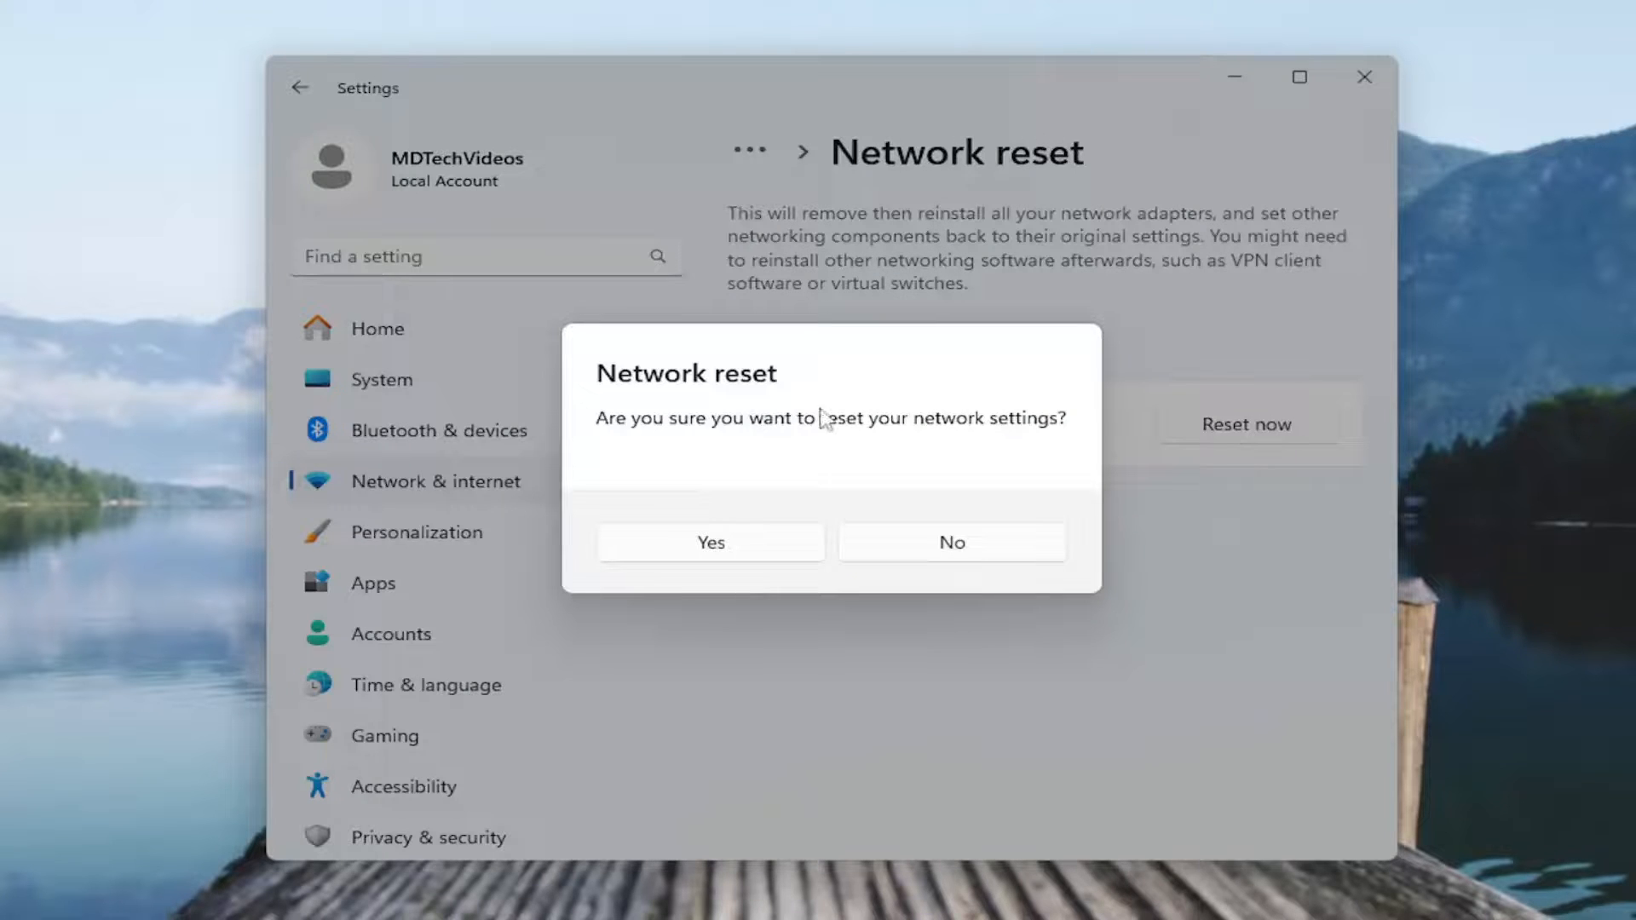
mouse_move(795, 520)
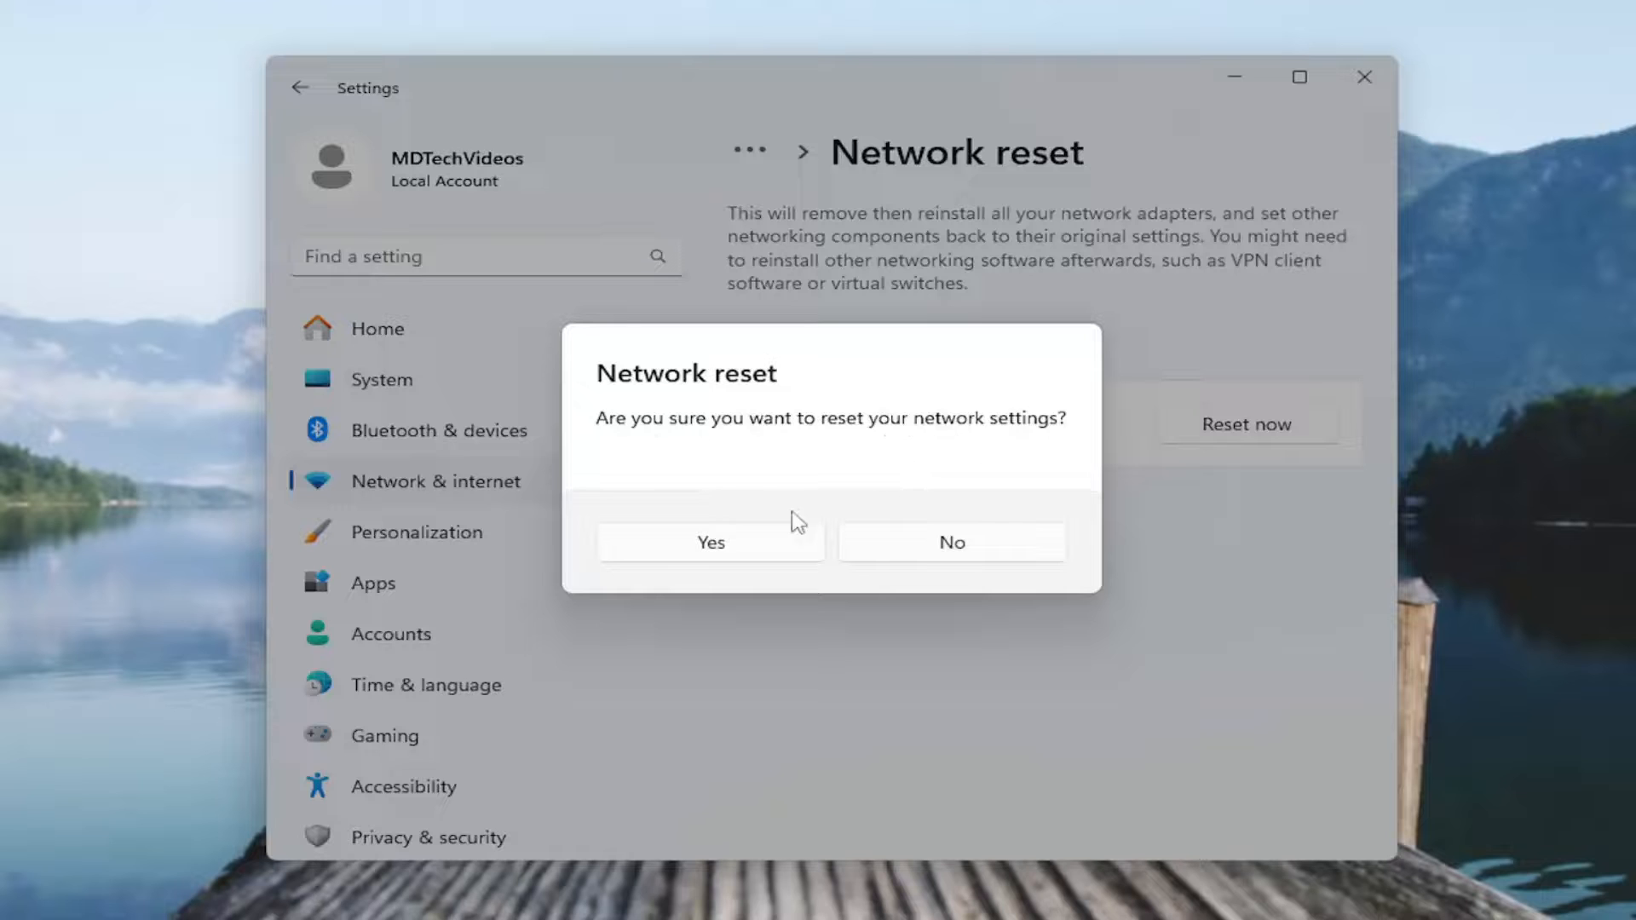
click(710, 542)
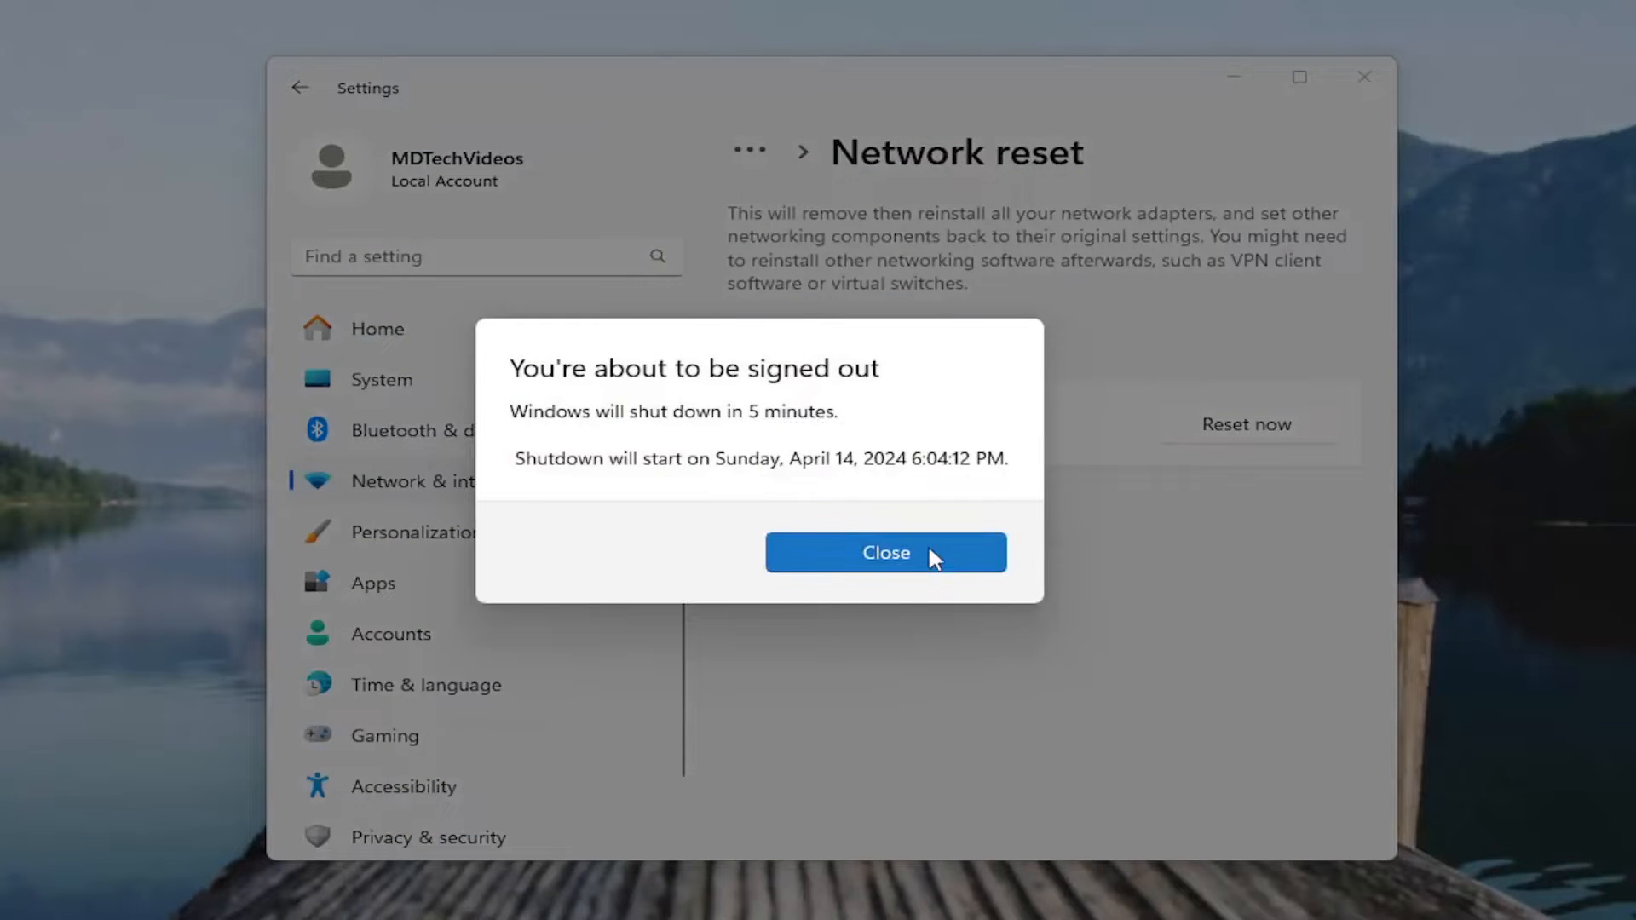
click(884, 552)
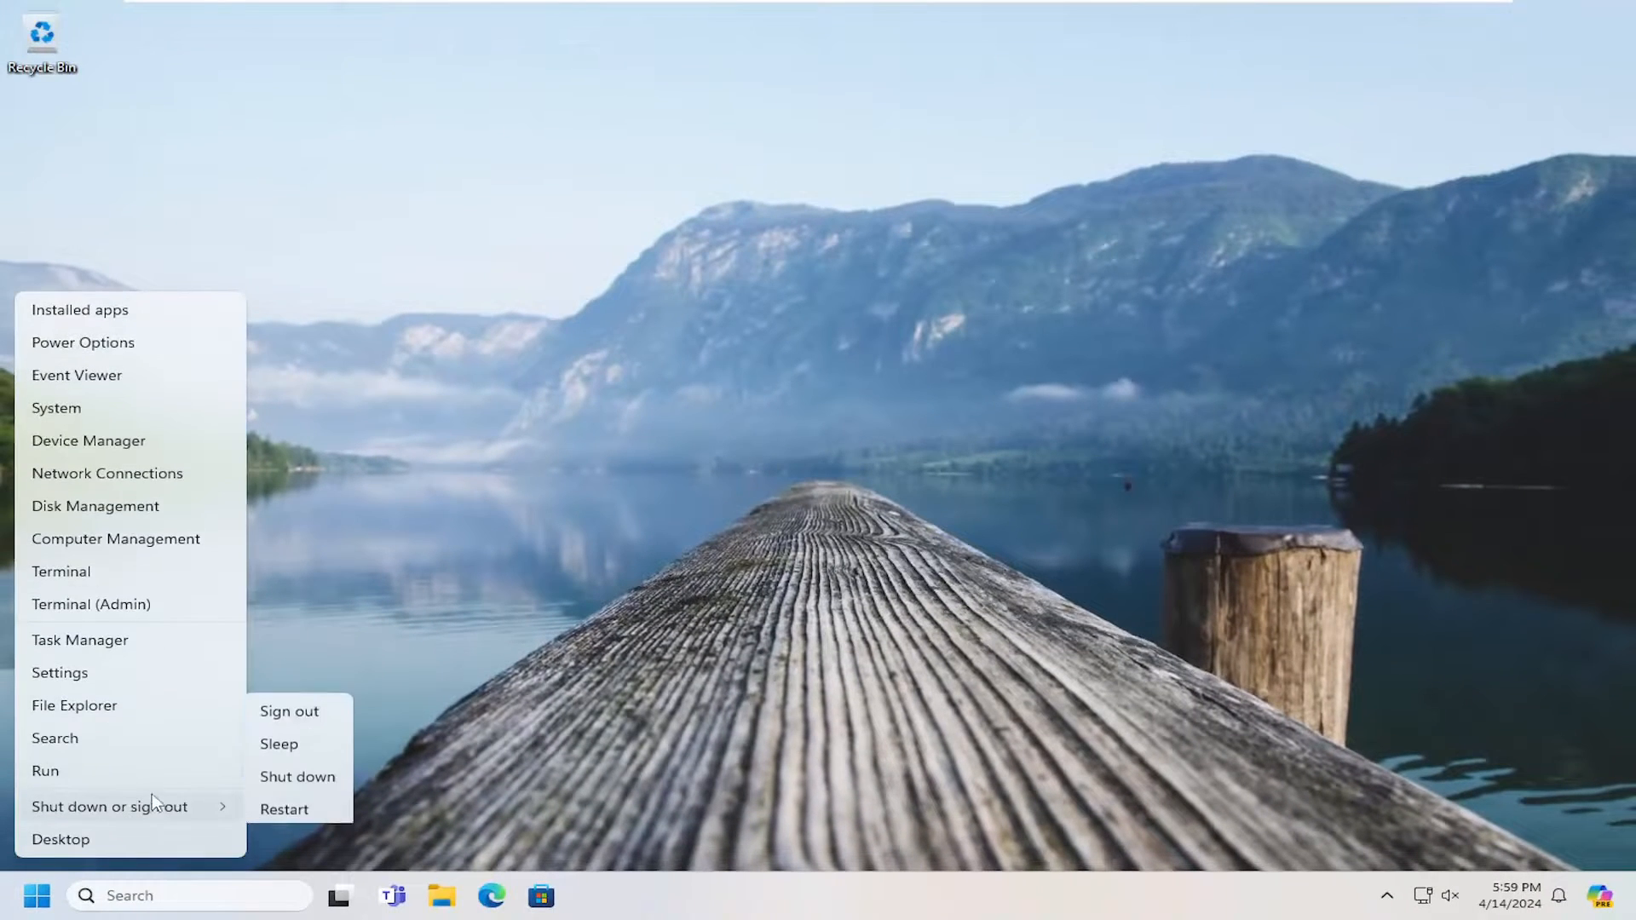
- Restart the PC via Shut down or sign out > Restart
click(288, 711)
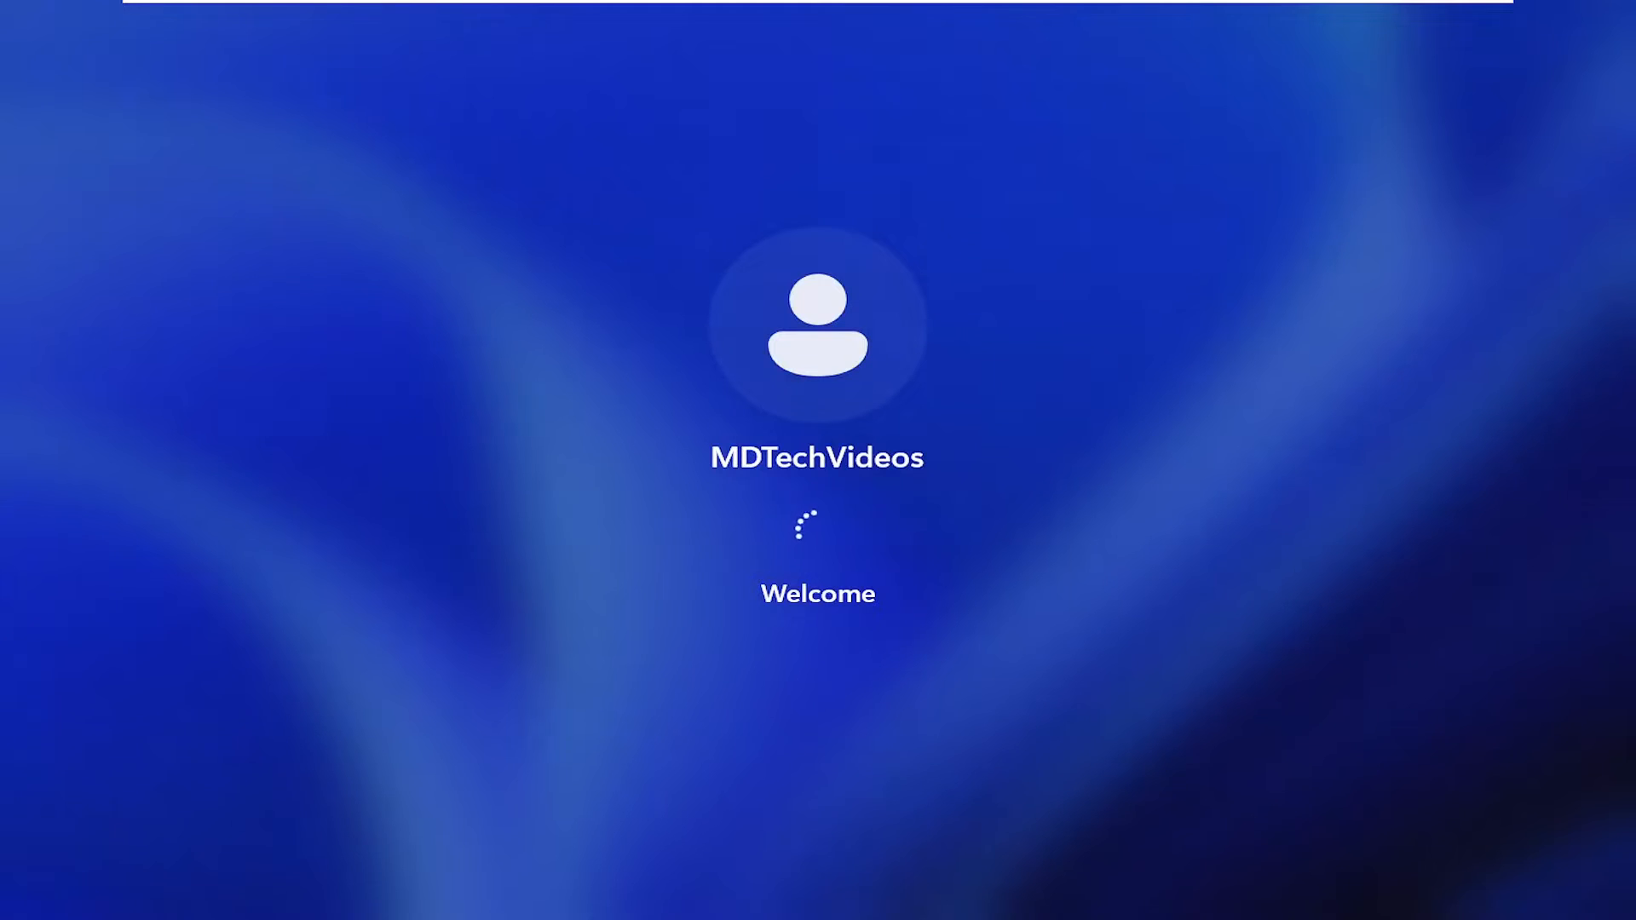